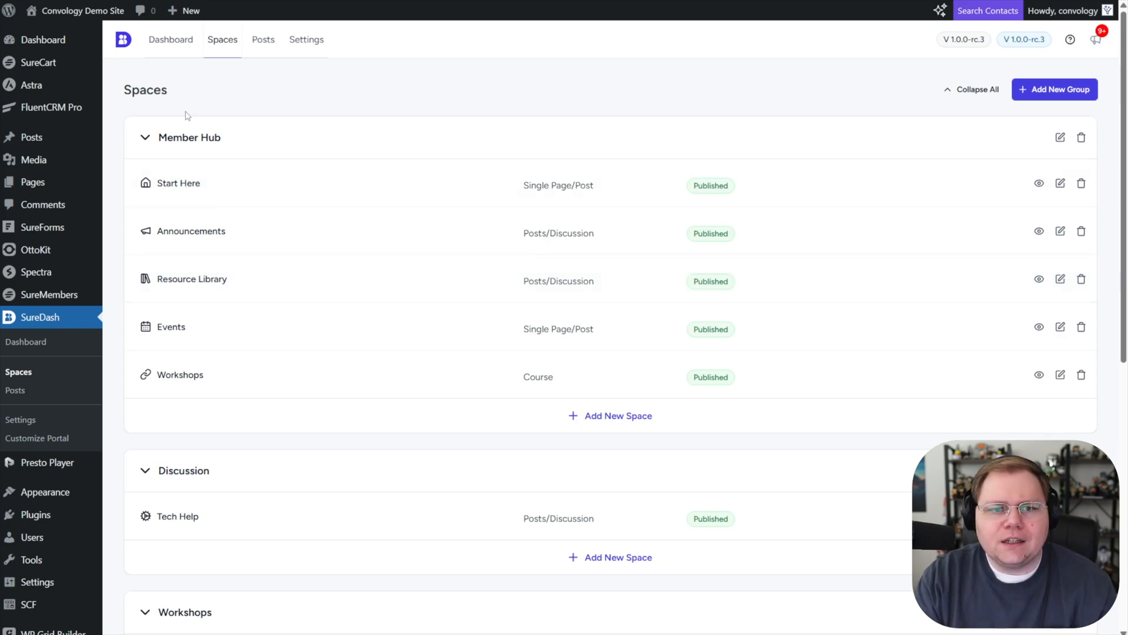
Add a new space under the Workshops section
scroll(down, 3)
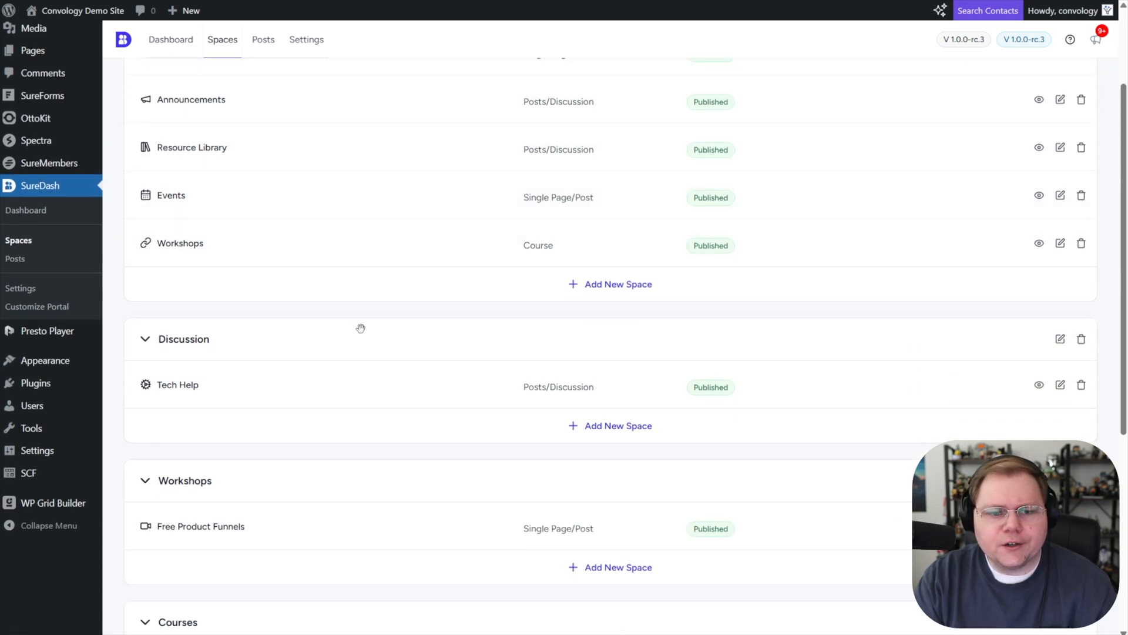
scroll(down, 3)
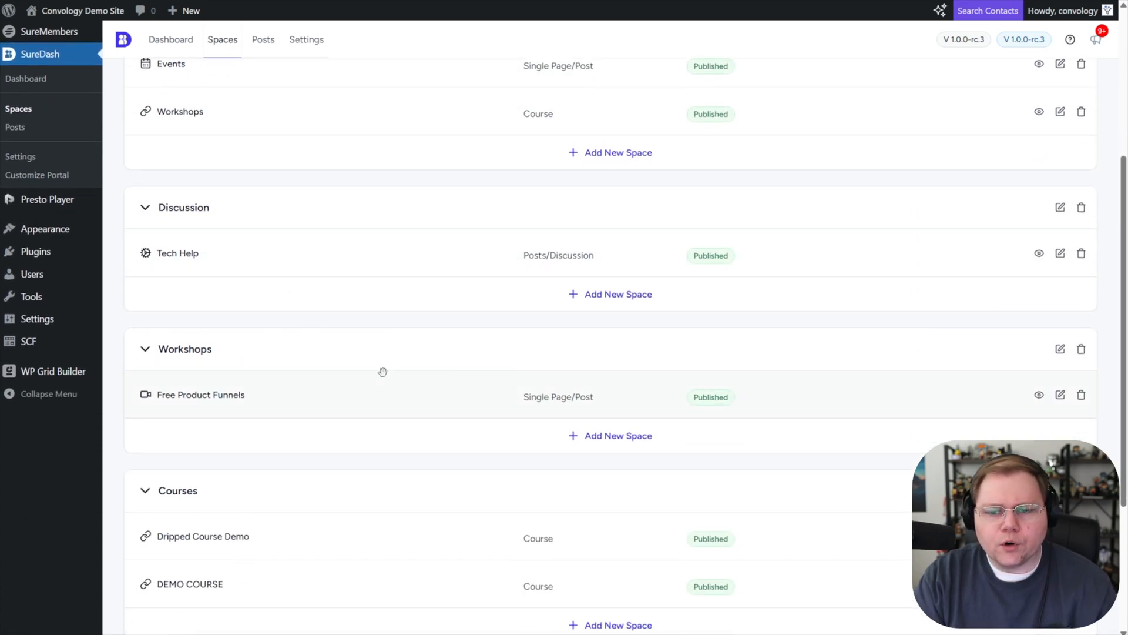
scroll(down, 3)
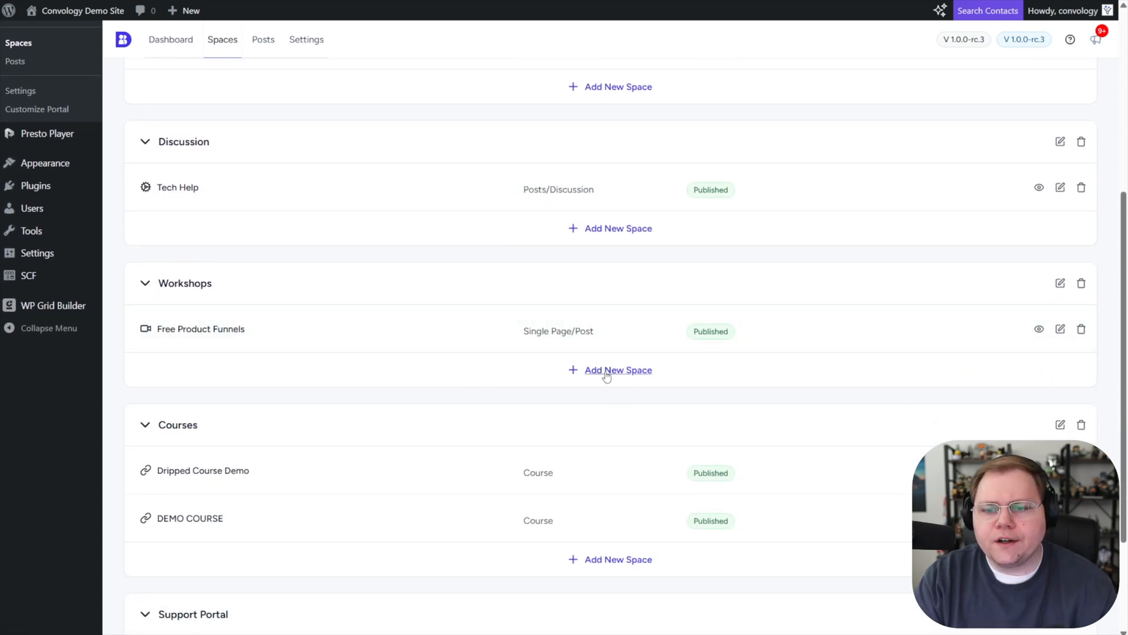
click(609, 369)
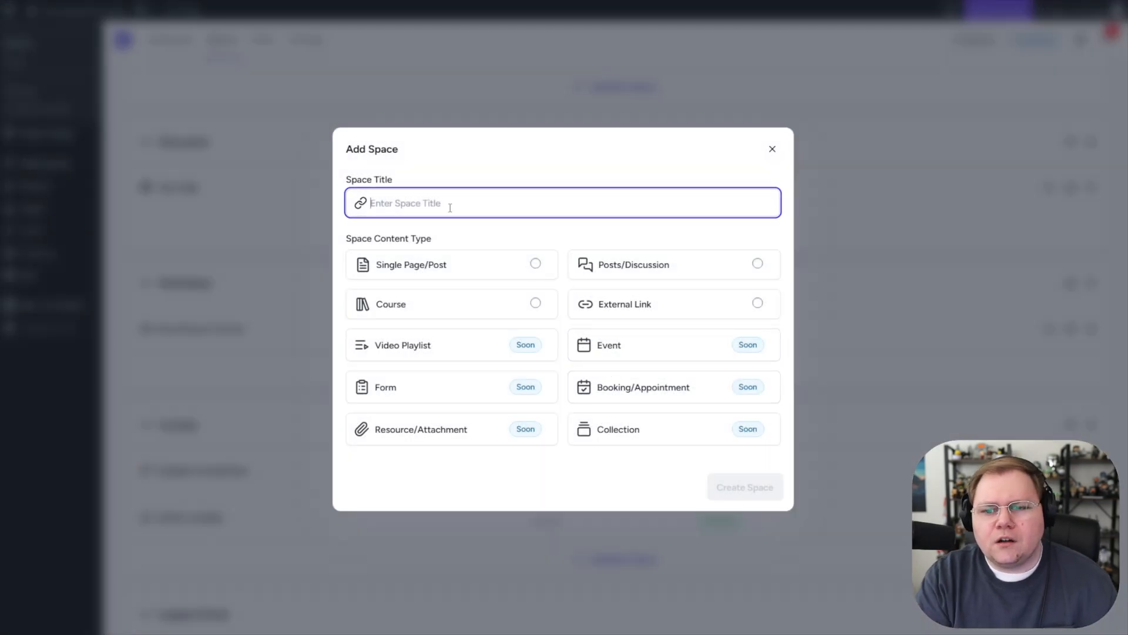
Title the space 'Workshop Lead Magnet' and set it to hold a Single Page/Post
text(Workshop Lead Mag)
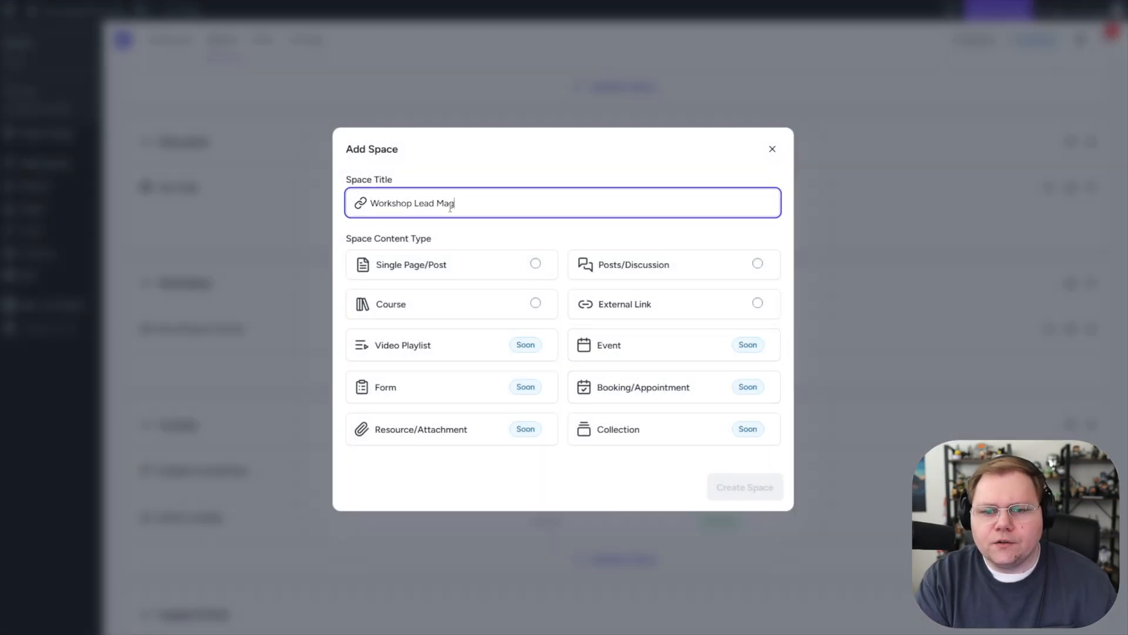
text(net)
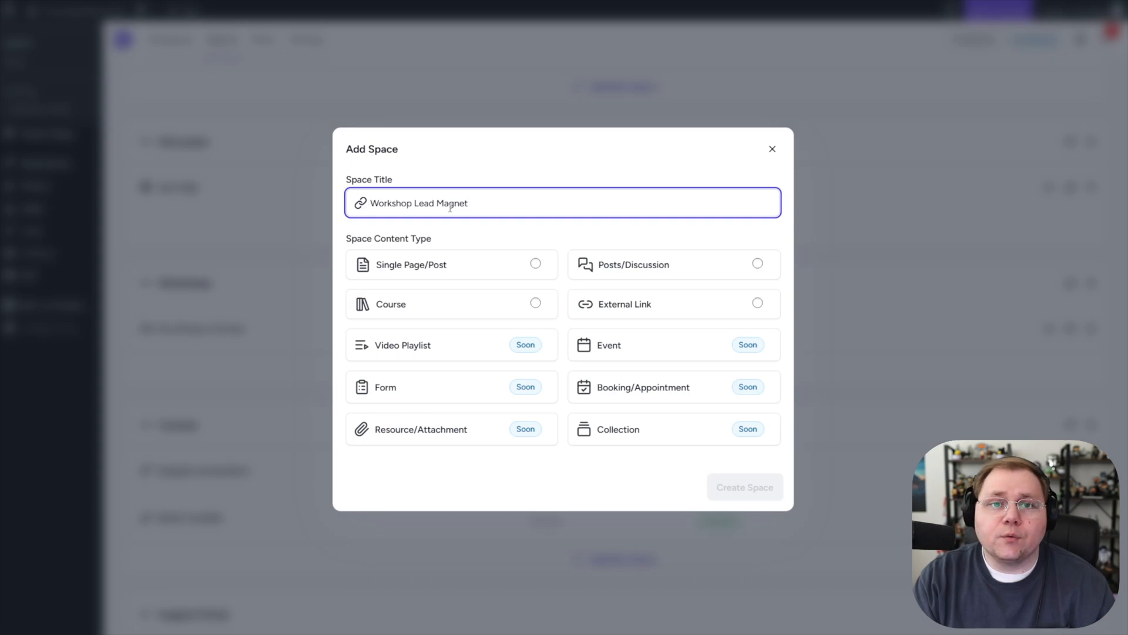
mouse_move(481, 290)
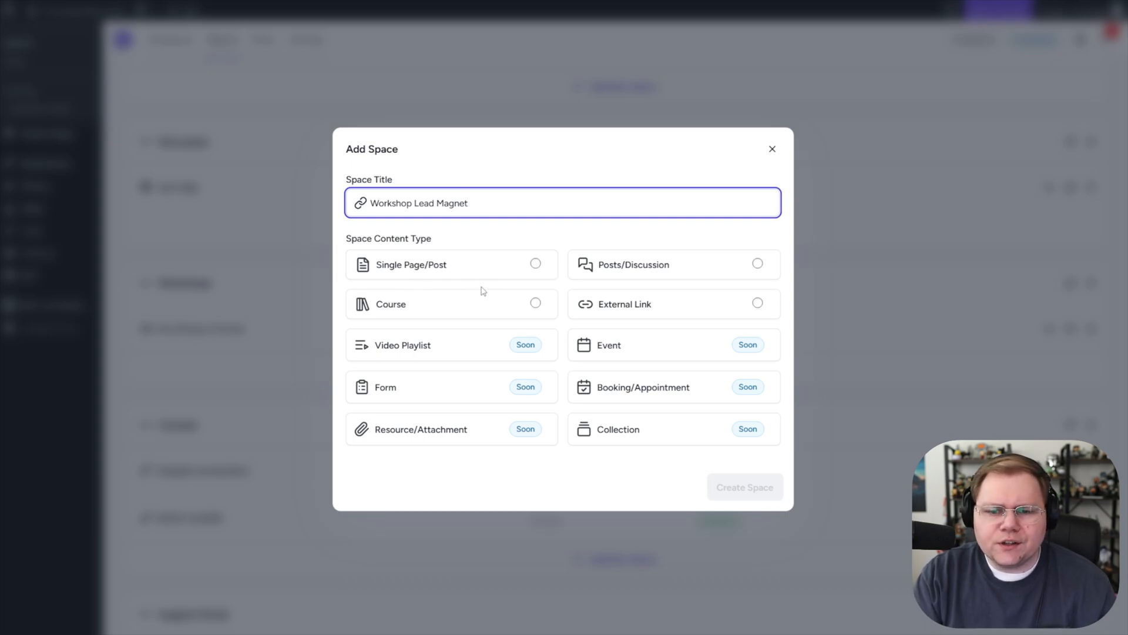
click(536, 265)
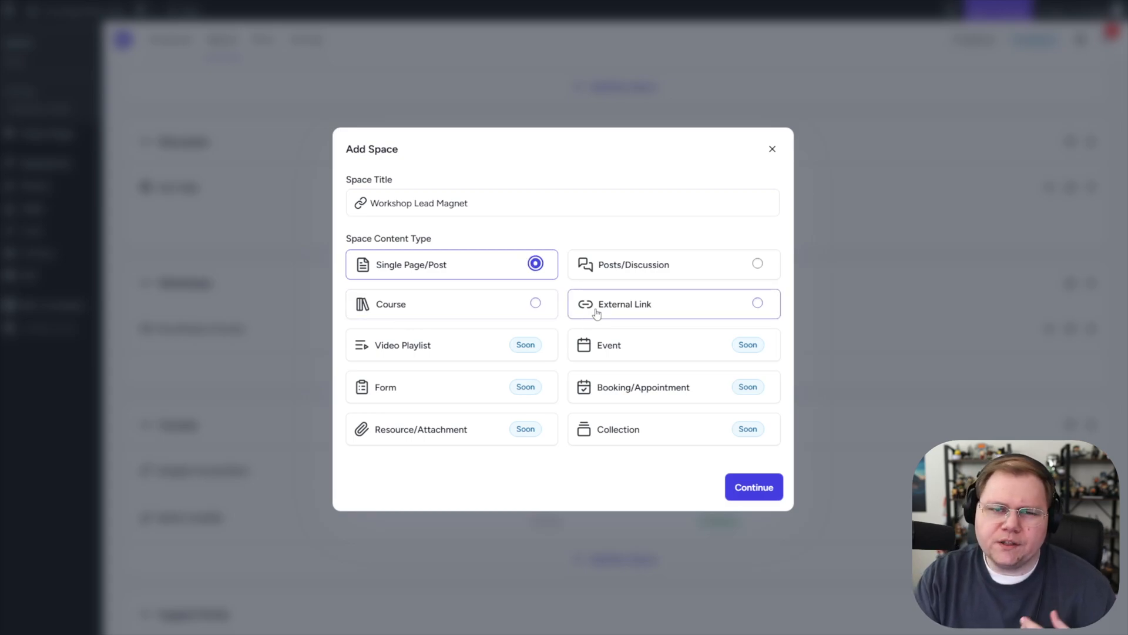
mouse_move(611, 269)
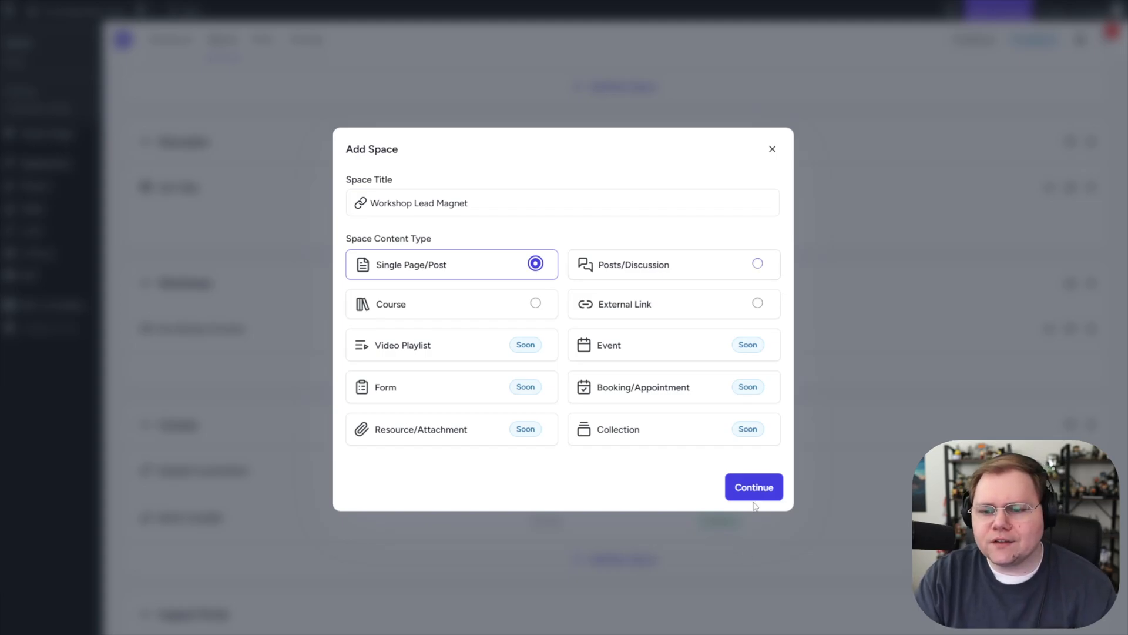
Continue to post selection and draft a new post titled 'Workshop Lead Magnet'
click(753, 487)
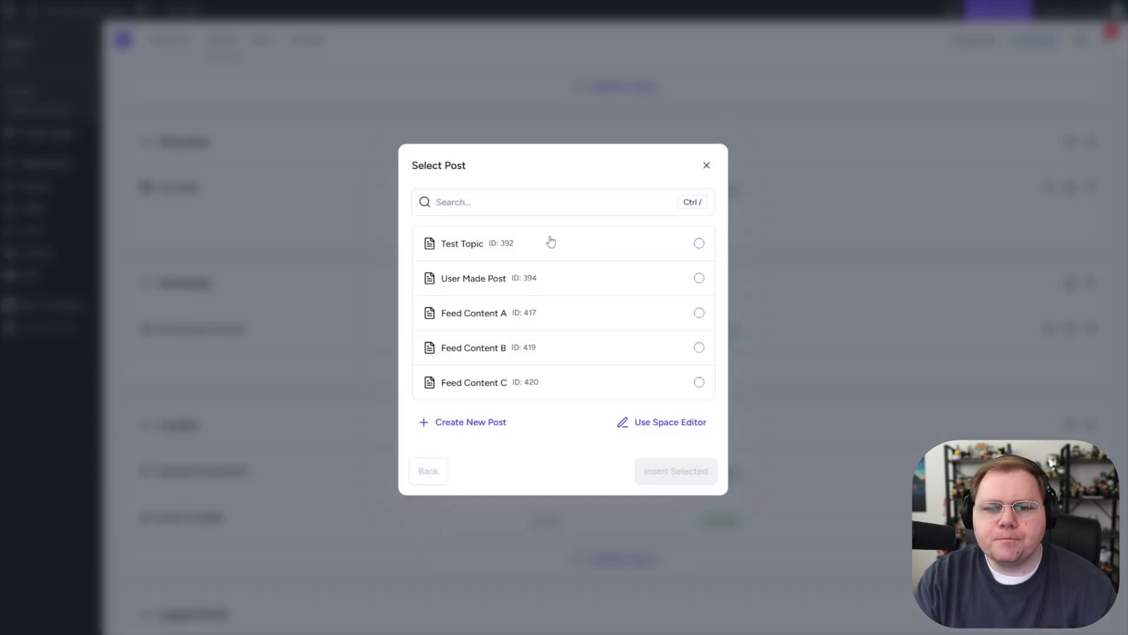
mouse_move(453, 433)
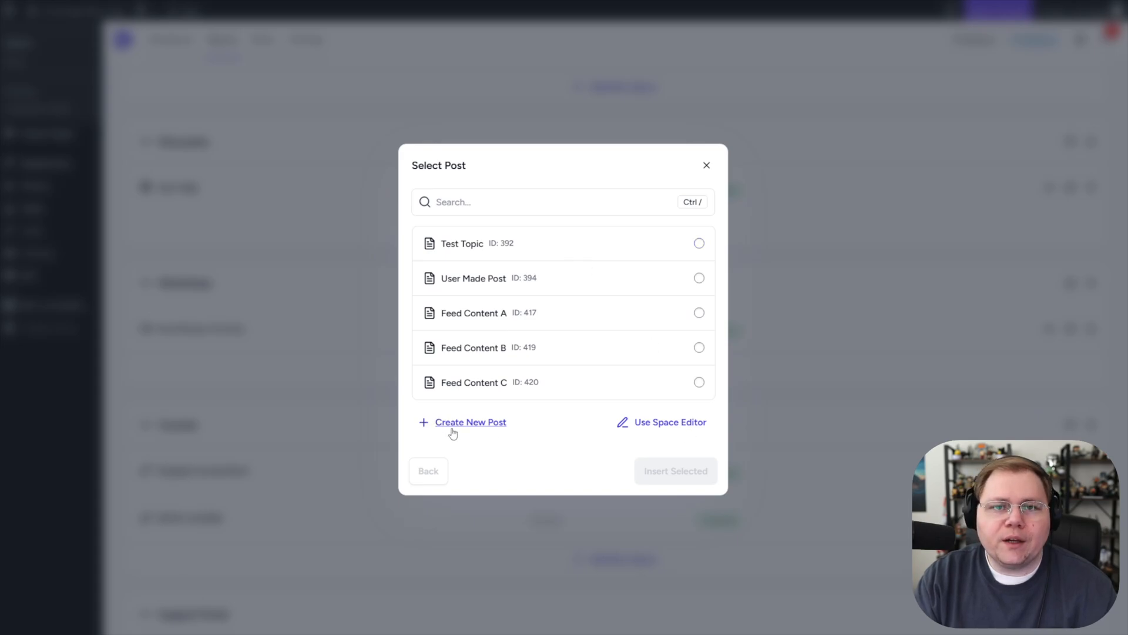
click(470, 422)
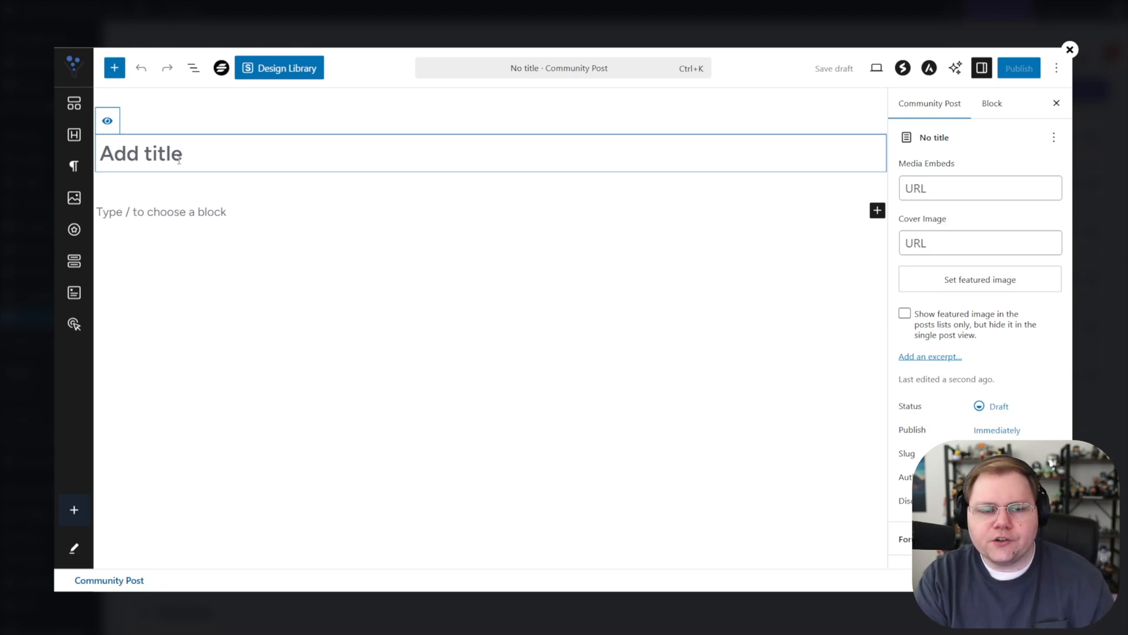
text(W)
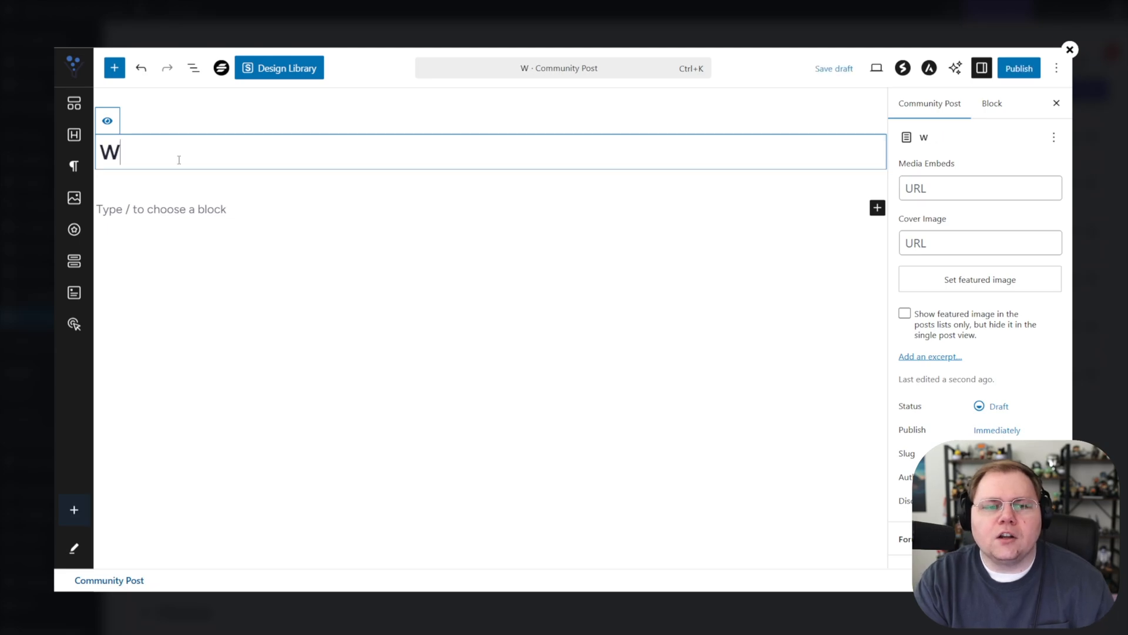
text(orkshop Lead Magnet)
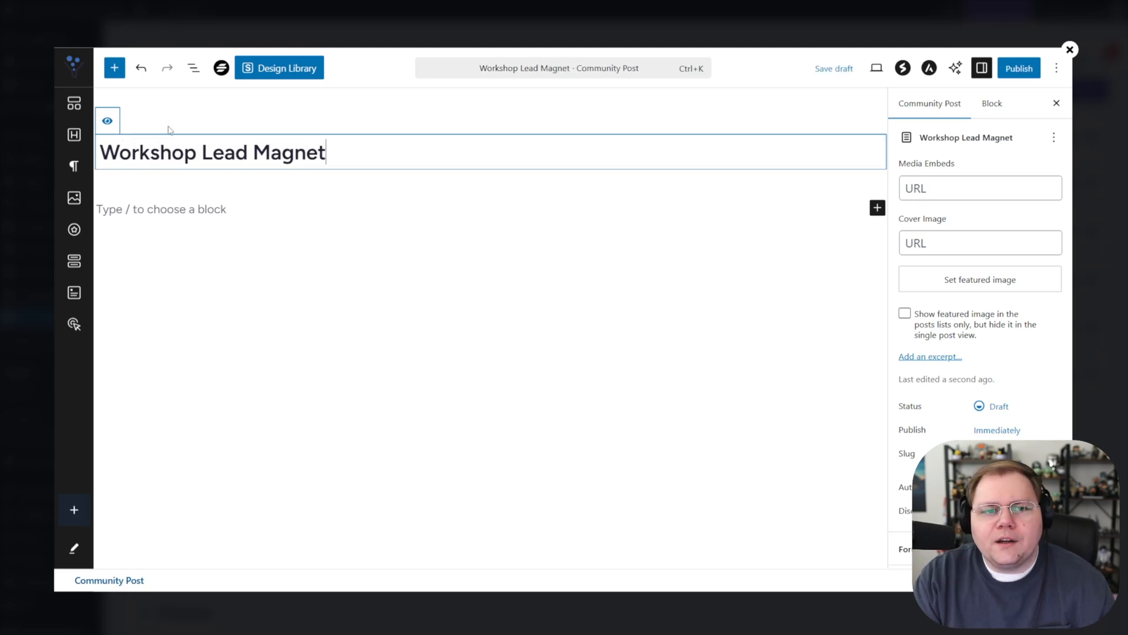
Insert a Presto Player block into the post body
click(115, 68)
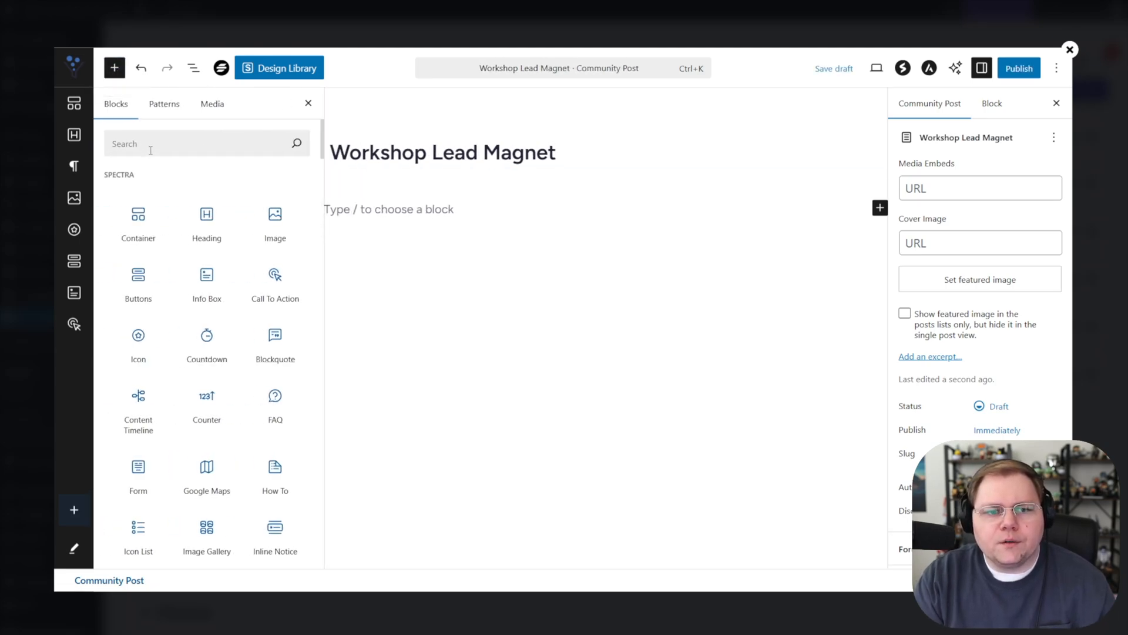
text(presto player)
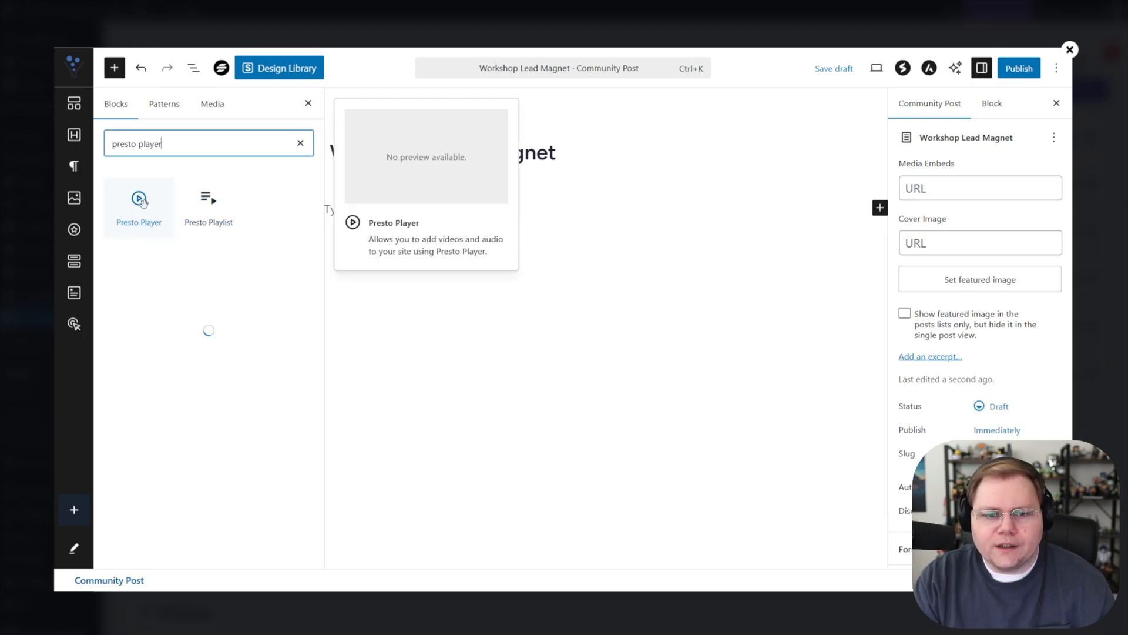
click(139, 198)
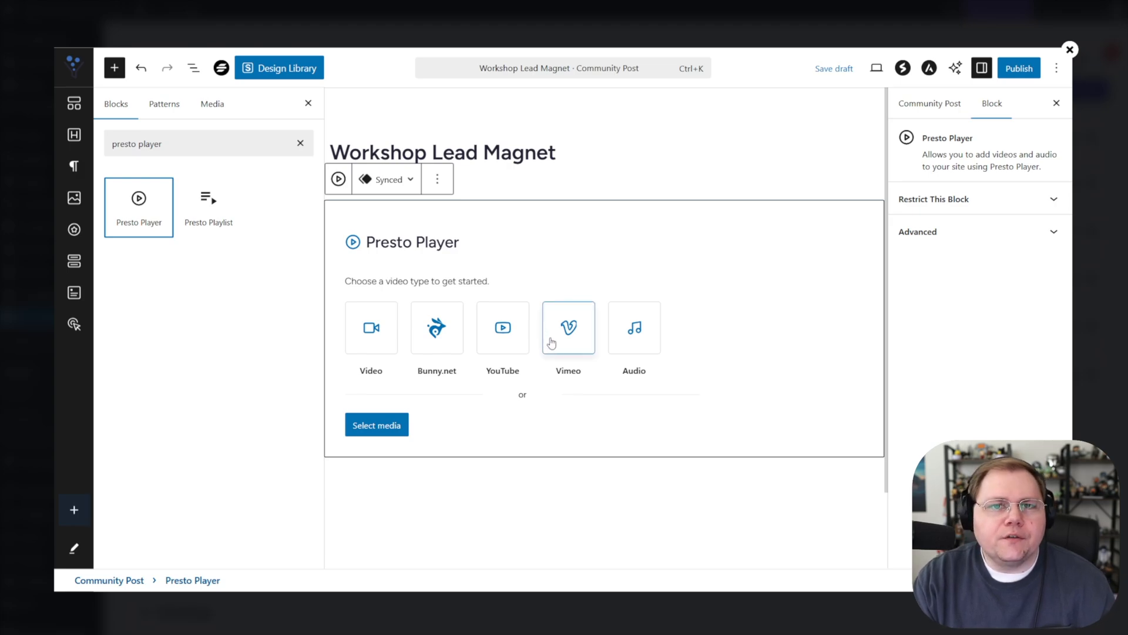
Set the block's source to a Vimeo video and add its URL
click(569, 327)
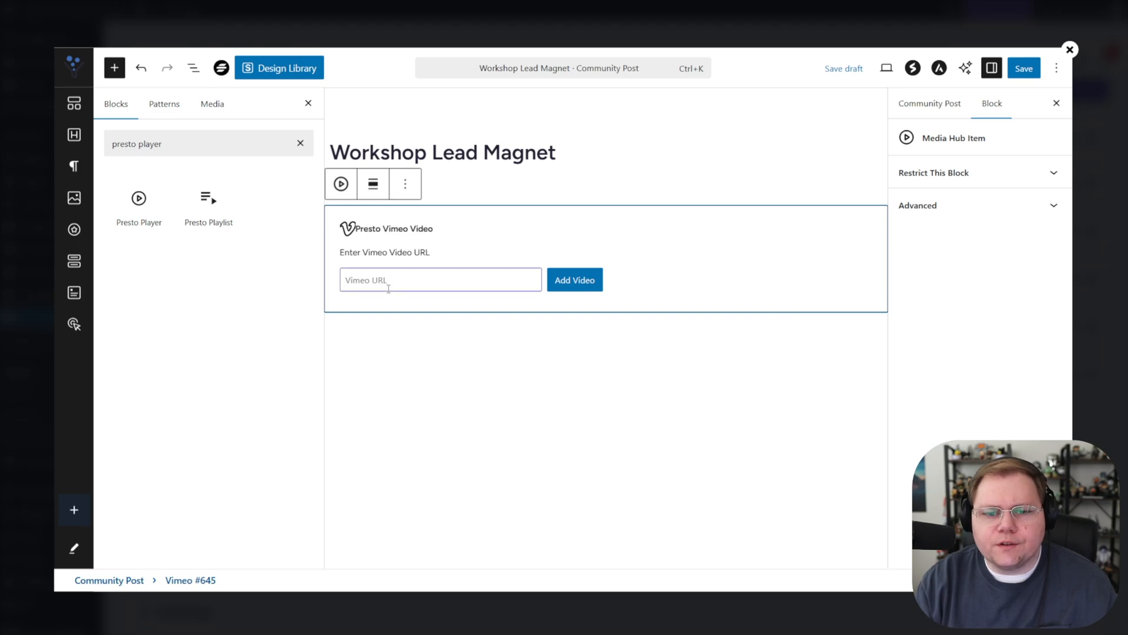
click(575, 280)
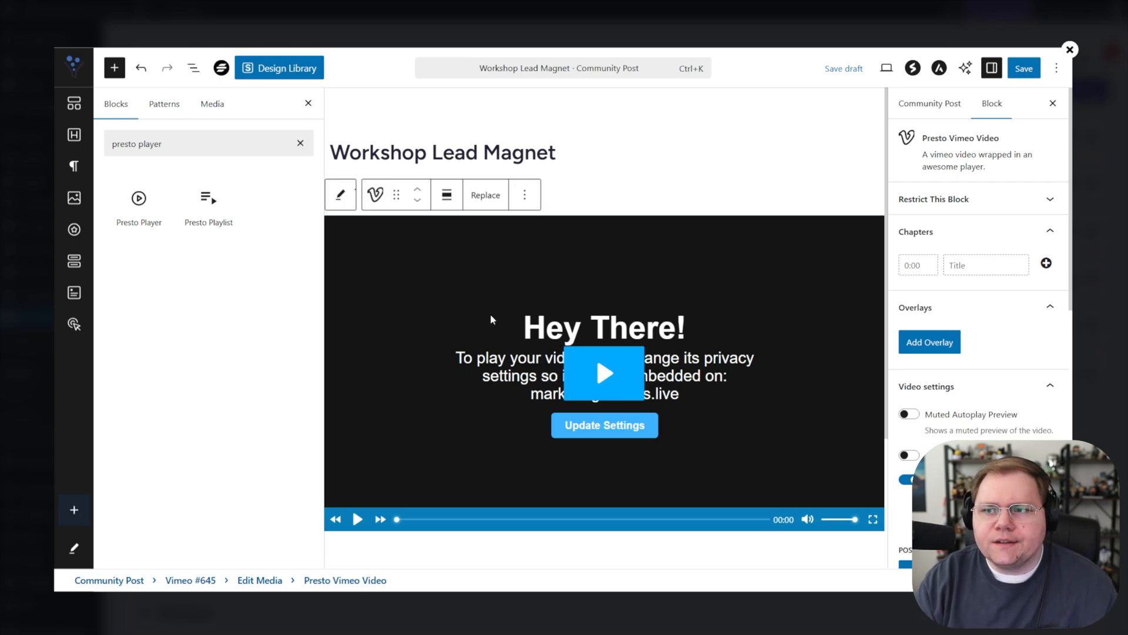
mouse_move(502, 303)
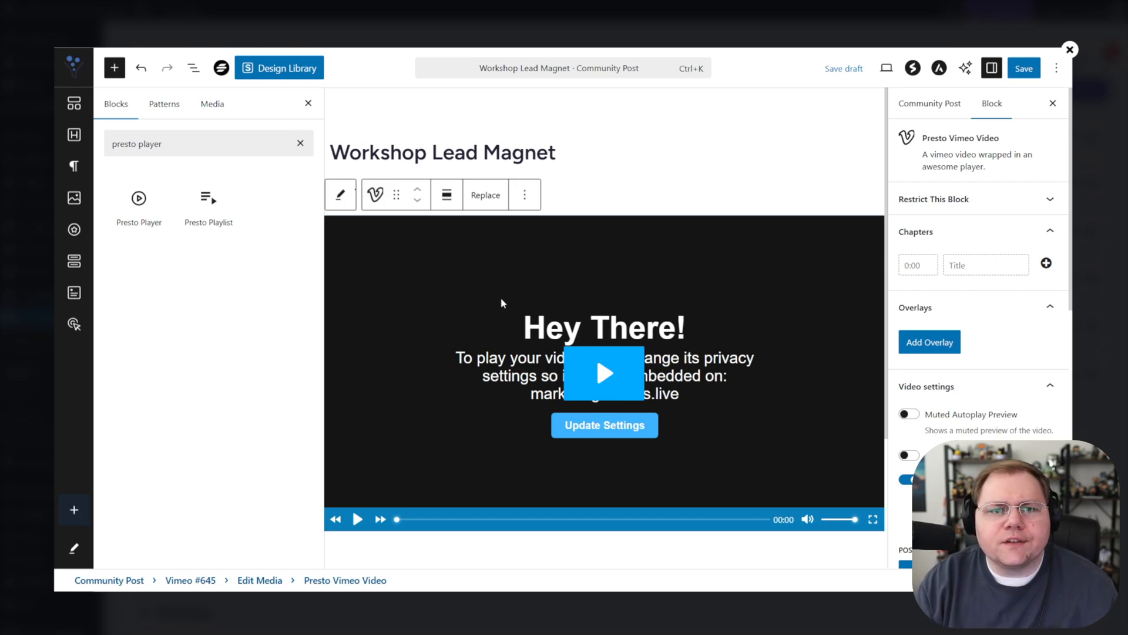
scroll(down, 3)
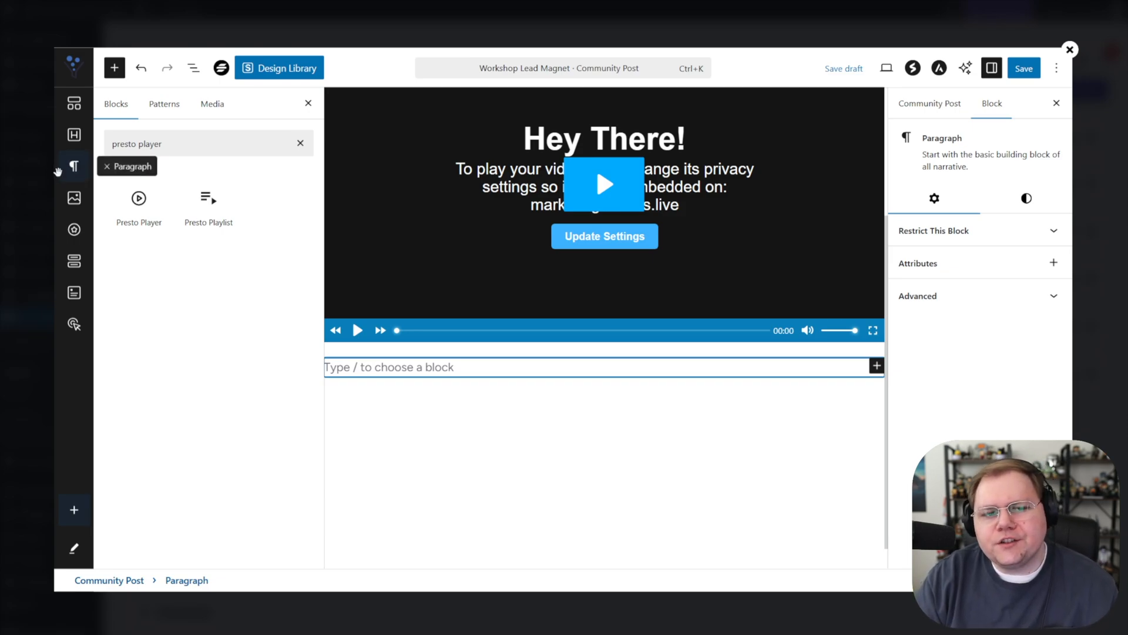
Write 'Download the migration checklist' in the paragraph under the video
text(info)
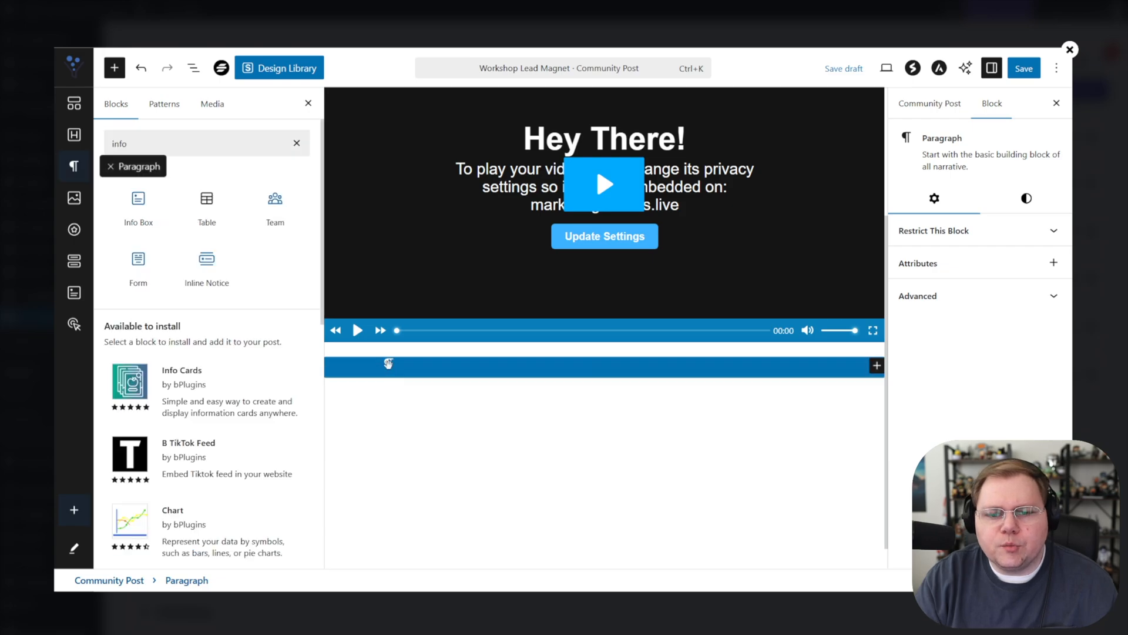
click(389, 365)
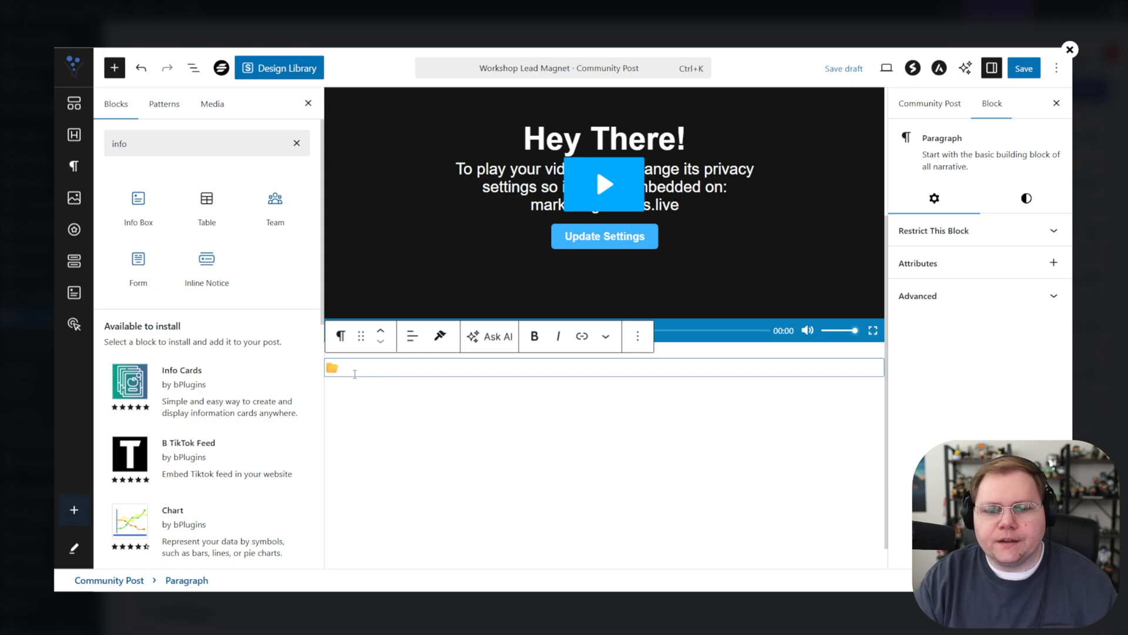
text(Download the migration checklist)
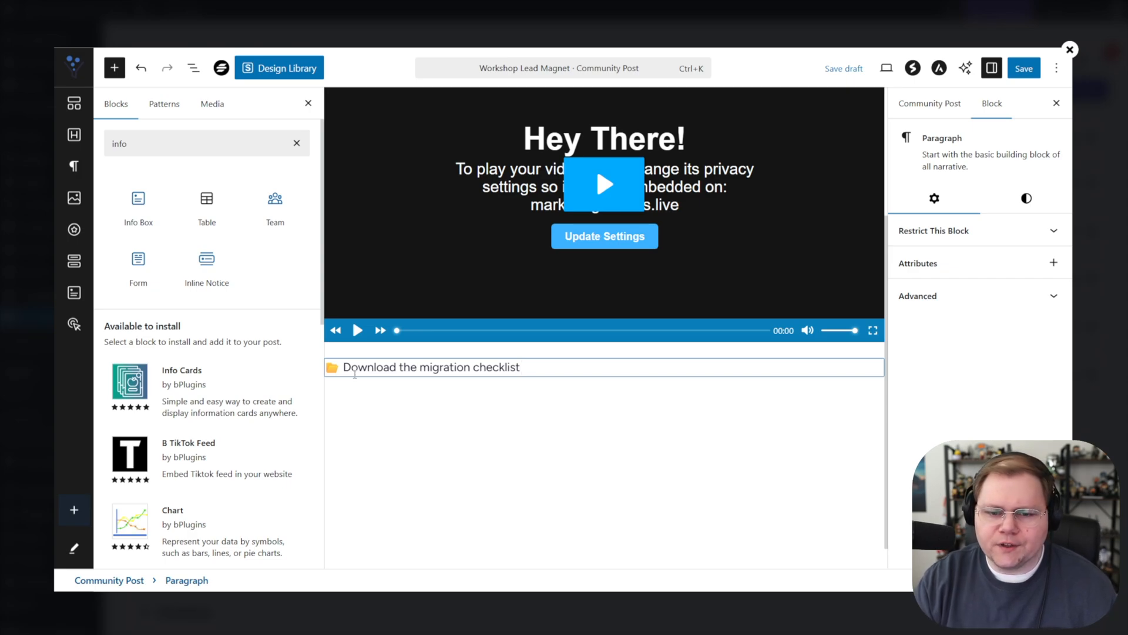
click(414, 366)
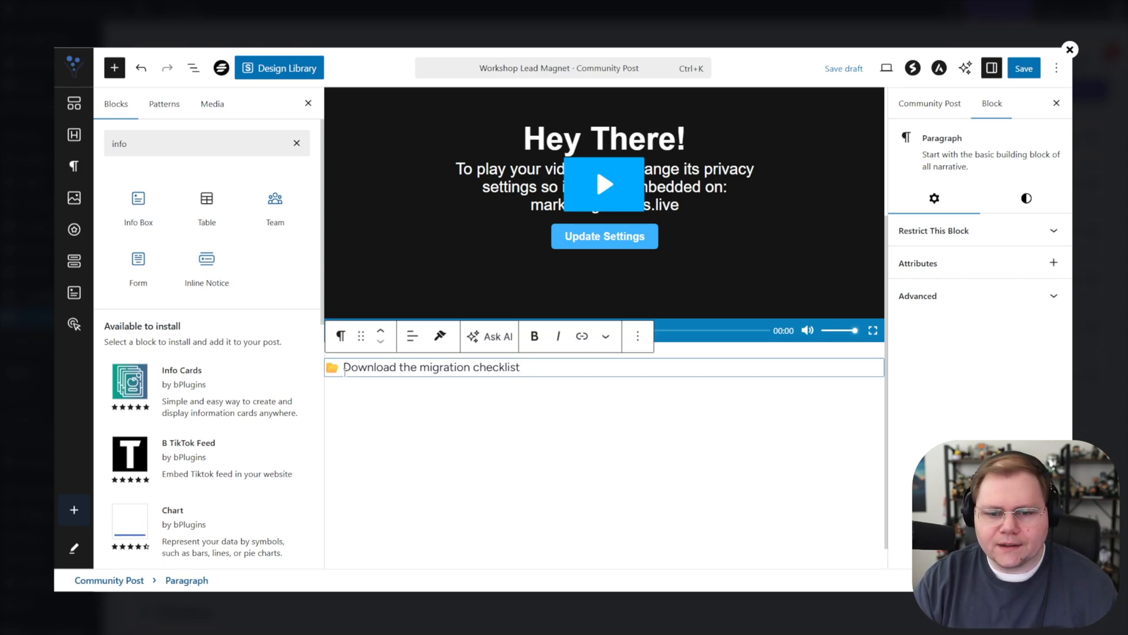
Select the whole checklist line and turn it into a link
triple_click(433, 367)
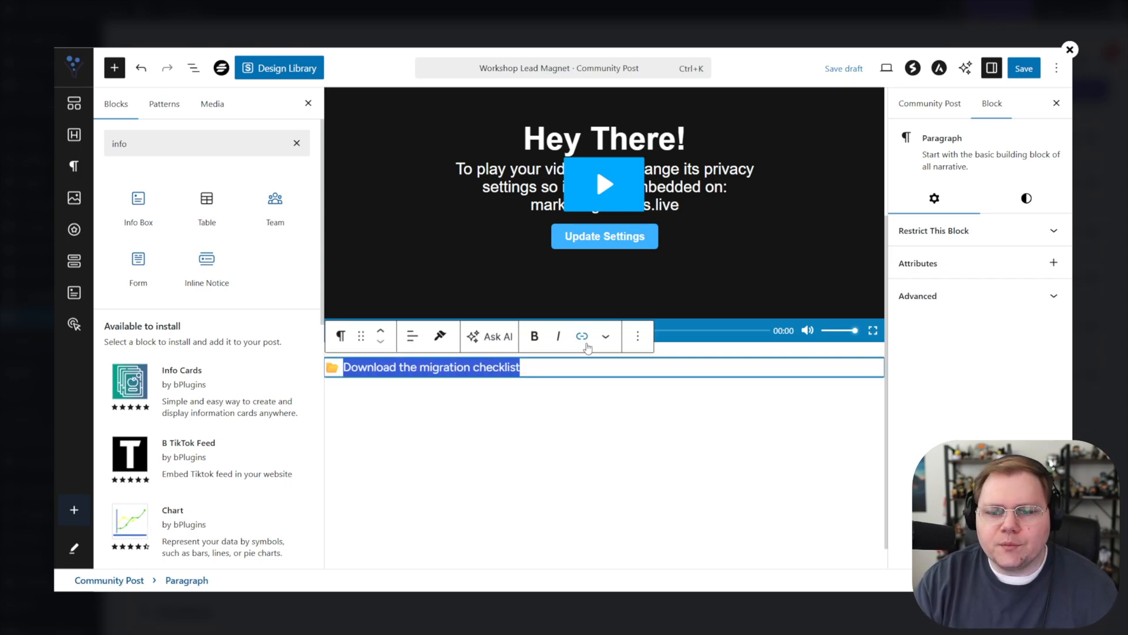
click(582, 336)
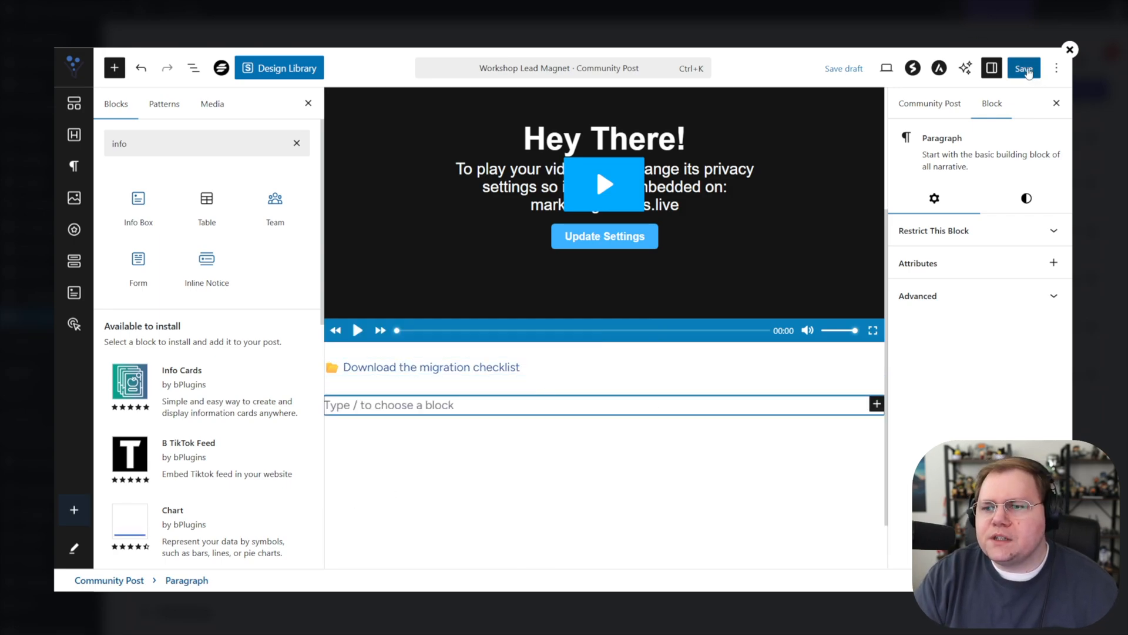
Save and publish the post, then insert it as the space's selected content
click(1025, 68)
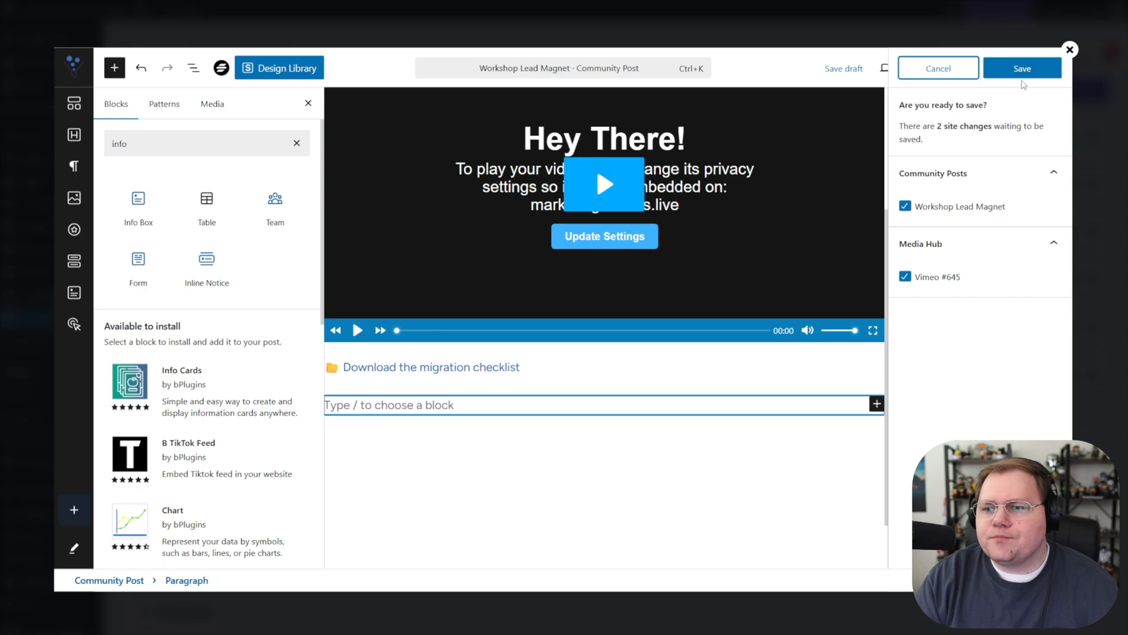
click(1022, 68)
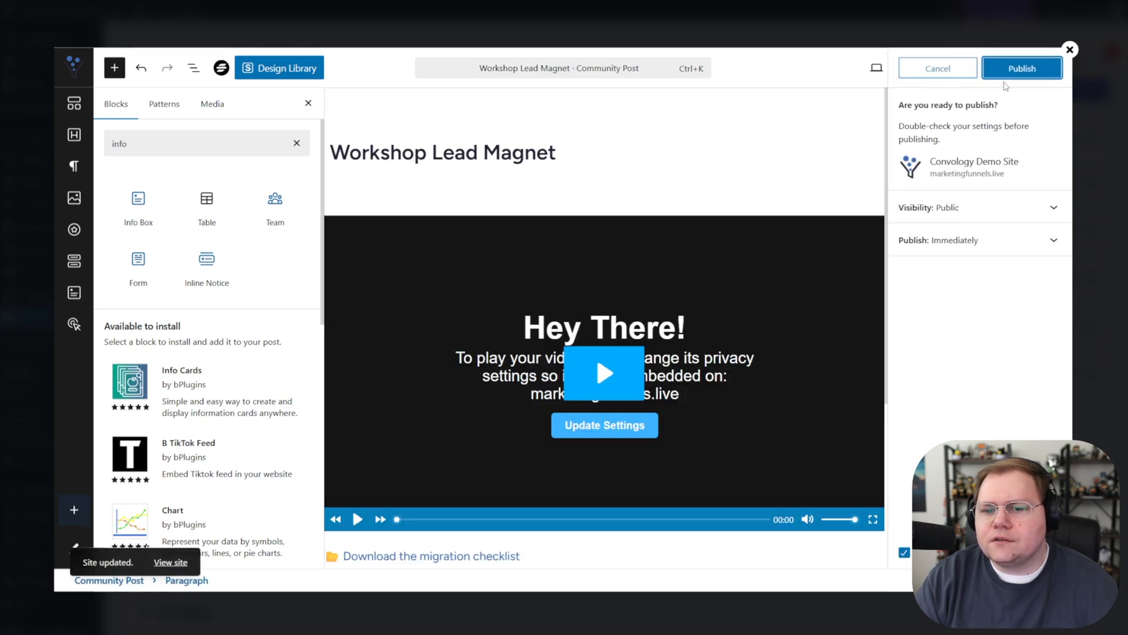
click(1022, 68)
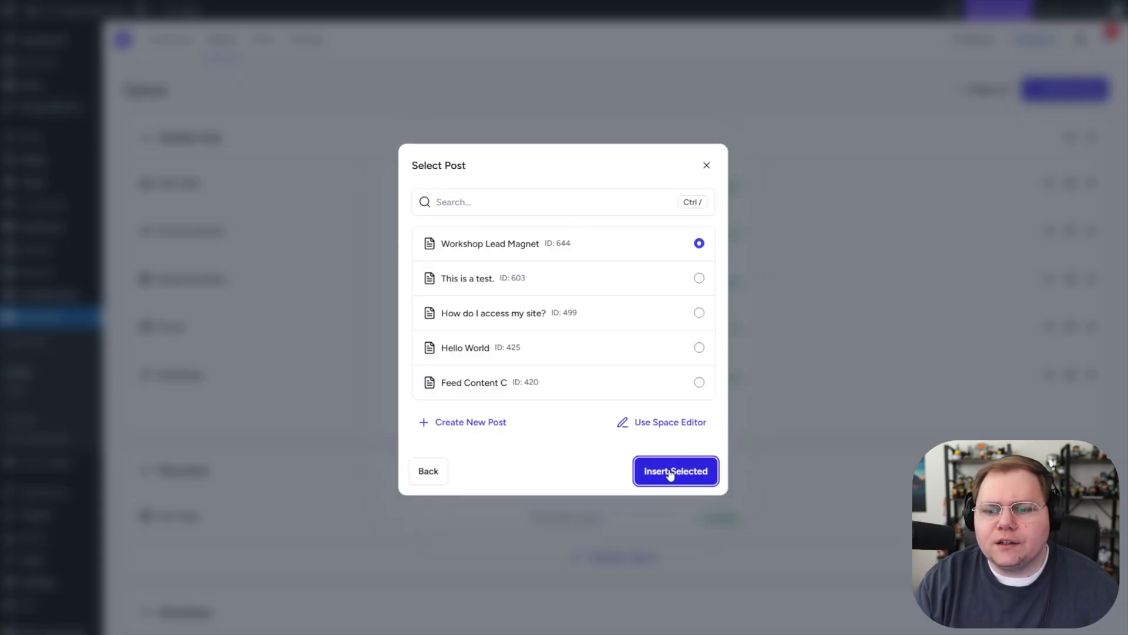
click(676, 470)
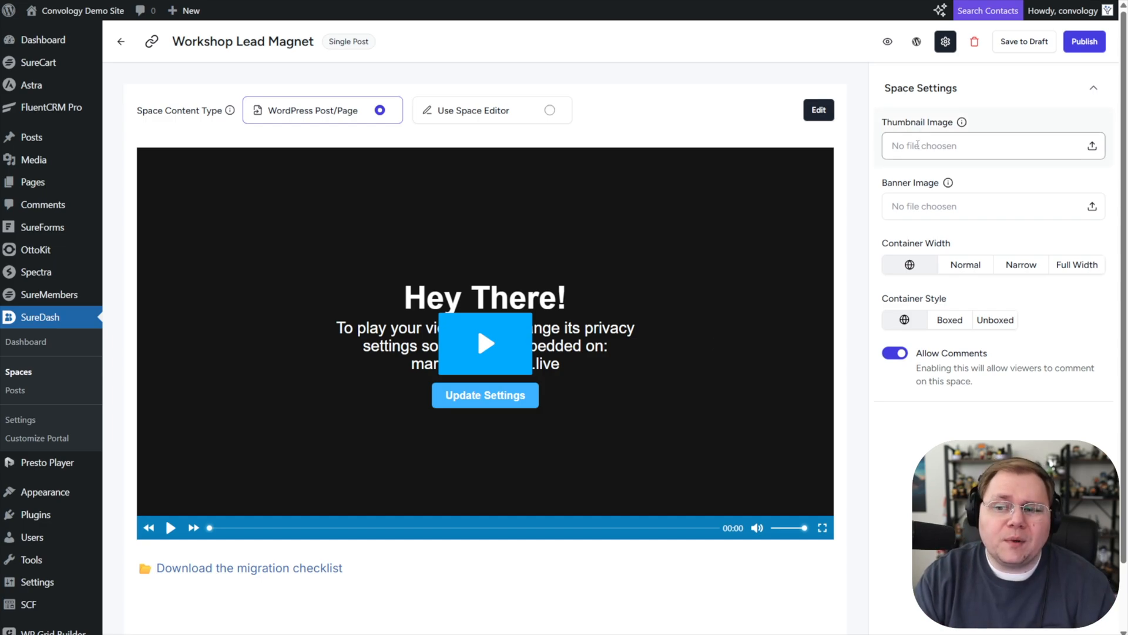
mouse_move(933, 194)
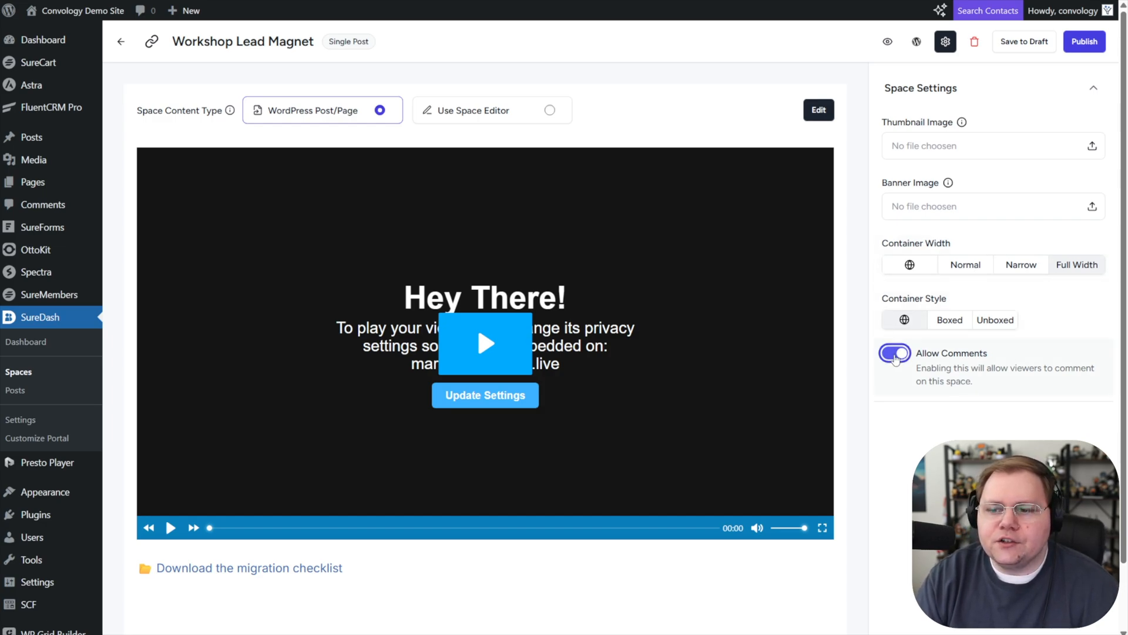
Switch Allow Comments off for the Workshop Lead Magnet space
click(895, 353)
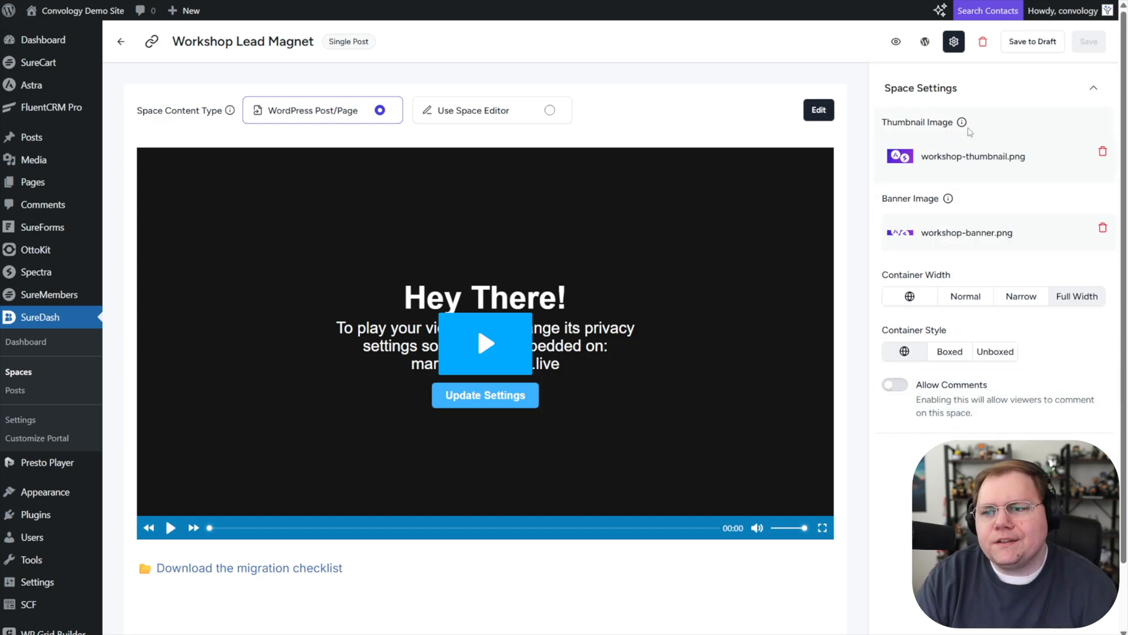
mouse_move(943, 204)
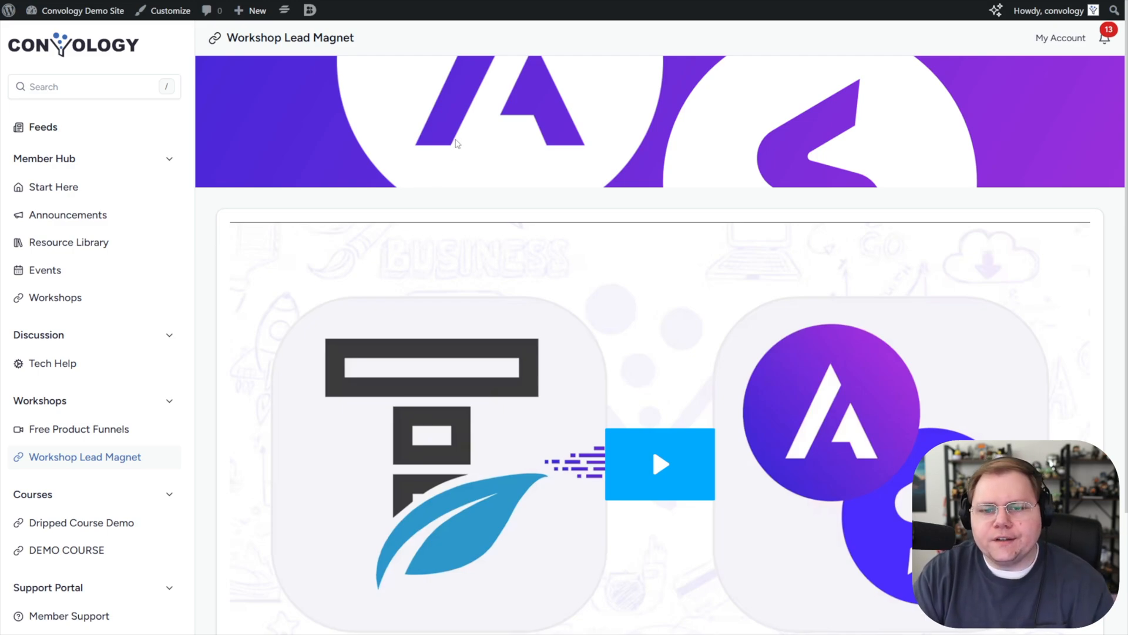
Review the space in the portal, then go to SureMembers Access Groups
scroll(down, 3)
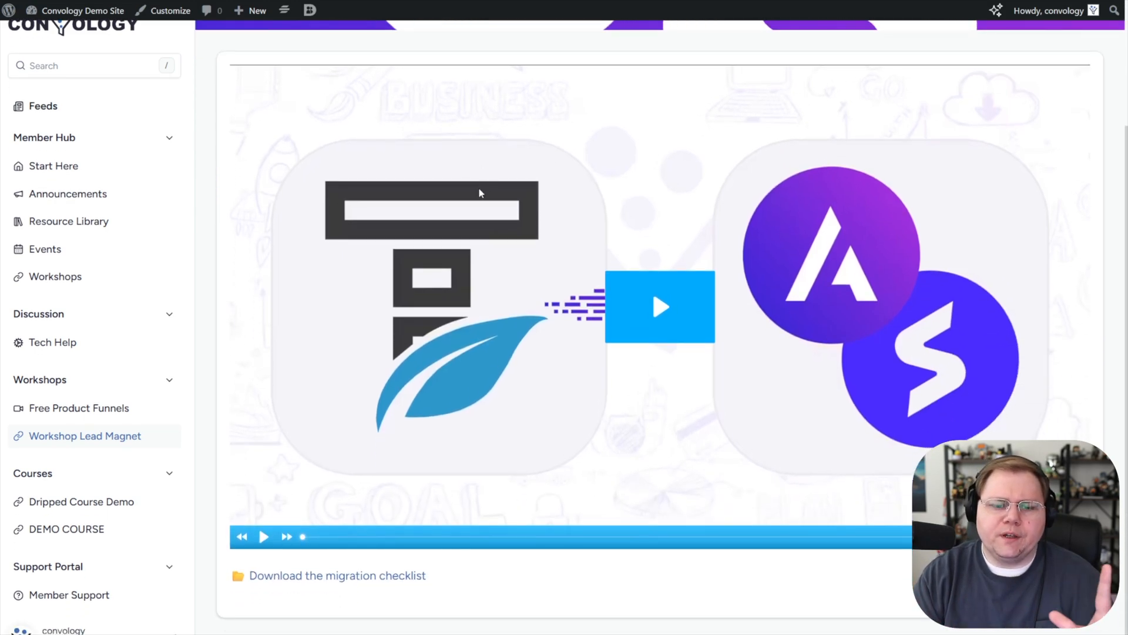
mouse_move(231, 50)
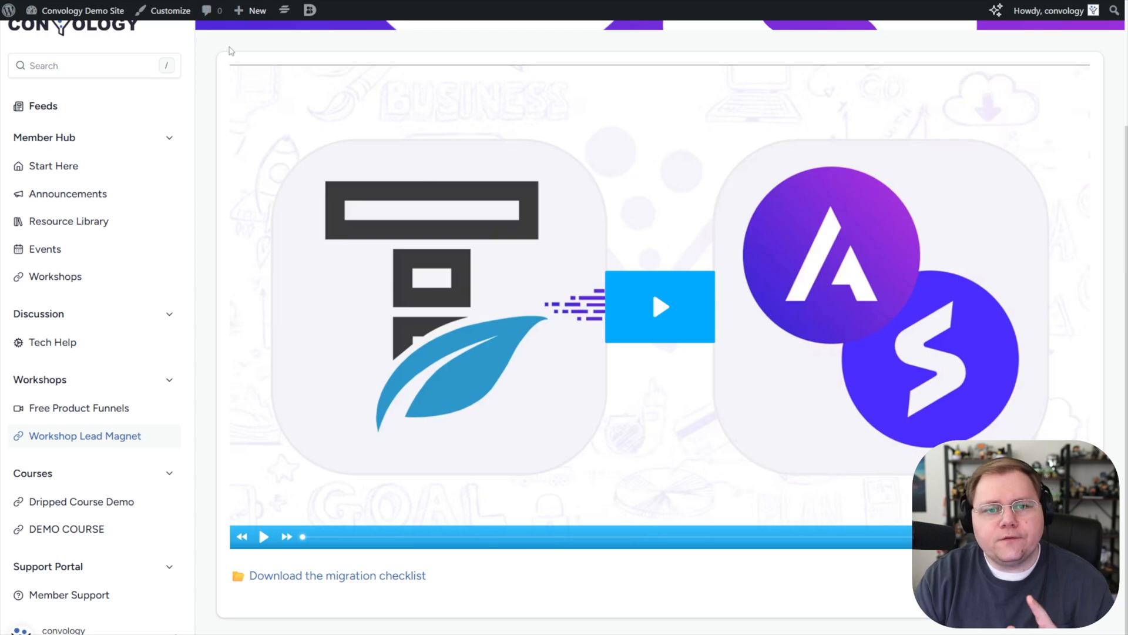
mouse_move(1121, 329)
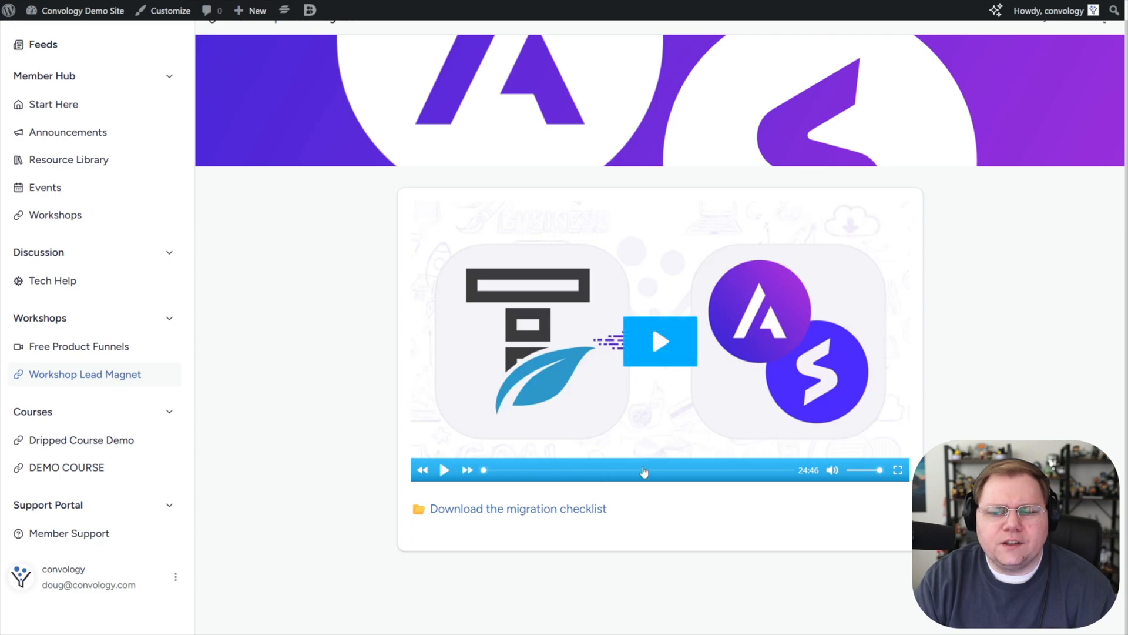
mouse_move(597, 138)
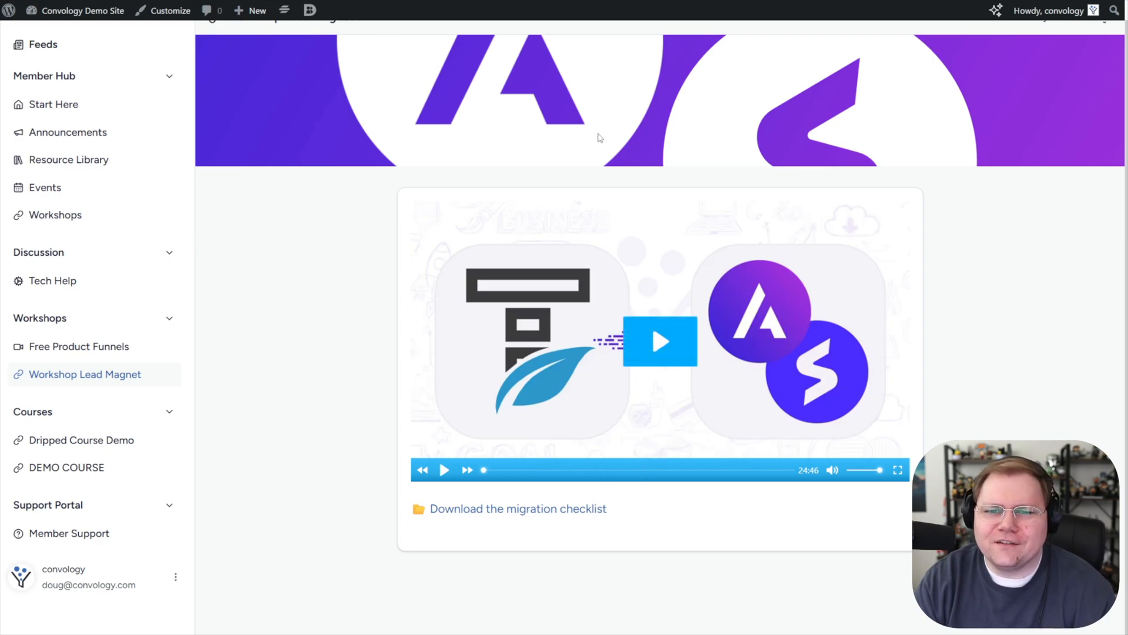
mouse_move(533, 129)
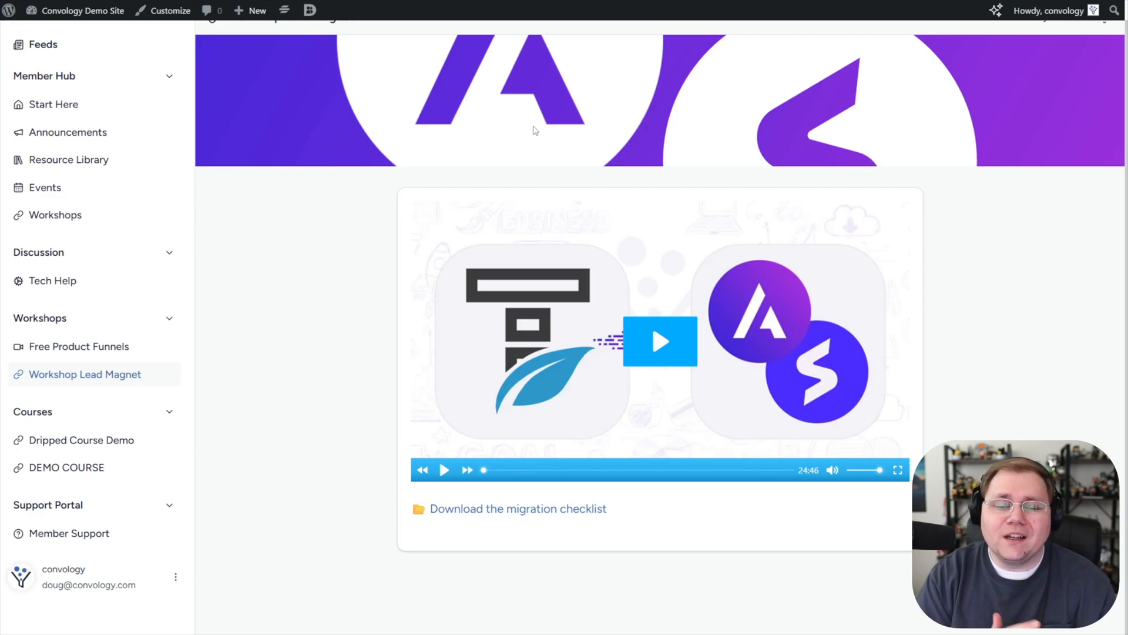
mouse_move(99, 375)
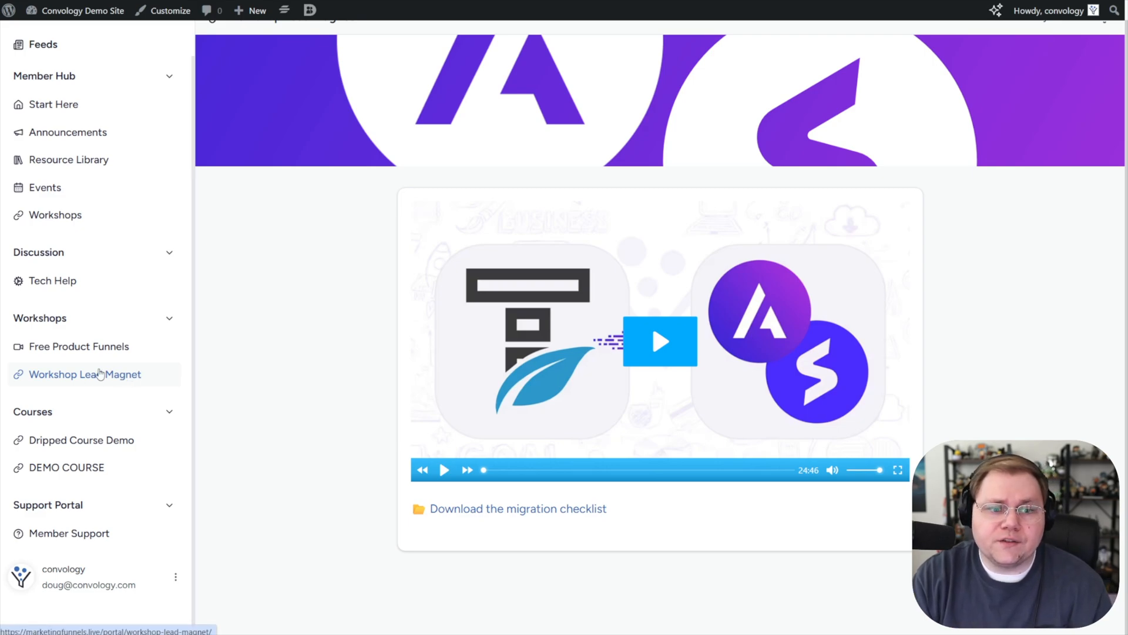
mouse_move(84, 382)
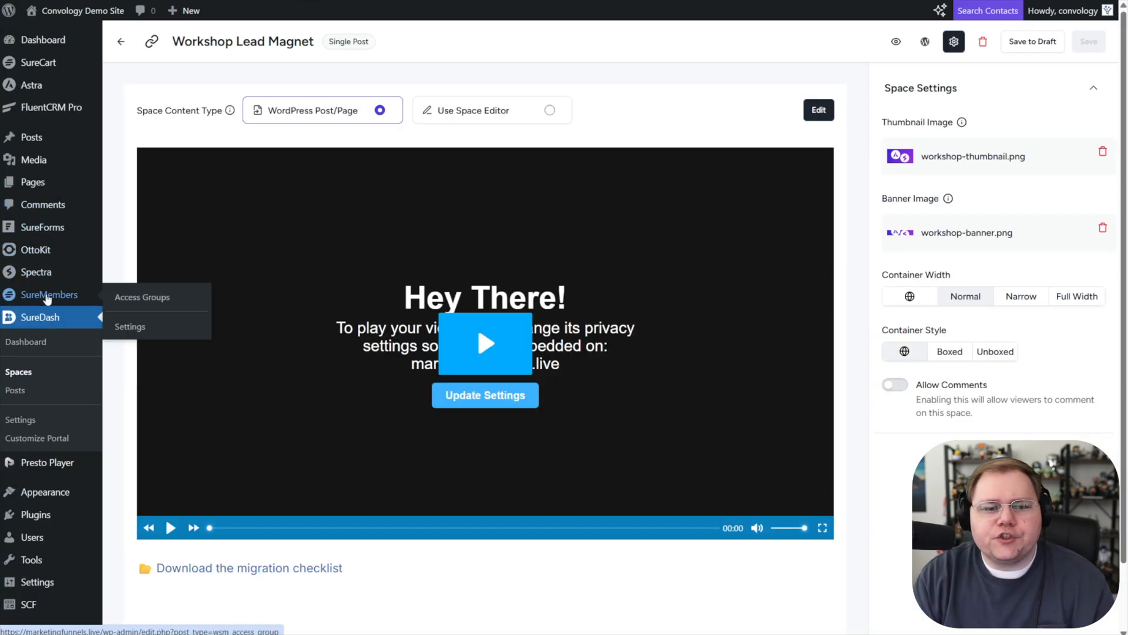
click(141, 296)
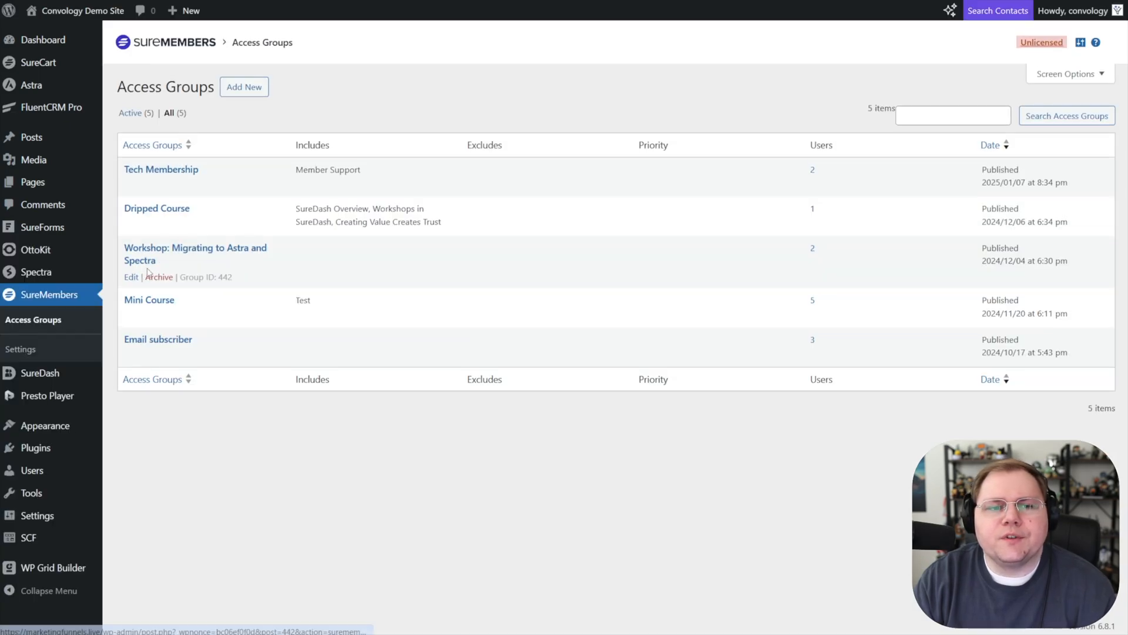
mouse_move(349, 160)
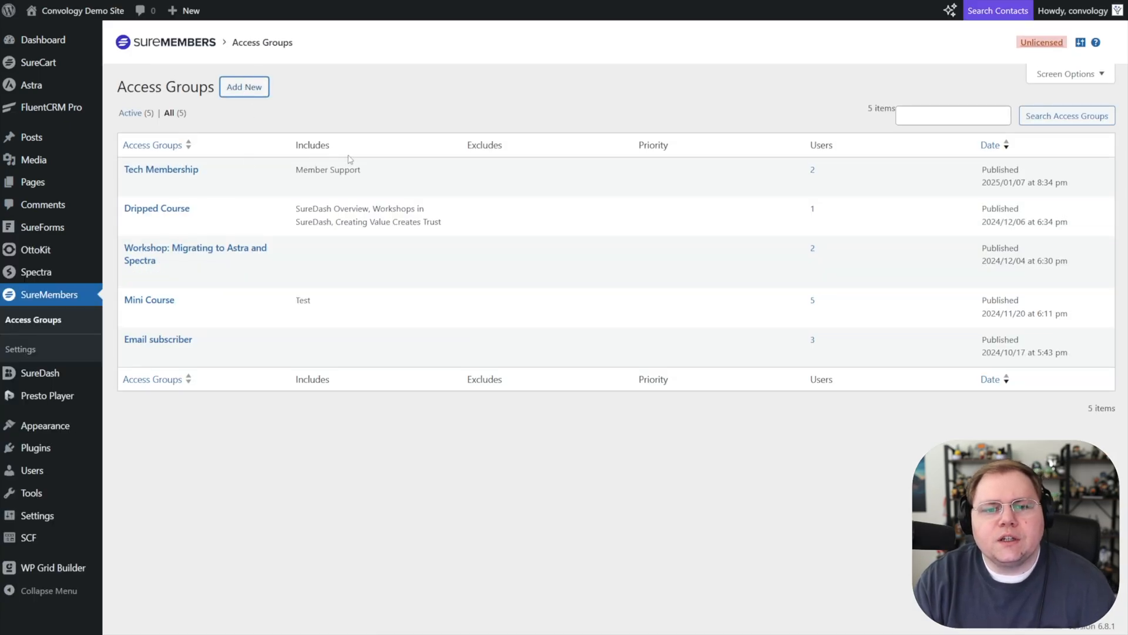
Add a new, blank access group
click(245, 87)
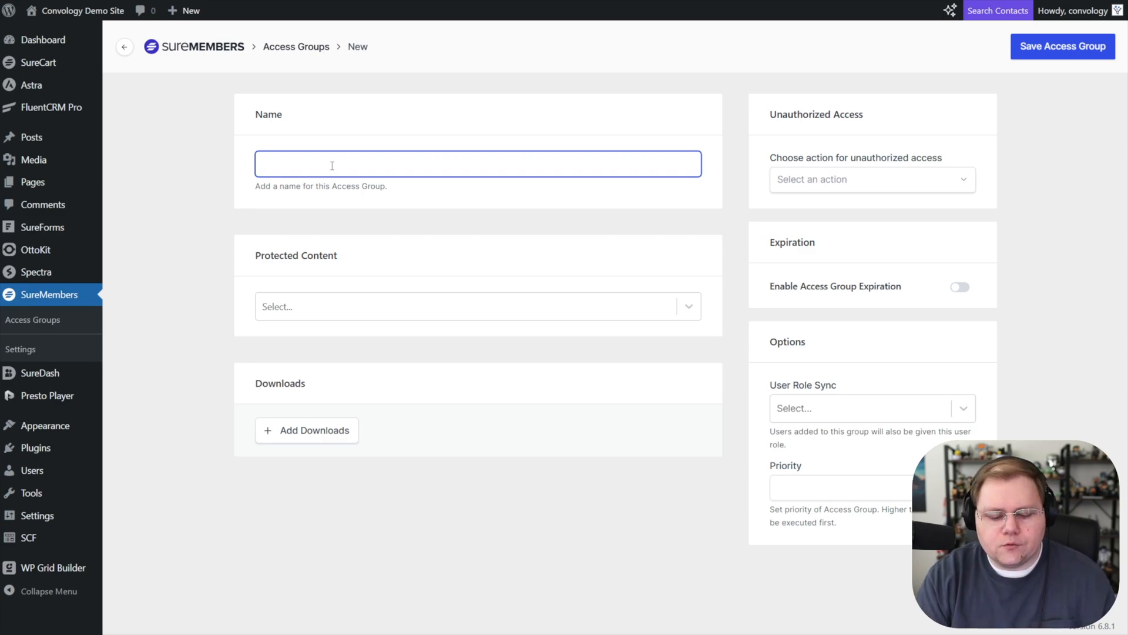
Name the access group 'Workshop Lead Magnet' and move to Protected Content
text(Workshop Lead Magnet)
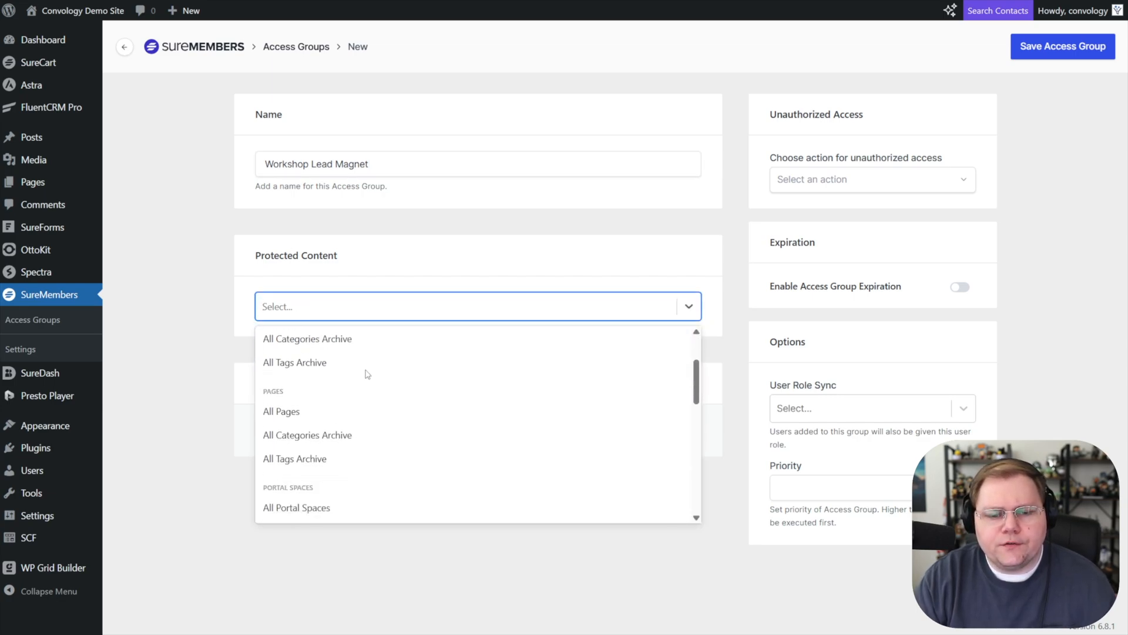
scroll(down, 3)
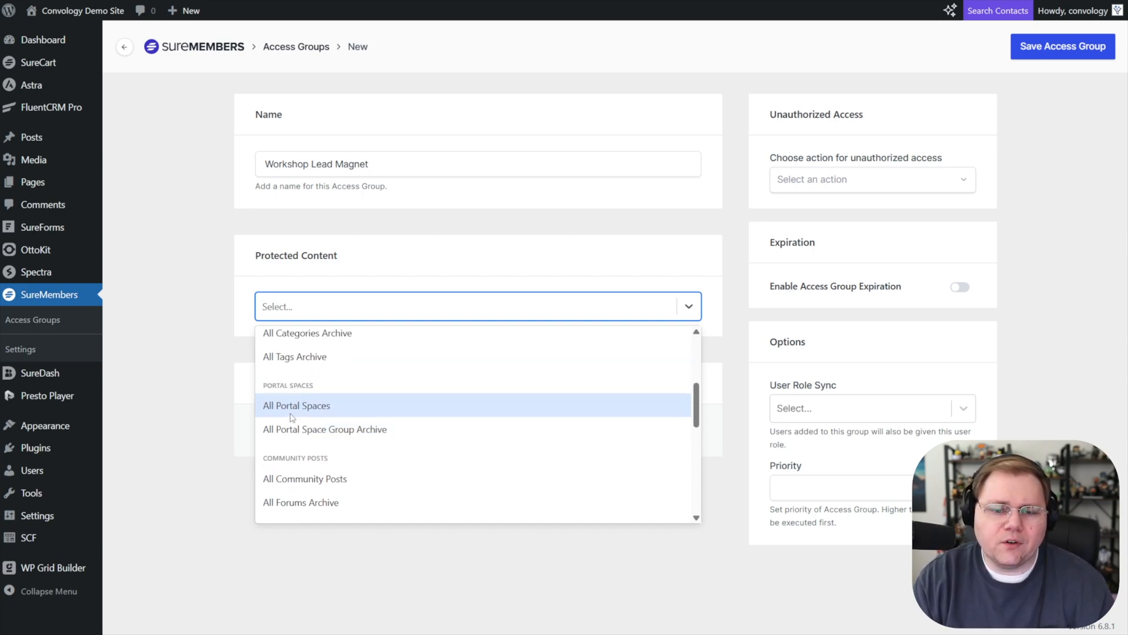
mouse_move(284, 409)
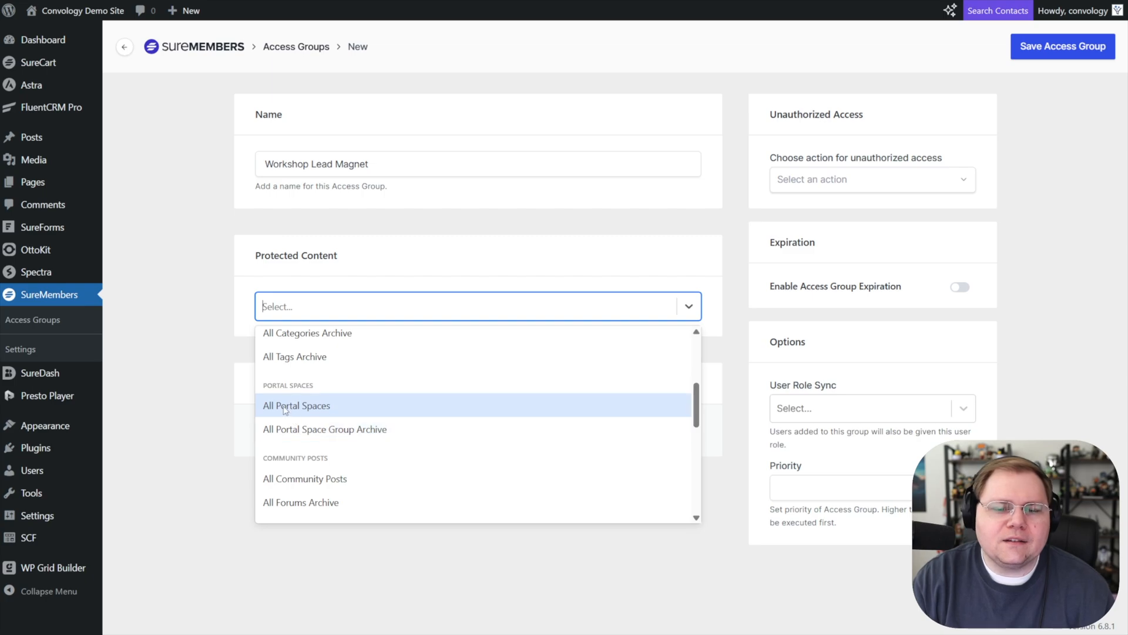
scroll(down, 3)
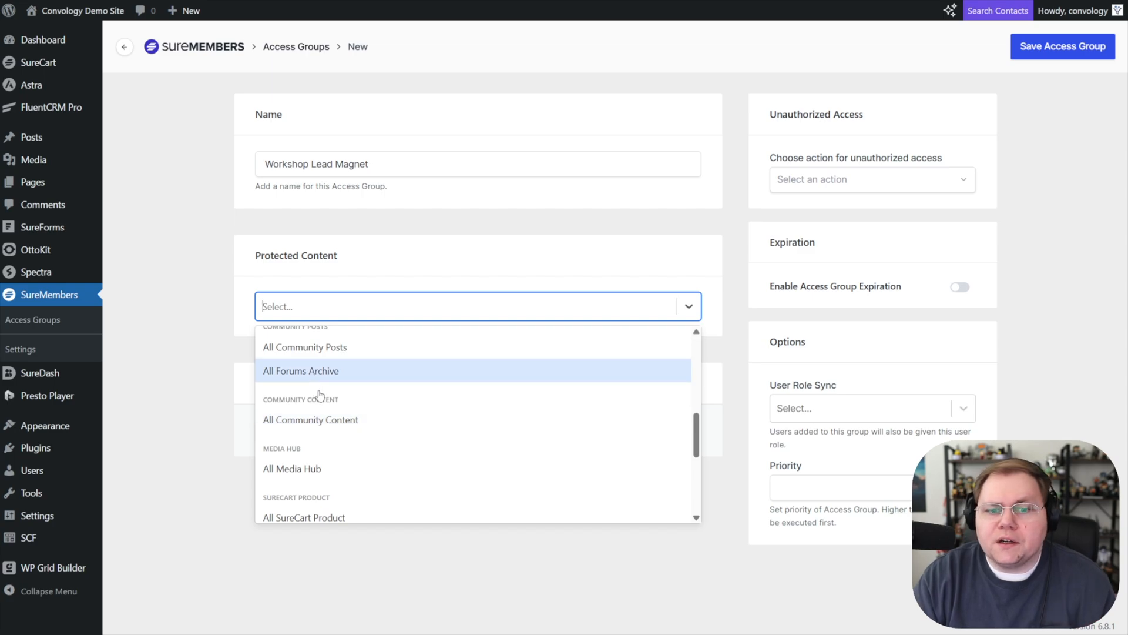
scroll(down, 3)
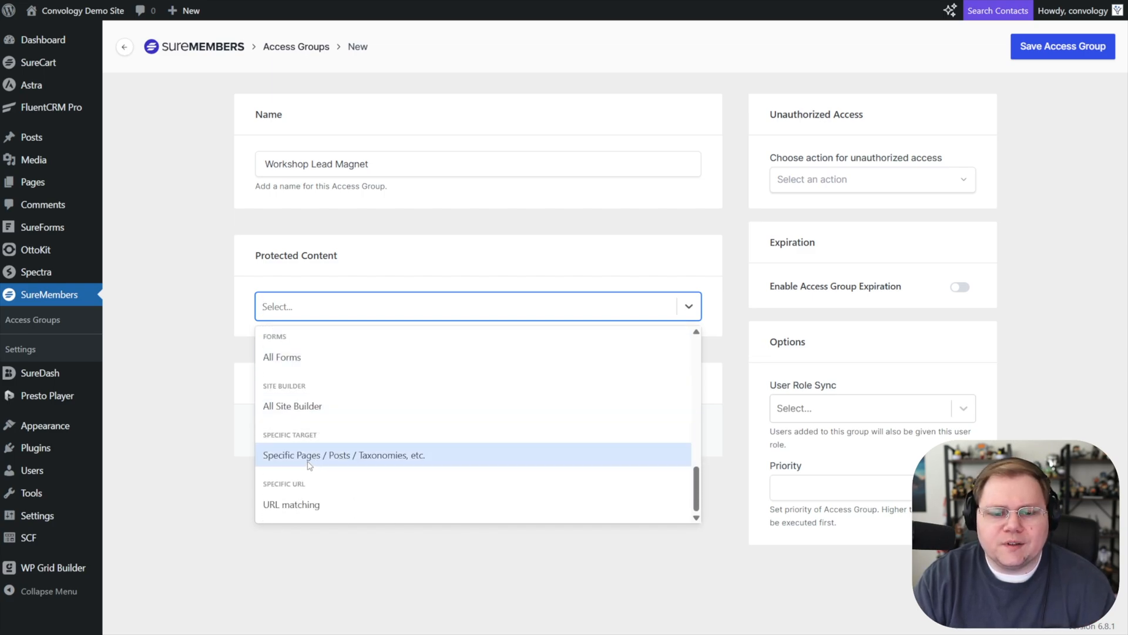
Protect specific pages/posts and select the Workshop Lead Magnet portal space
click(343, 455)
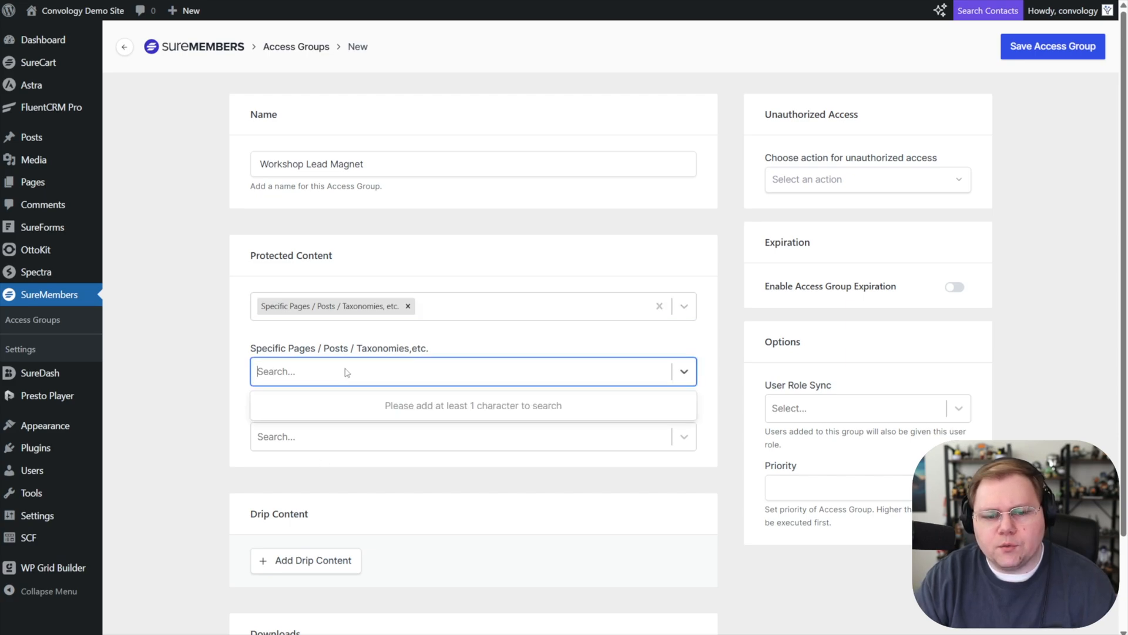
text(workshop)
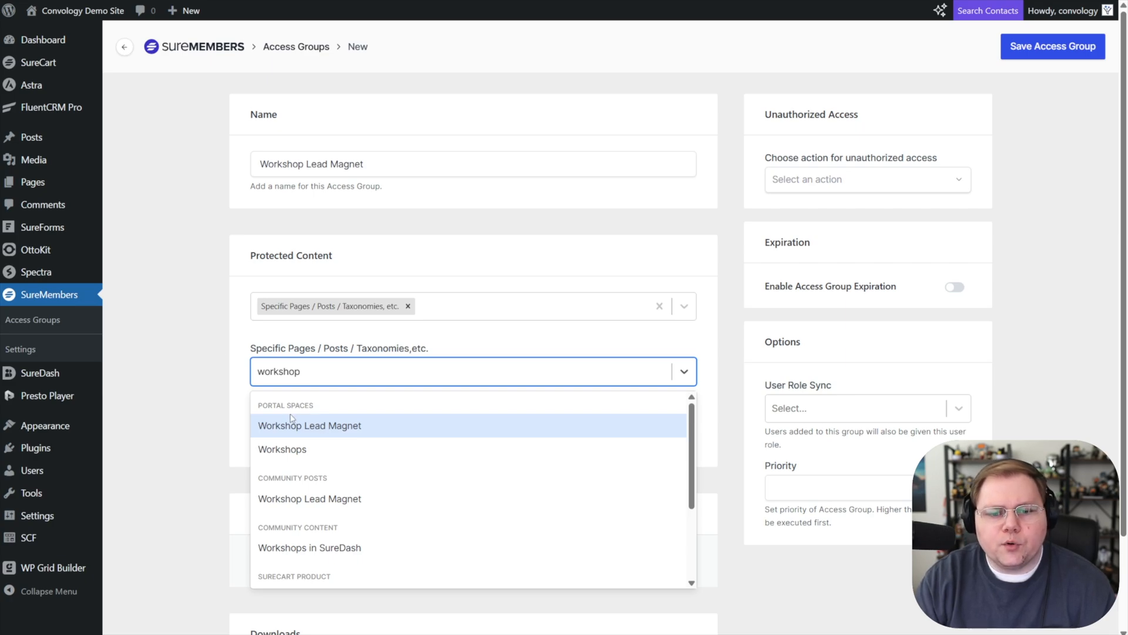
click(309, 425)
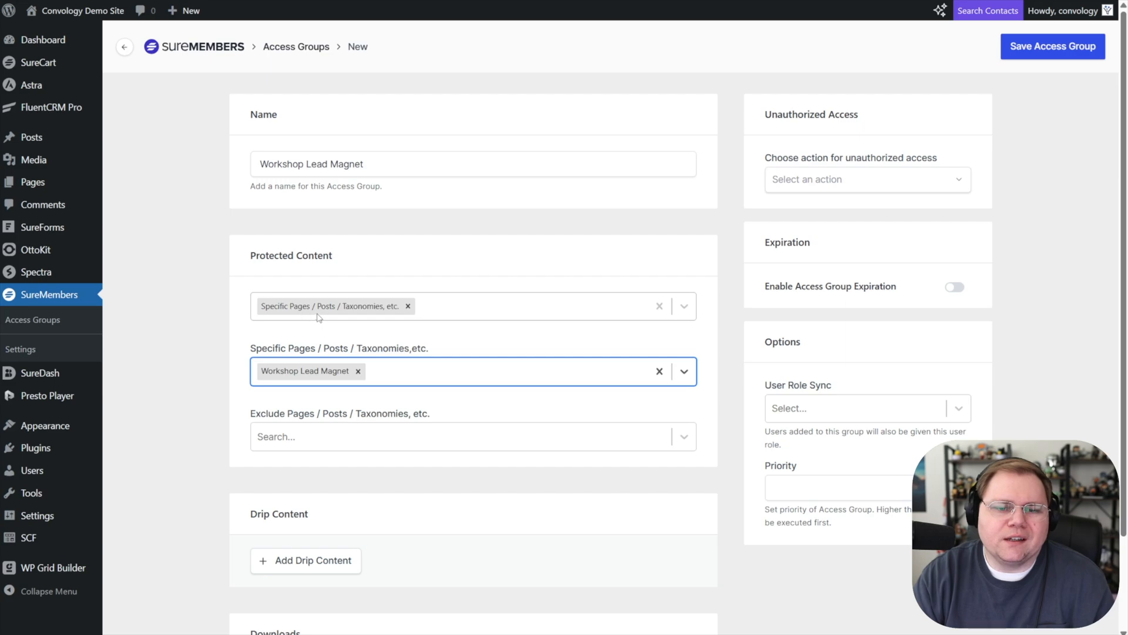
scroll(down, 3)
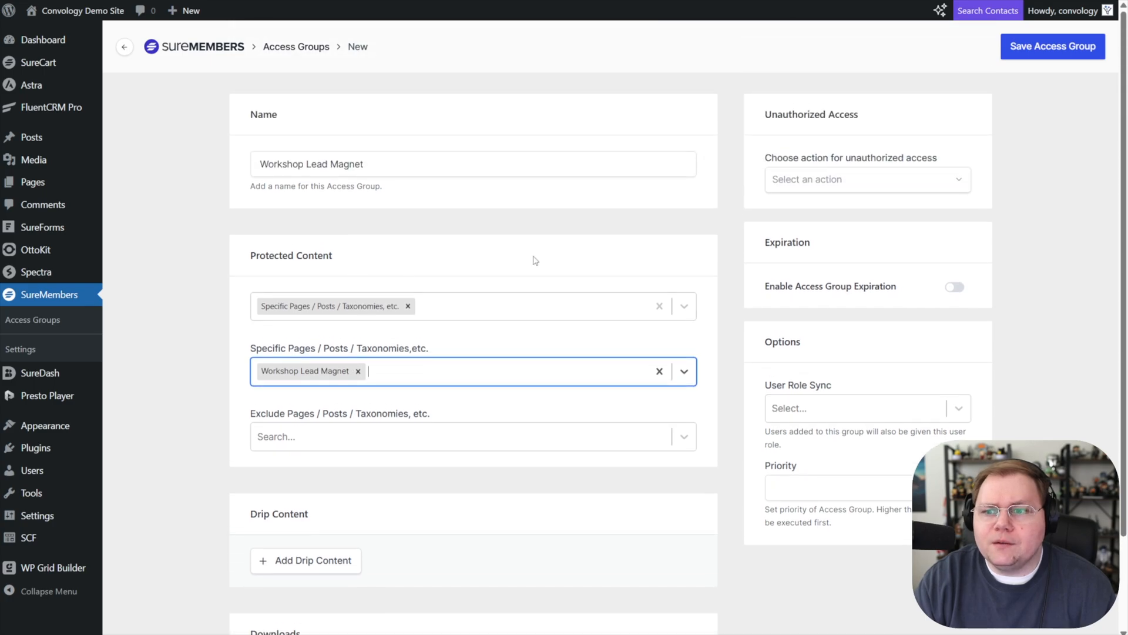
Set unauthorized access to an in-content message 'You do not have access' with a 'Sign up here.' button
click(867, 179)
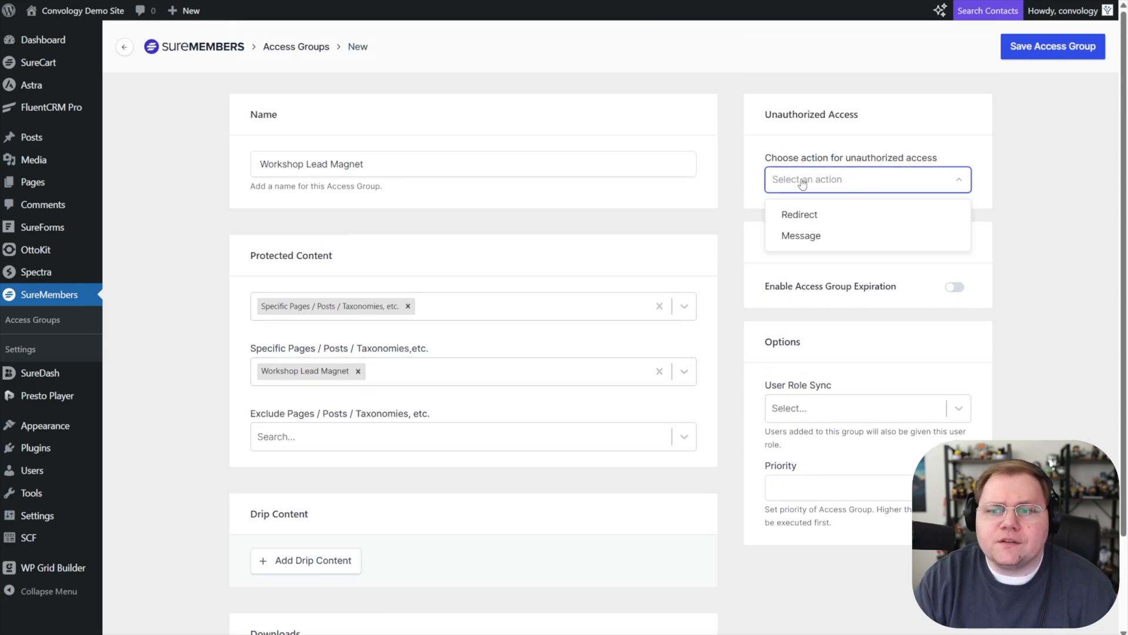
click(801, 235)
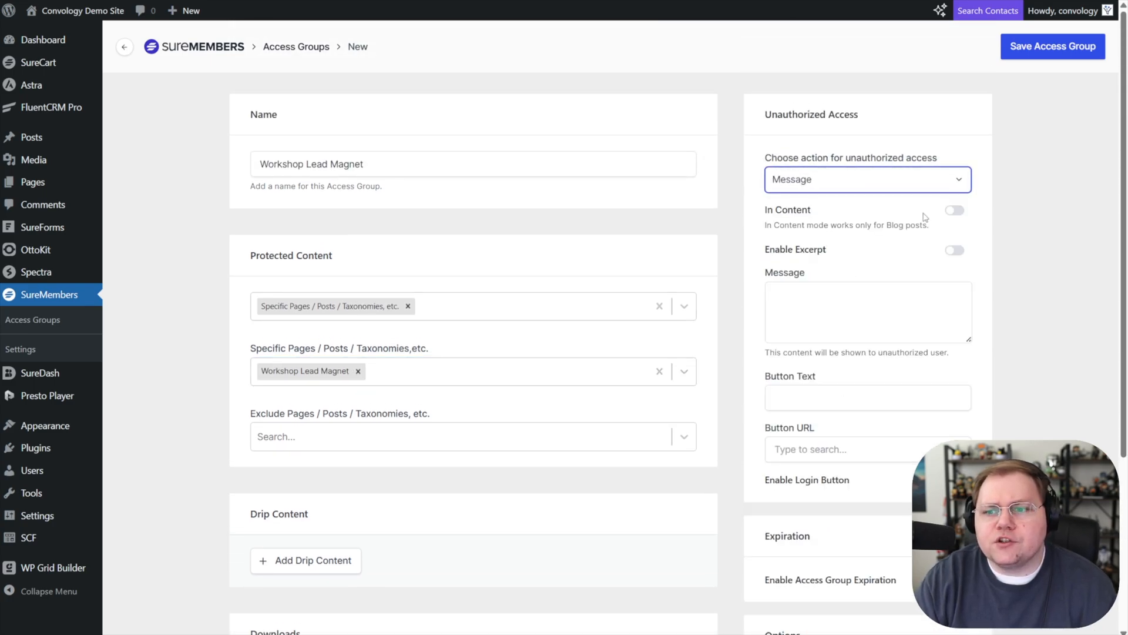
click(955, 211)
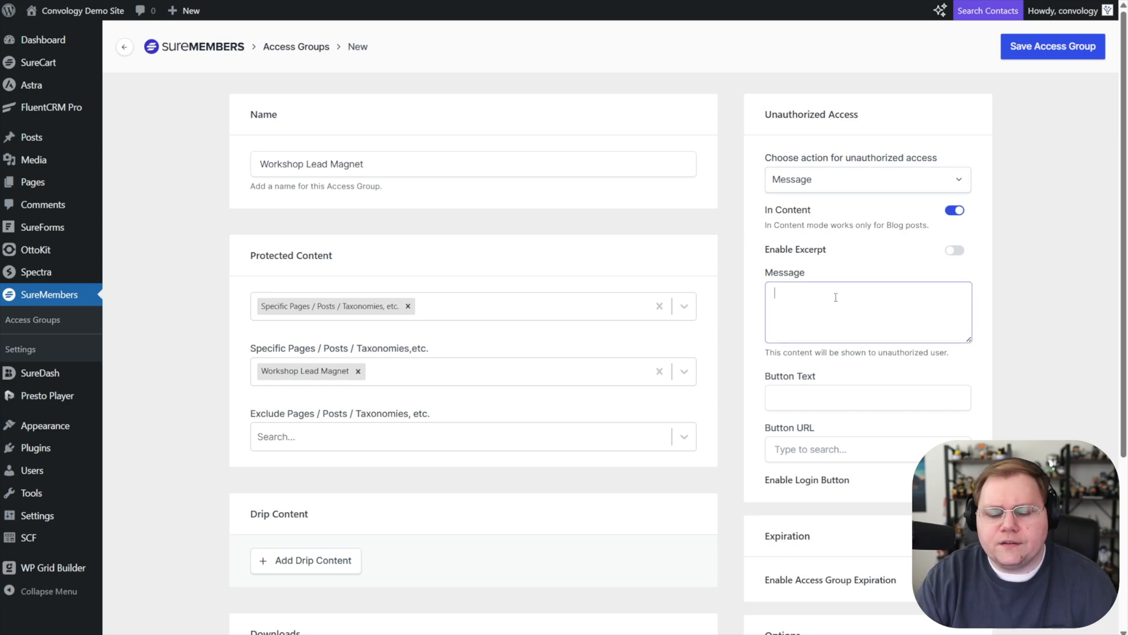
text(You do not have access to this workshop.)
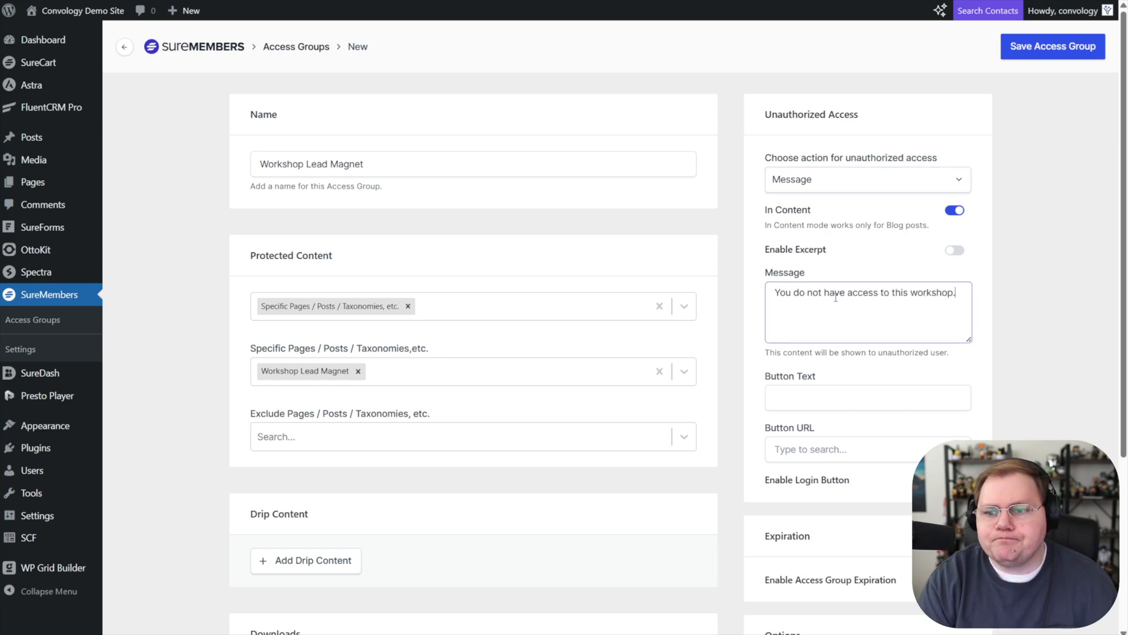
text(Sign up here.)
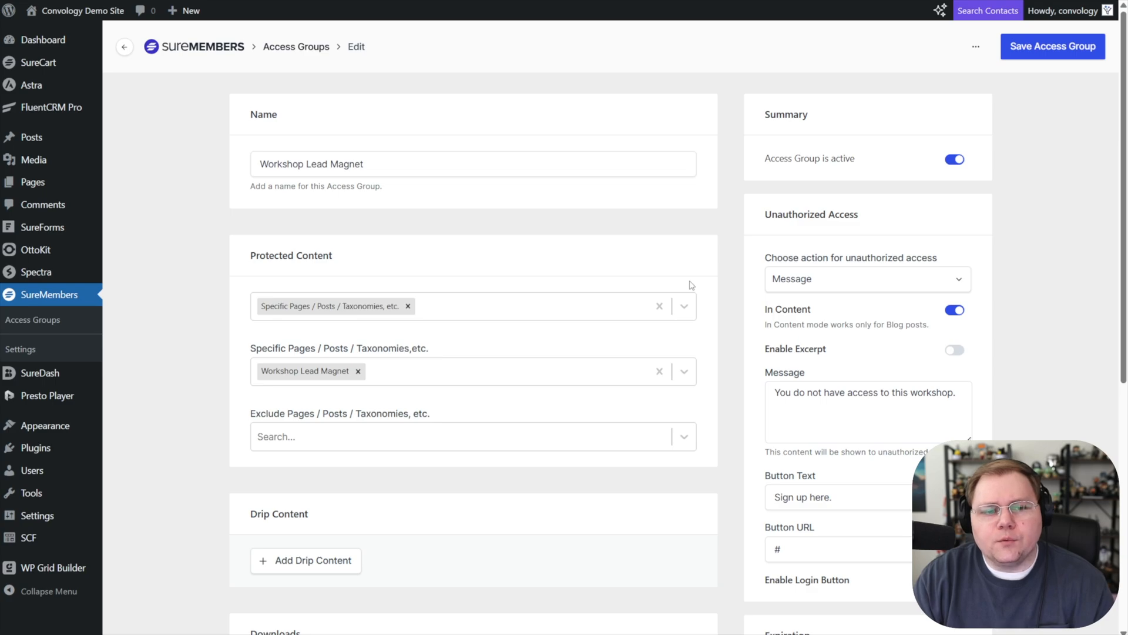
mouse_move(581, 268)
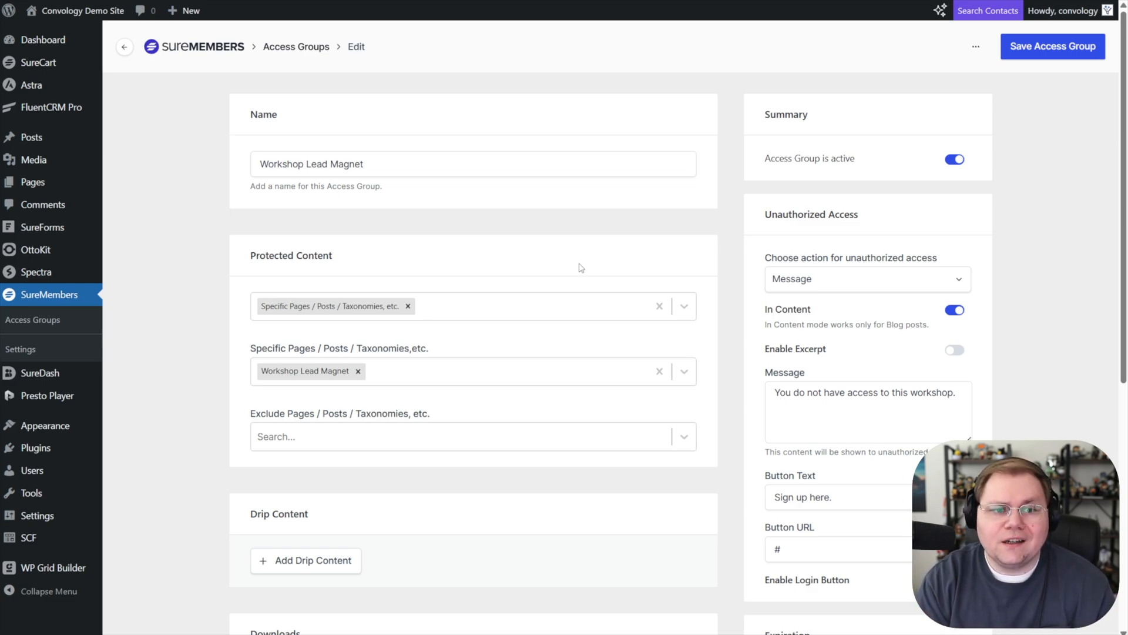
mouse_move(35, 228)
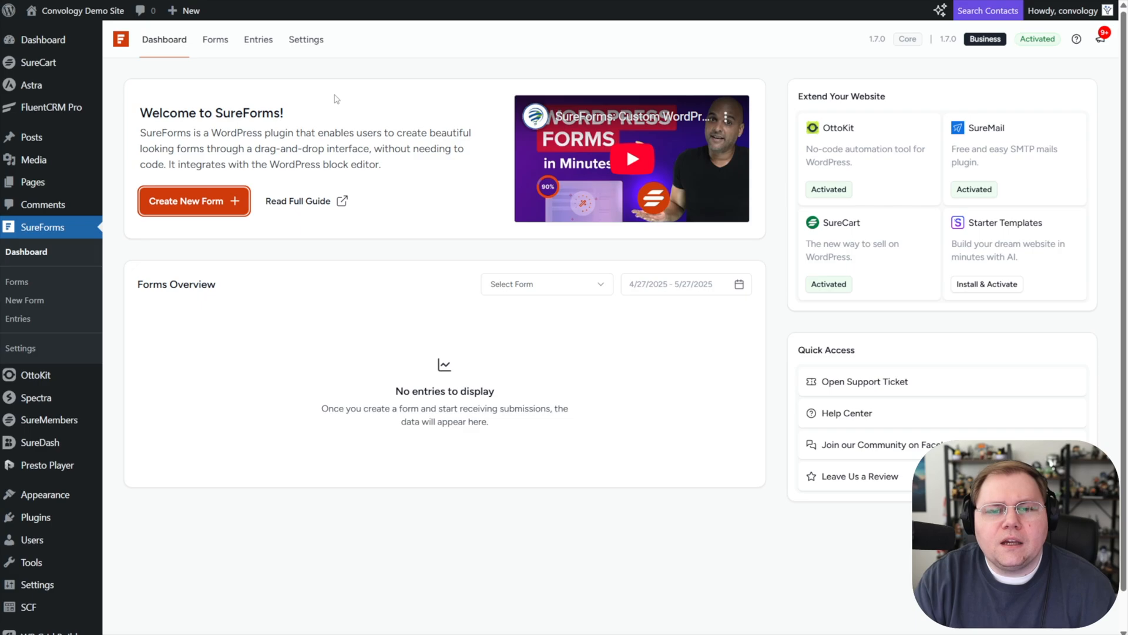
Start a new form named Workshop Lead Magnet and add its first required field from the block inserter
click(194, 201)
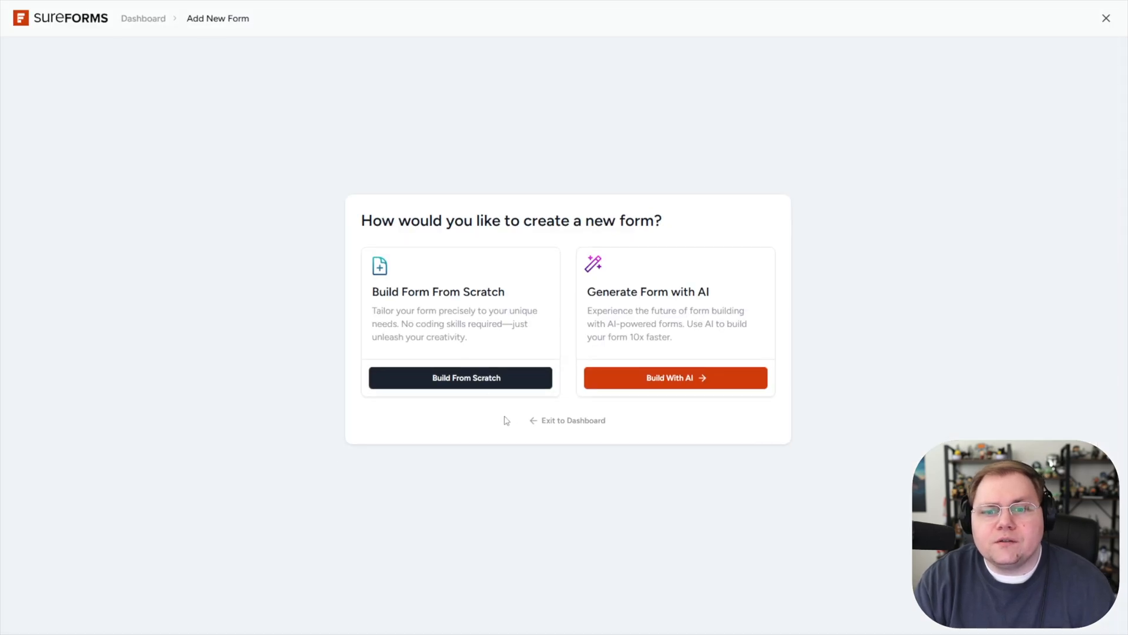
click(460, 377)
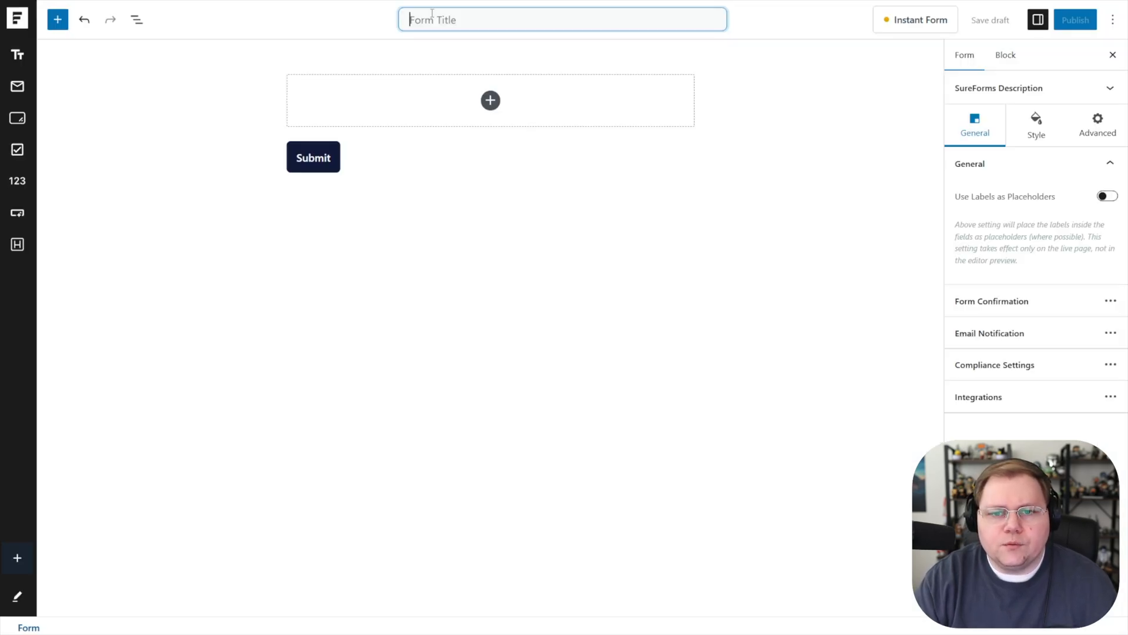
click(490, 100)
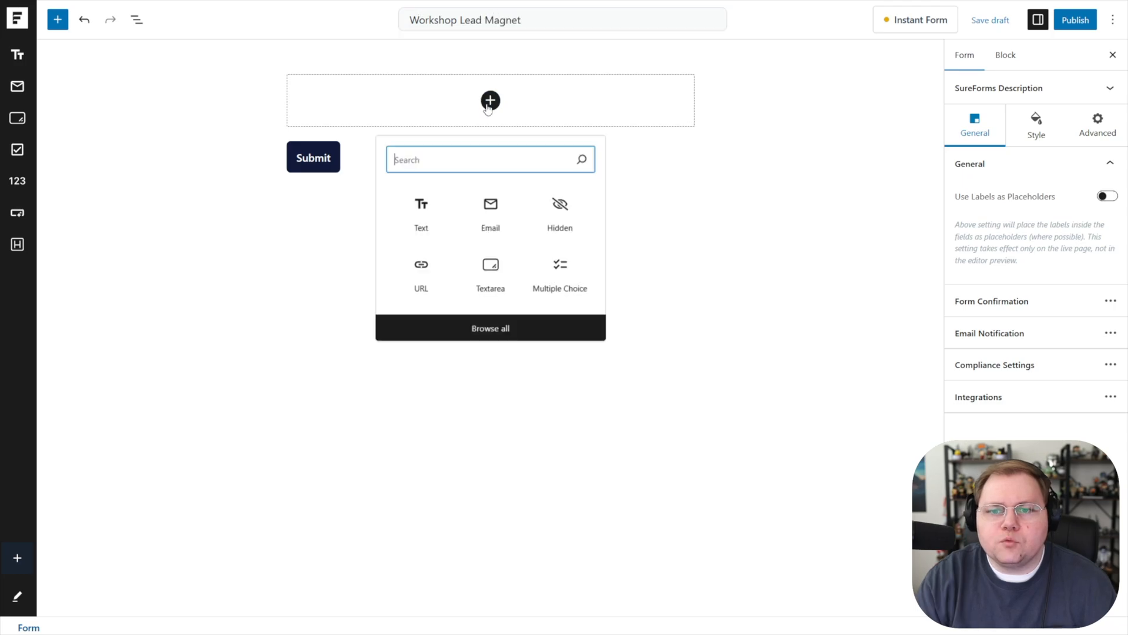
click(421, 212)
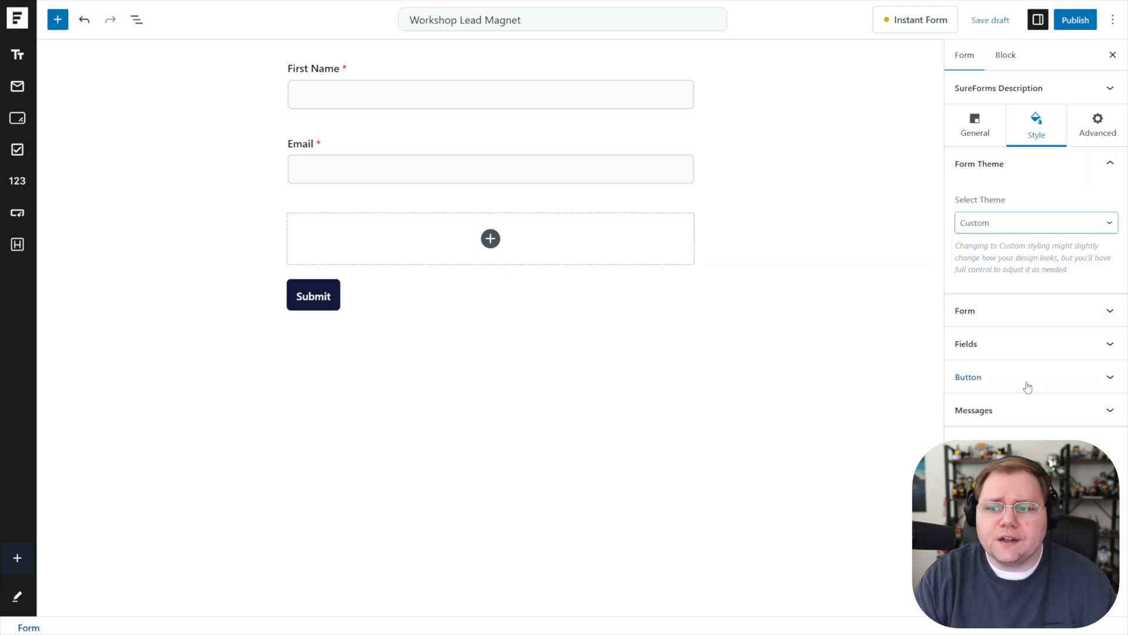
Relabel the submit button to 'Sign up for the free workshop'
click(968, 376)
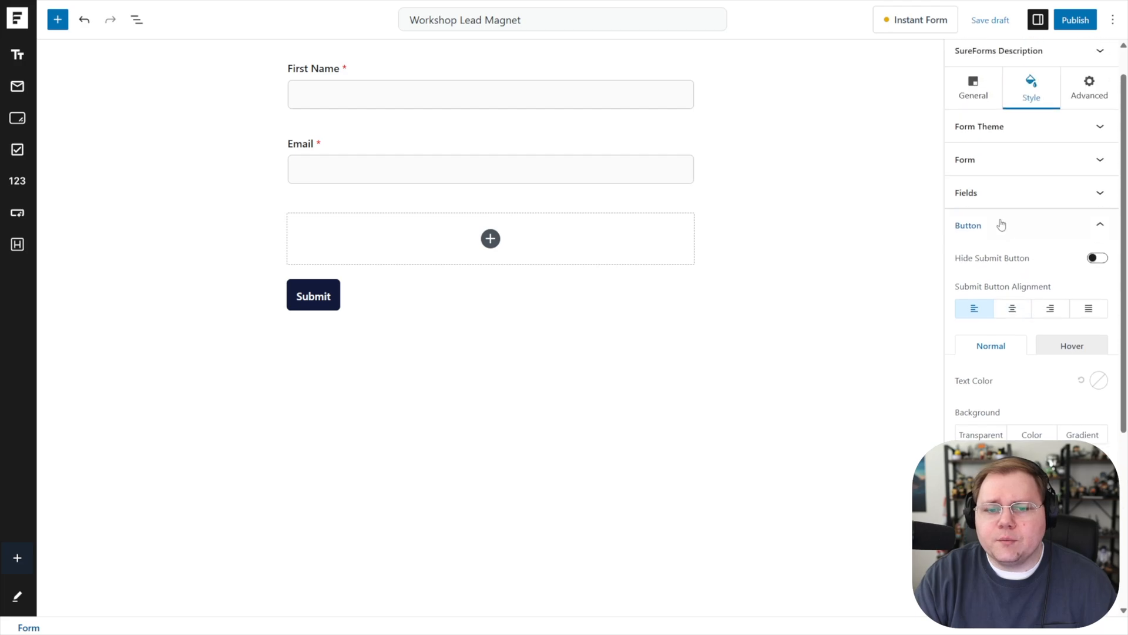
click(313, 295)
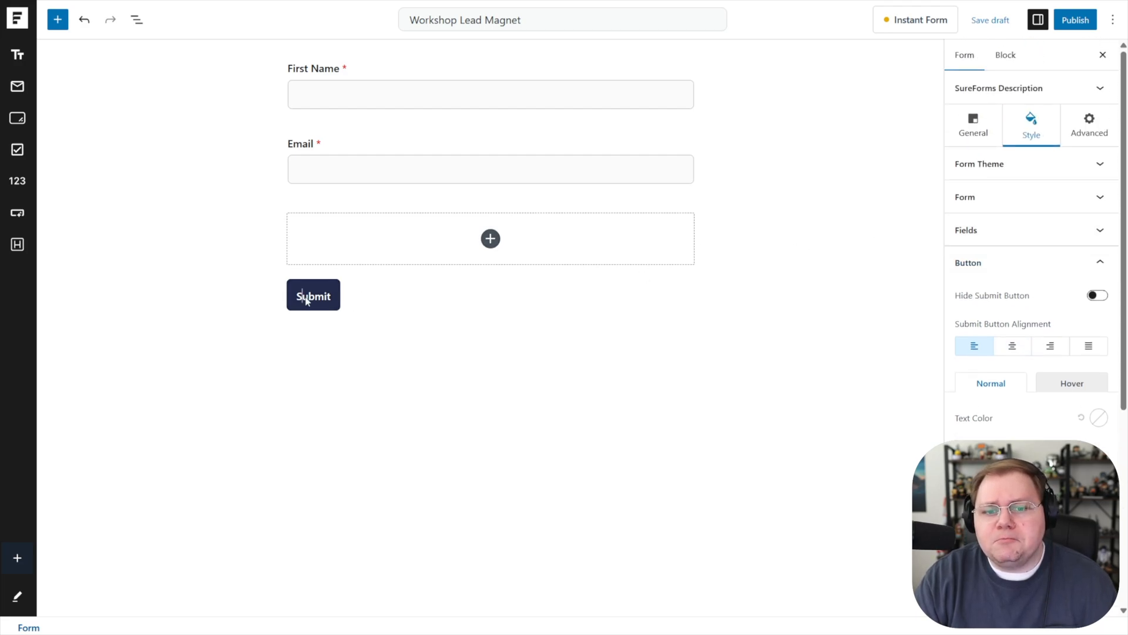
double_click(312, 296)
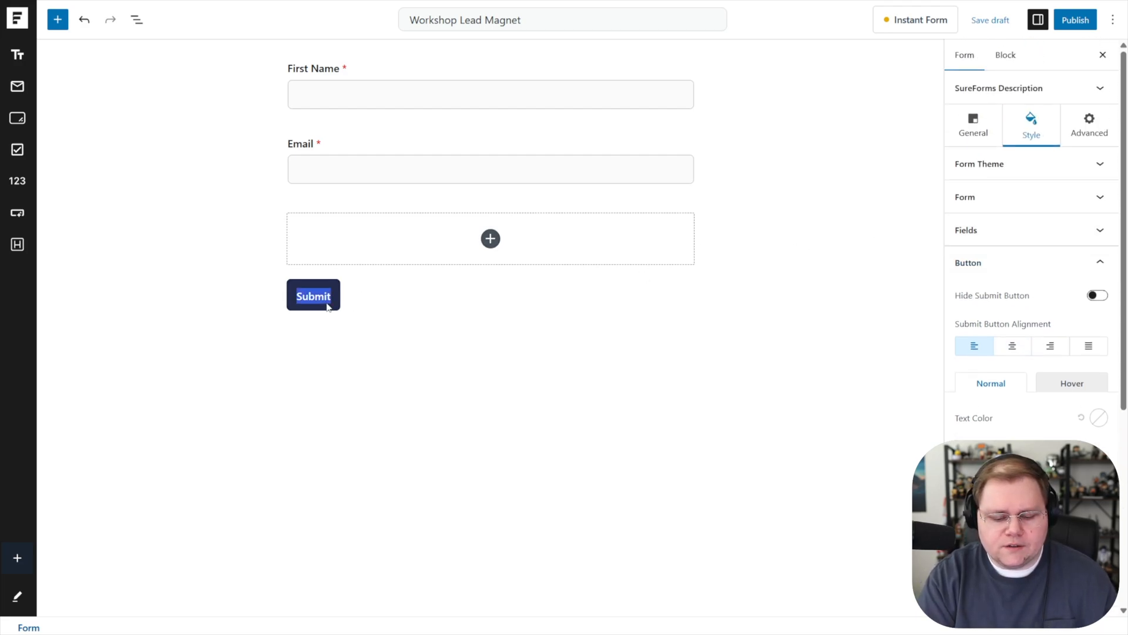
text(Sign up for the)
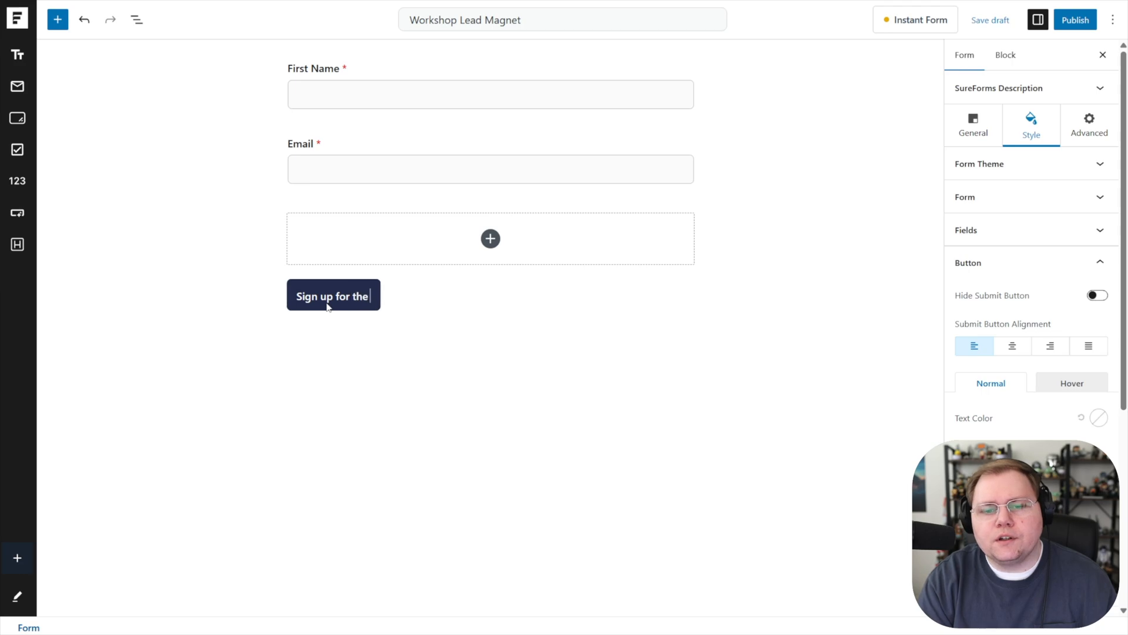
text(free workshop)
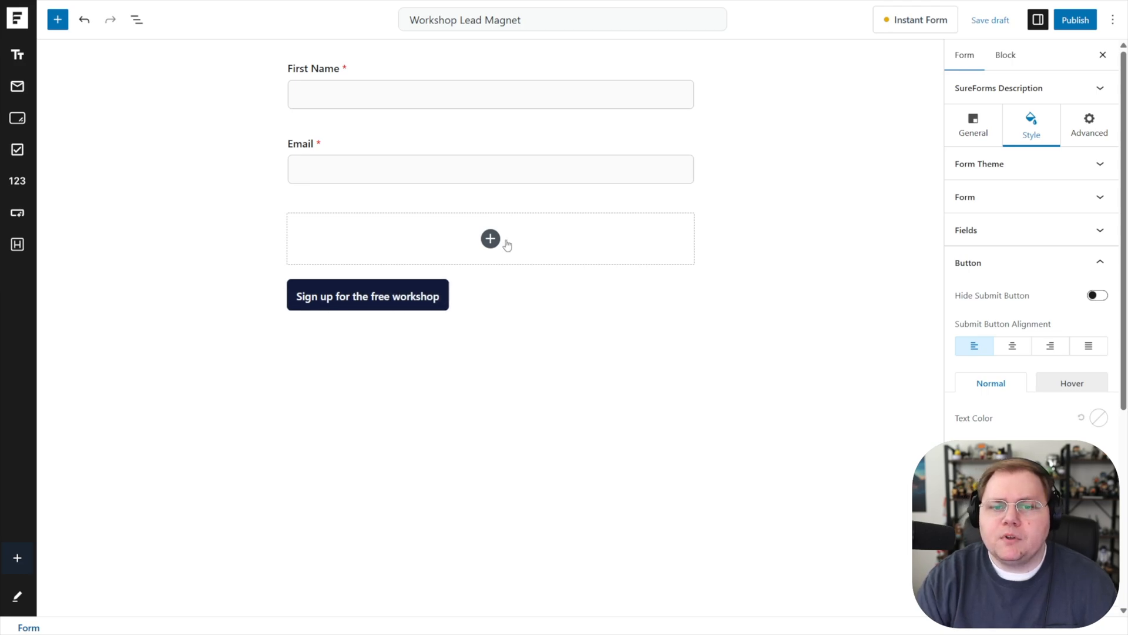
Publish the Workshop Lead Magnet form
click(1073, 18)
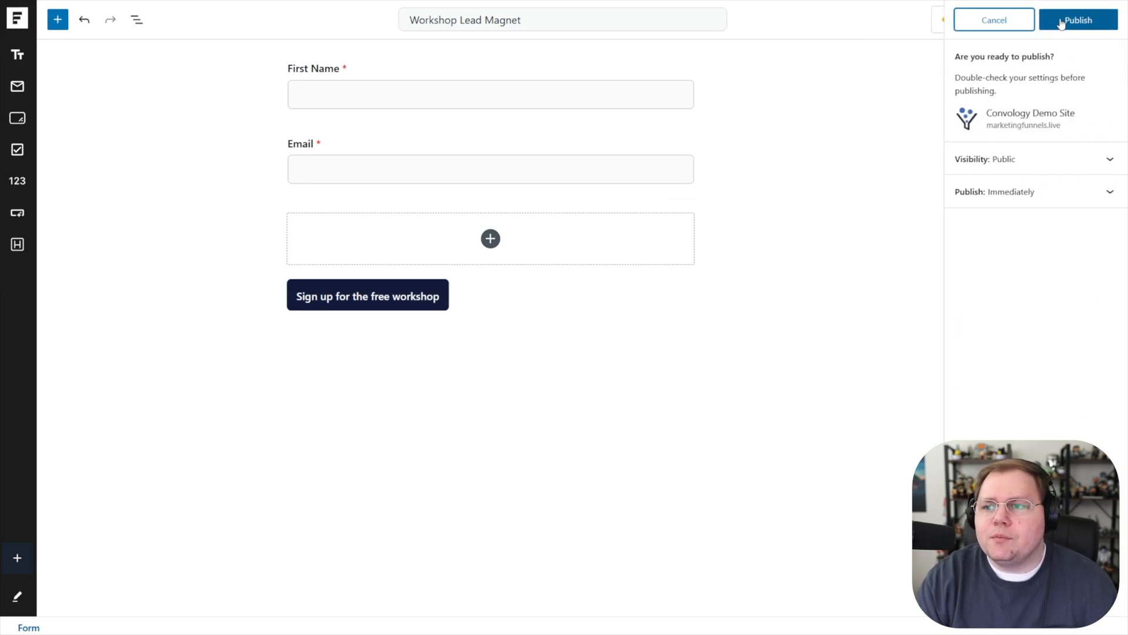
click(1071, 18)
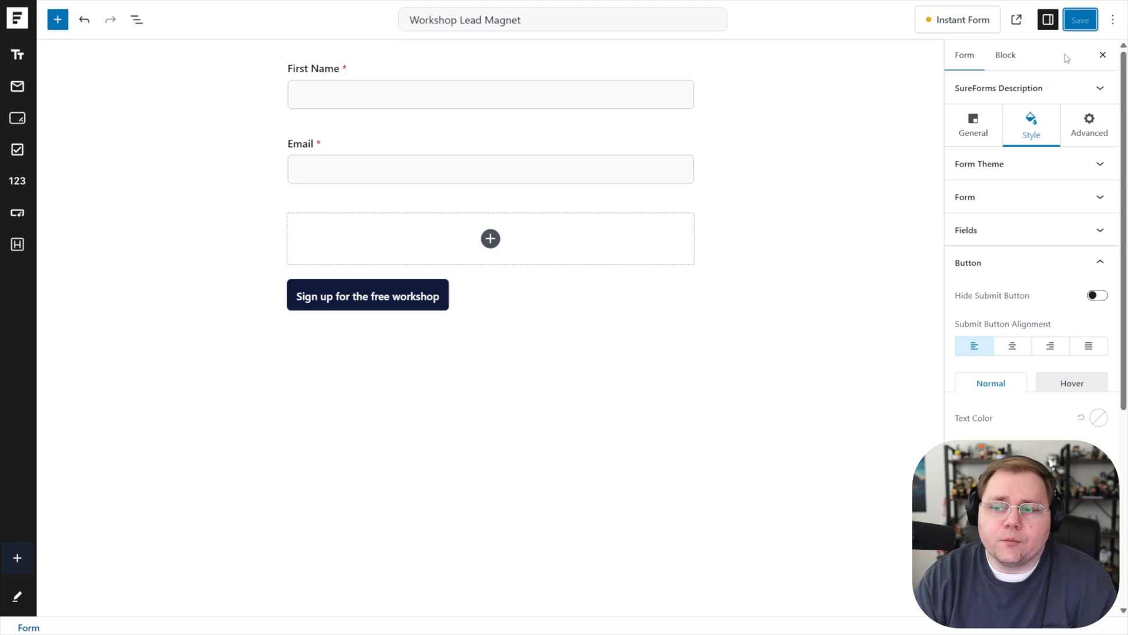
Set Form Confirmation under General to redirect to the Homepage and save the form
click(973, 123)
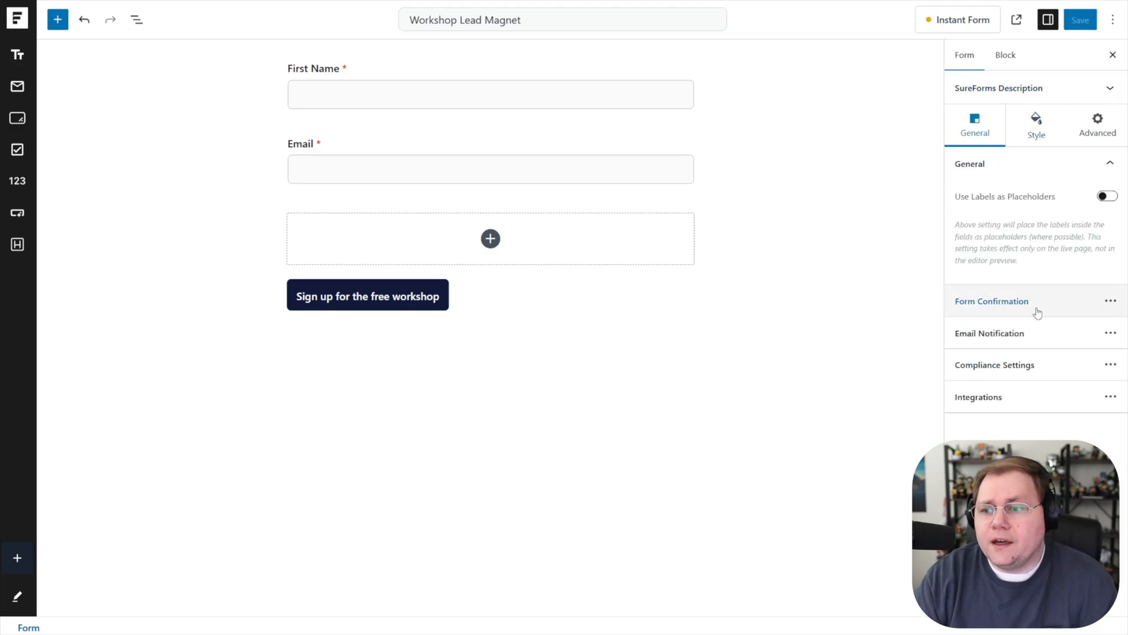
click(992, 300)
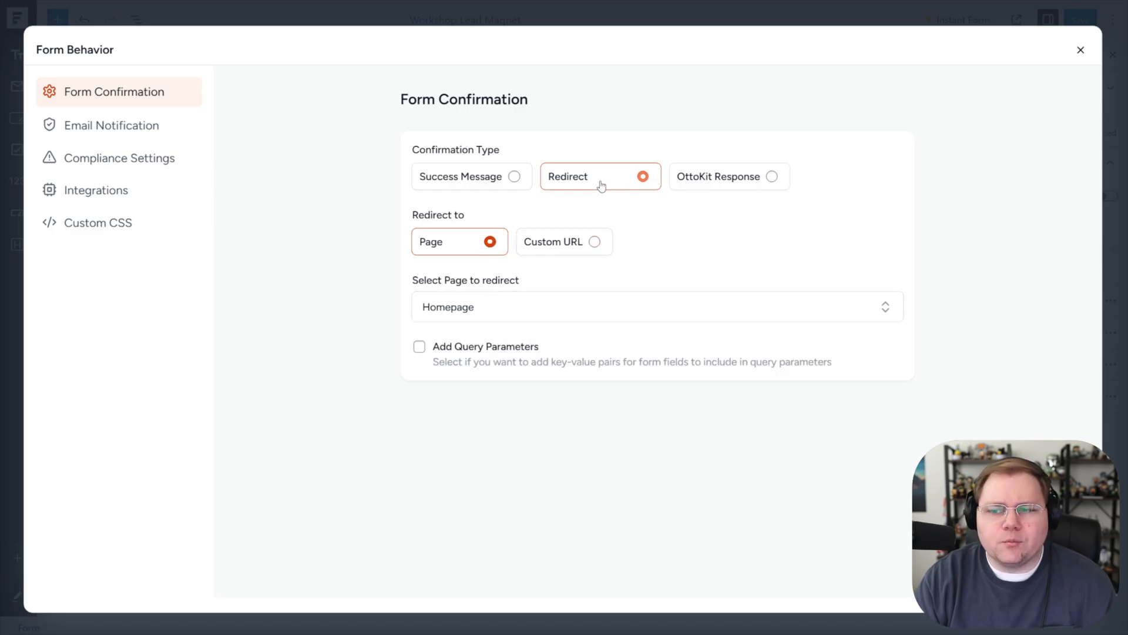
click(1081, 49)
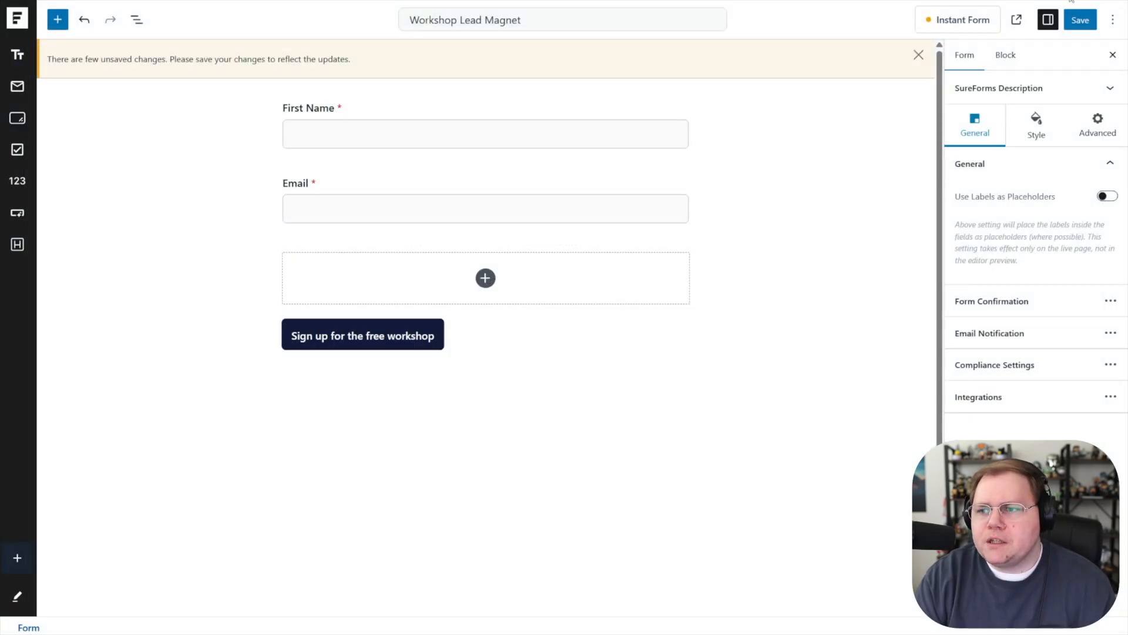
click(1079, 18)
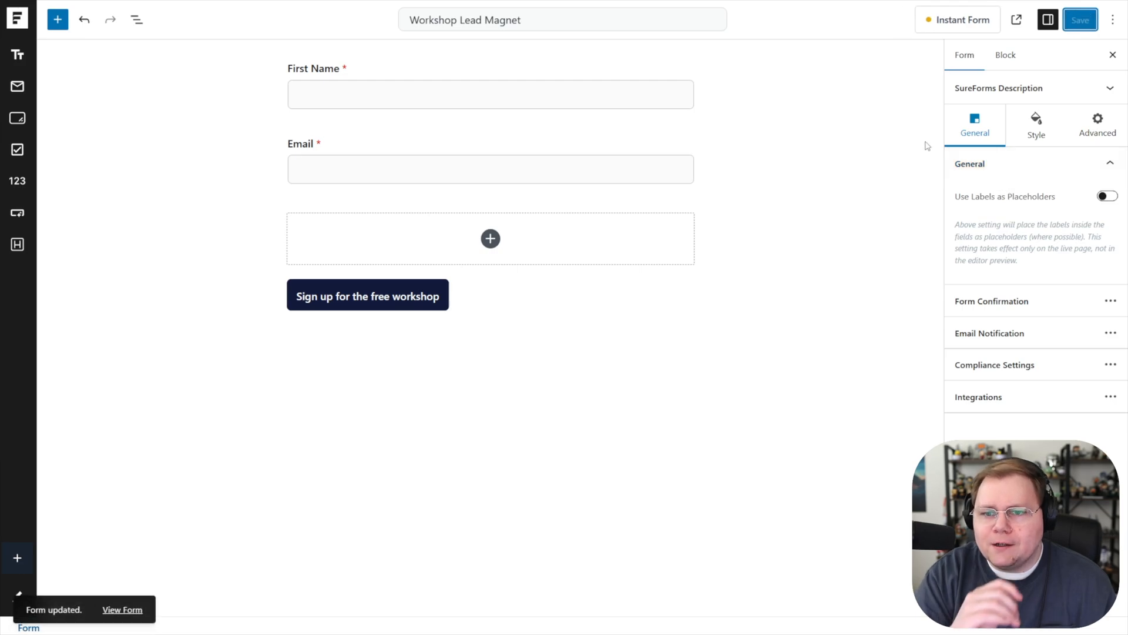
mouse_move(898, 71)
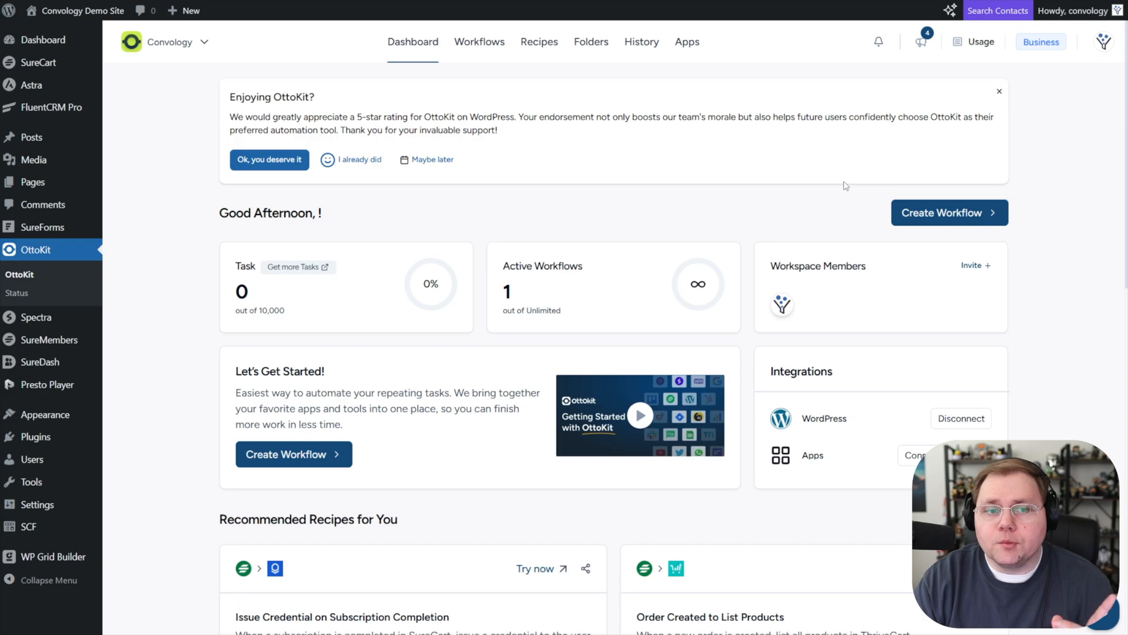
mouse_move(898, 202)
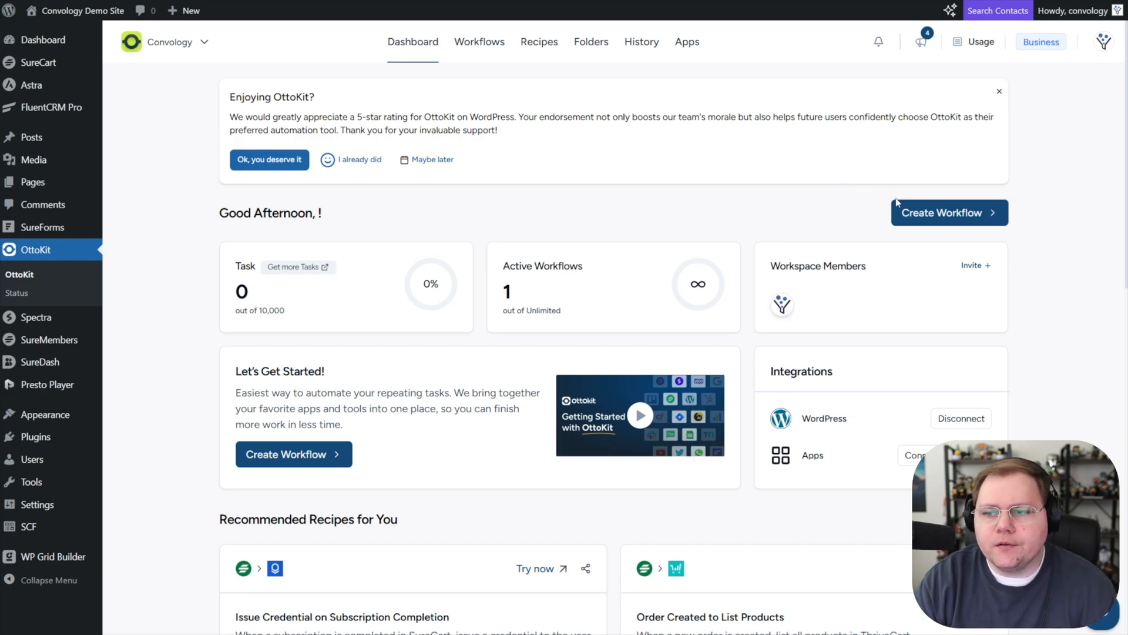
Create a new OttoKit workflow named Workshop lead magnet
click(949, 211)
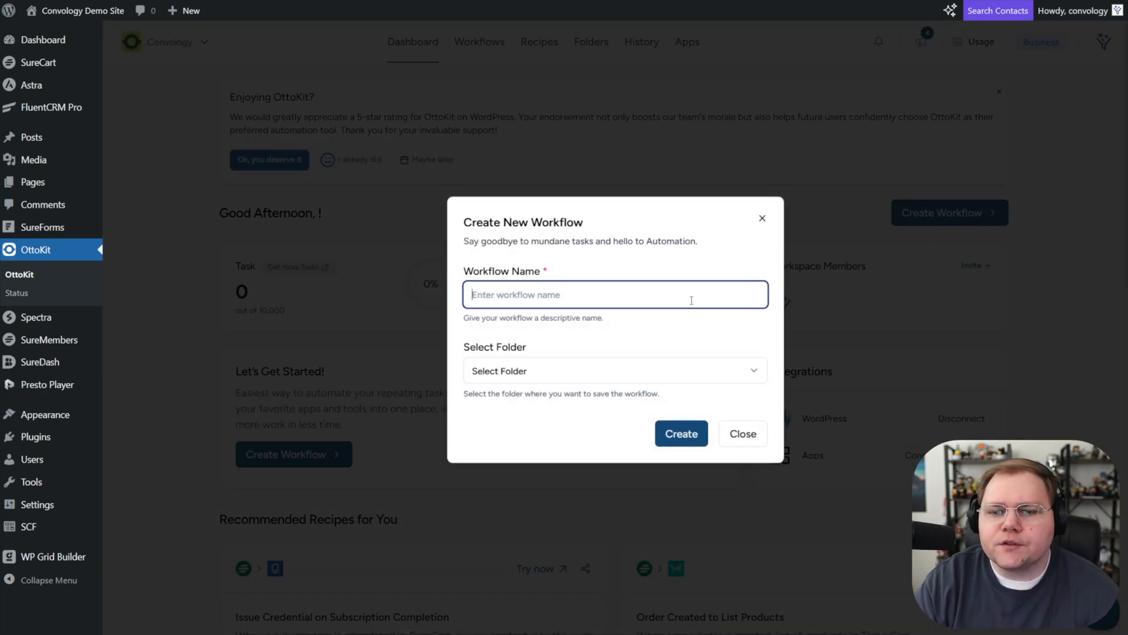
text(Worksho)
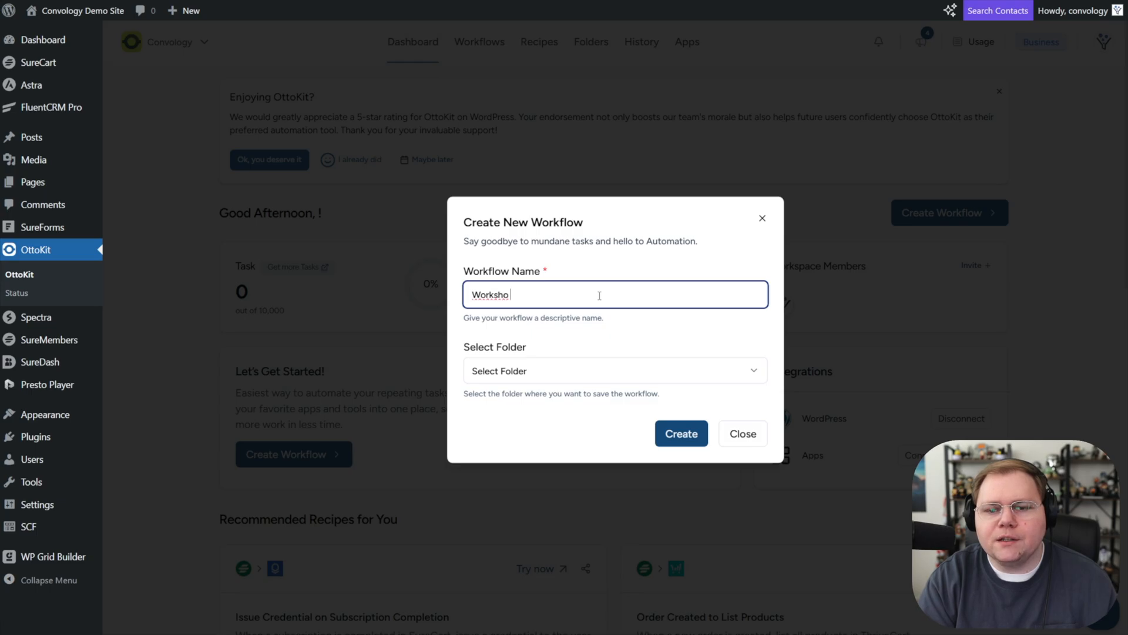
click(681, 432)
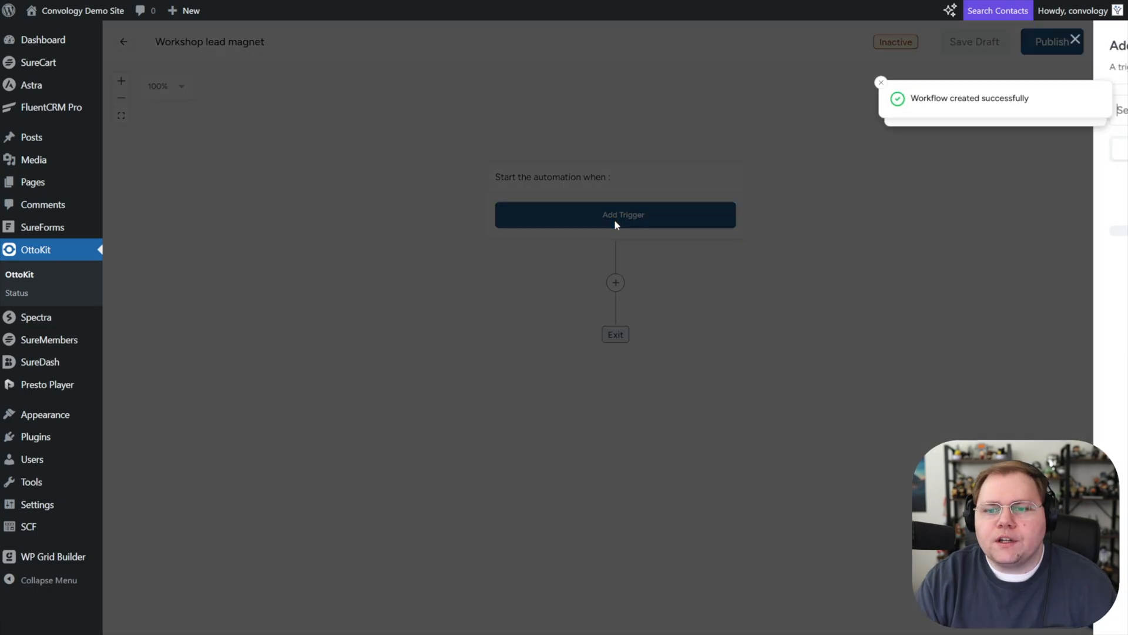
Add a SureForms Form Submitted trigger on the Workshop Lead Magnet form
click(615, 214)
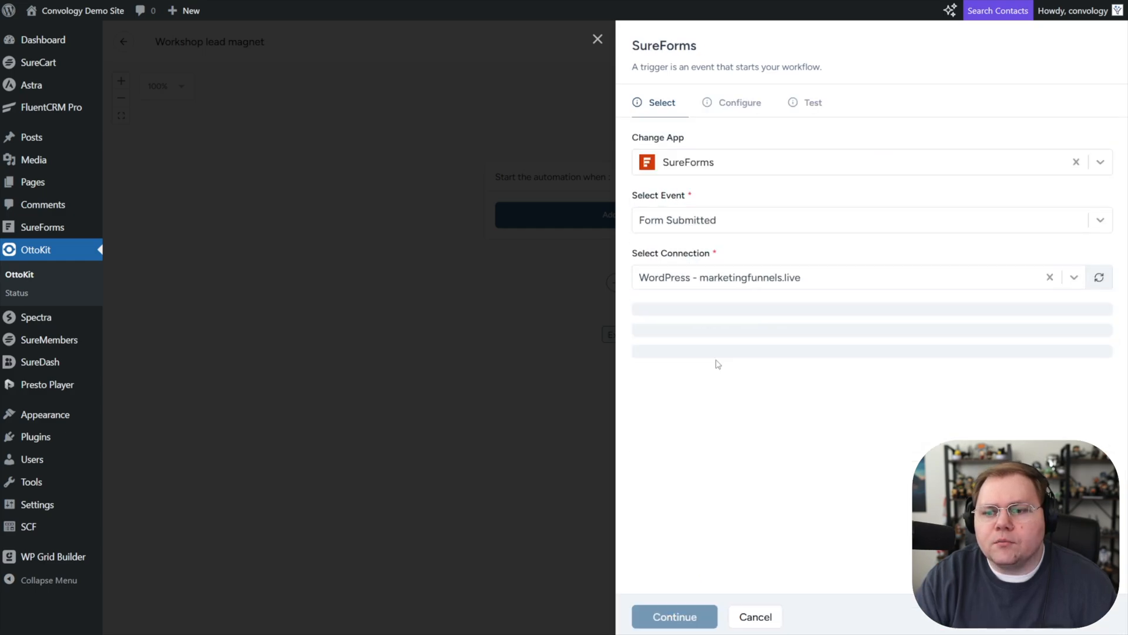
click(674, 616)
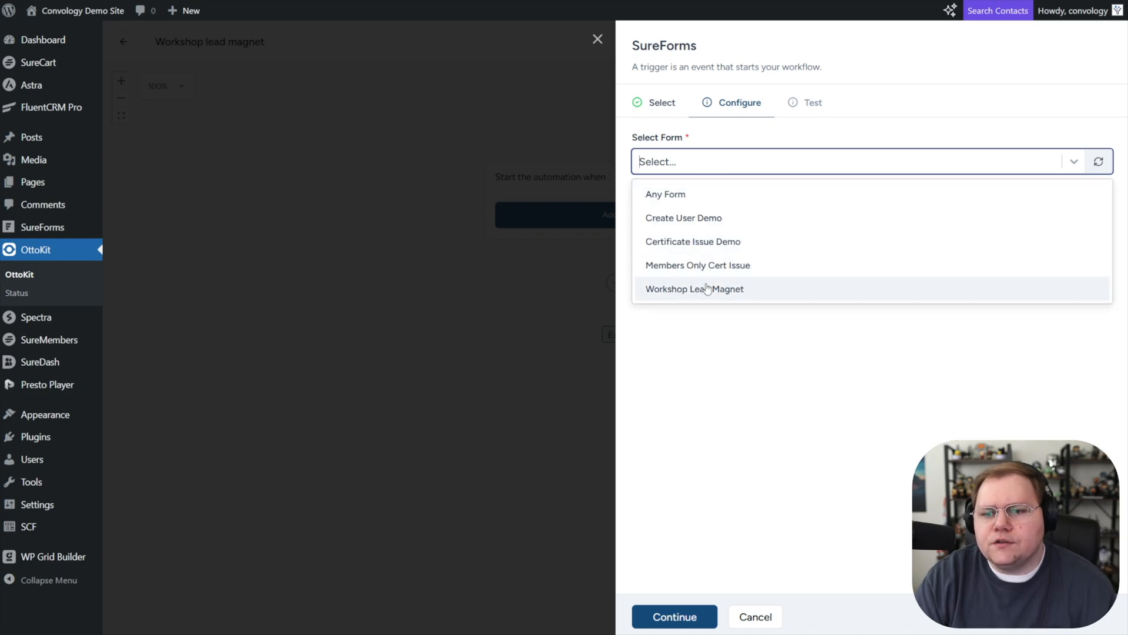
click(695, 290)
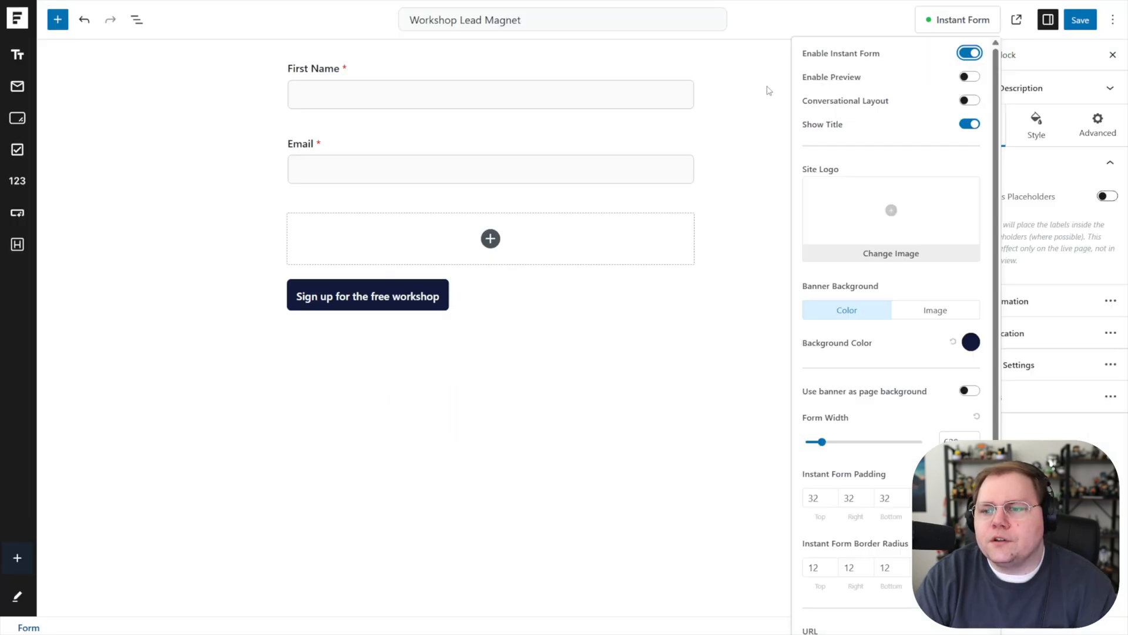
click(958, 19)
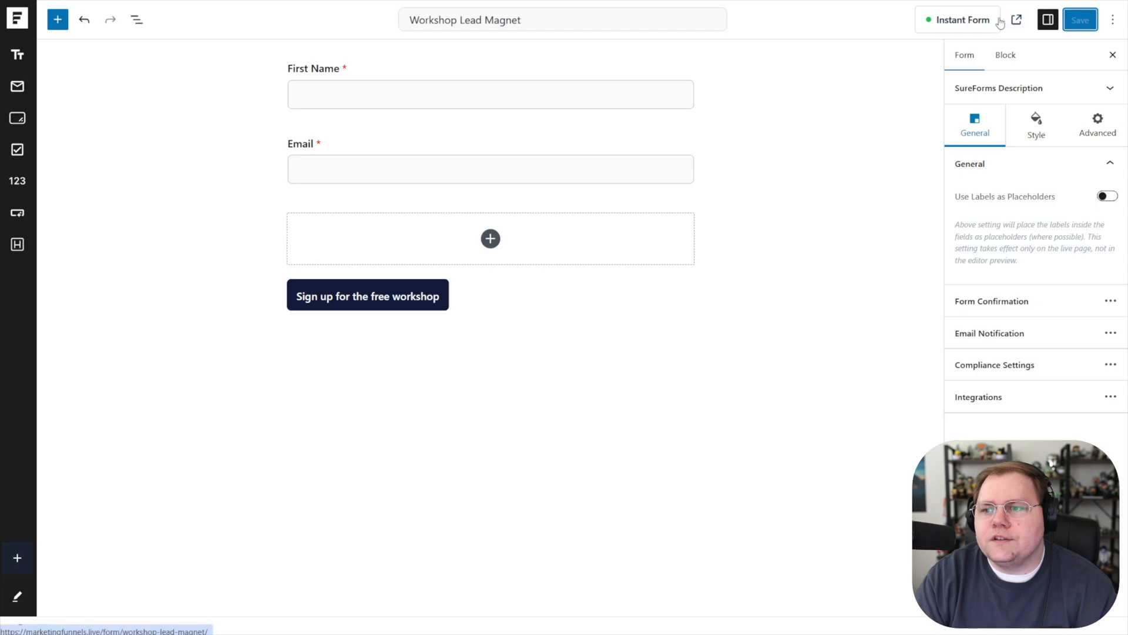
click(1014, 19)
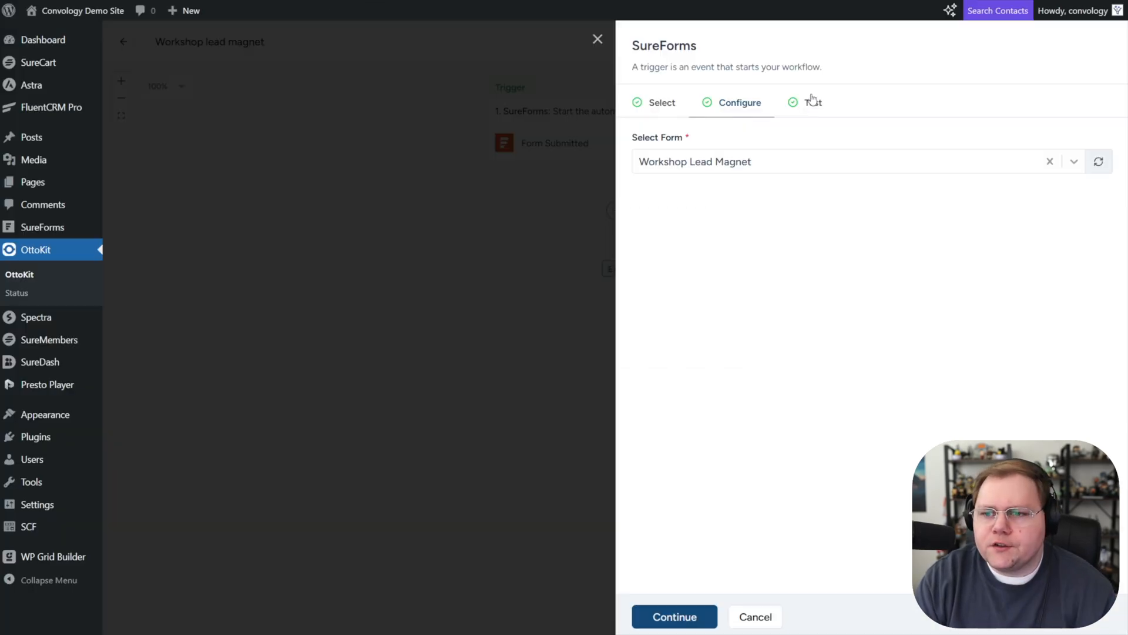
click(675, 616)
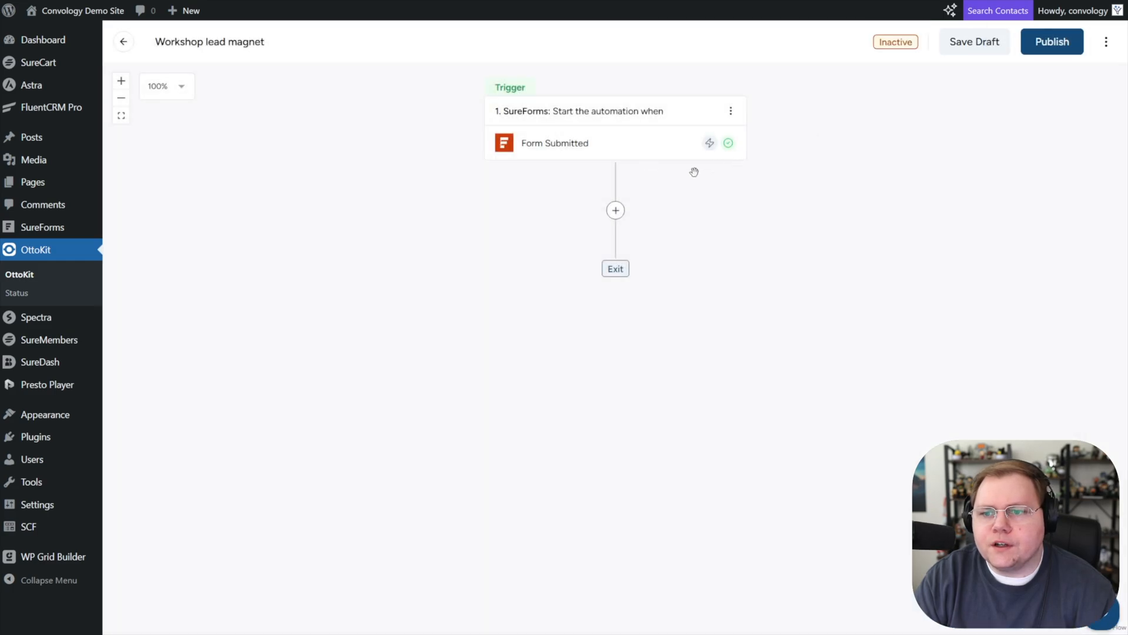
click(616, 209)
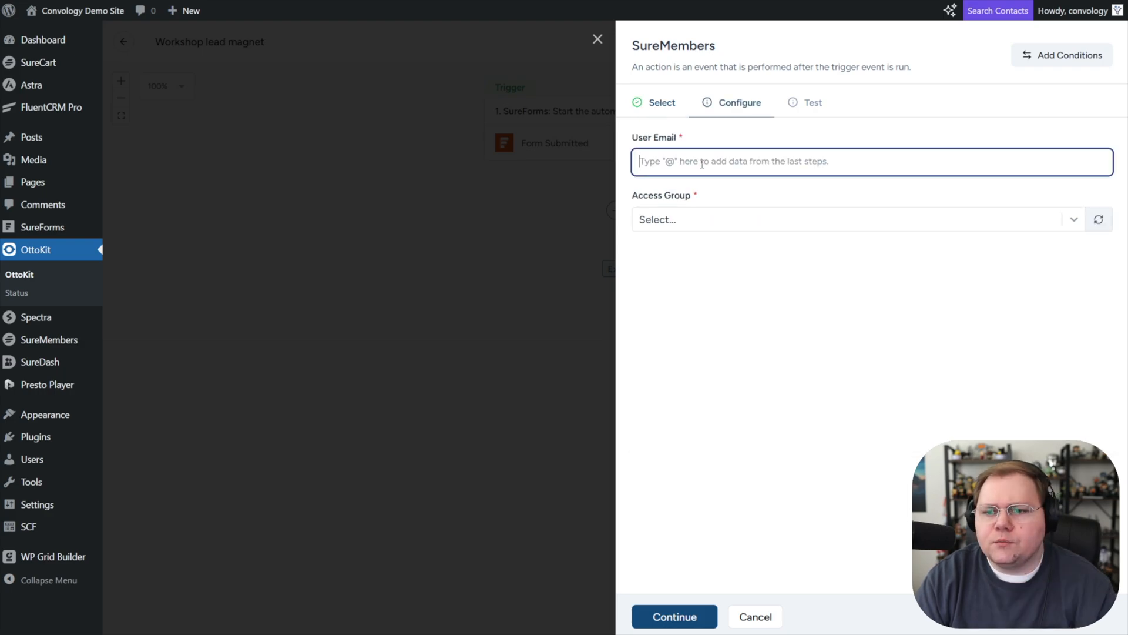
text(@email)
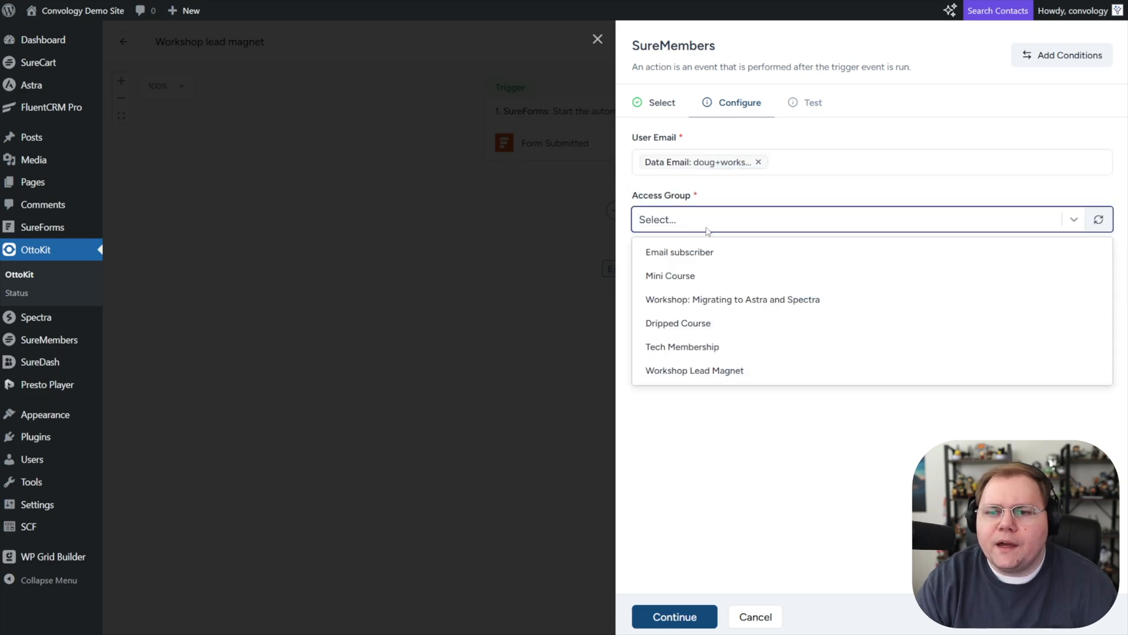
click(694, 370)
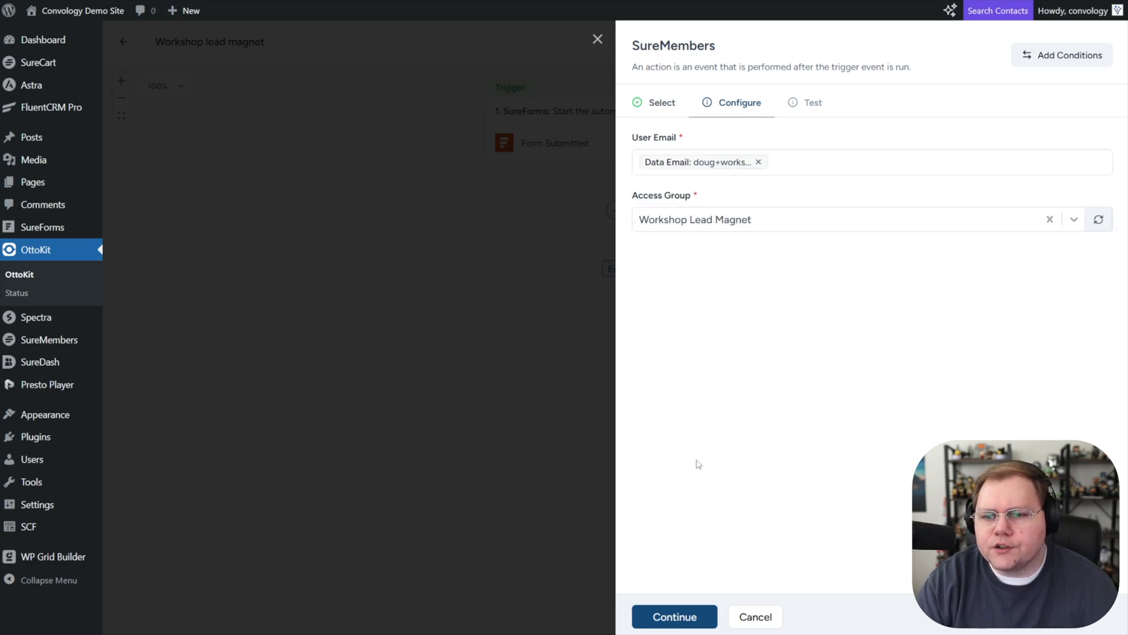
click(675, 616)
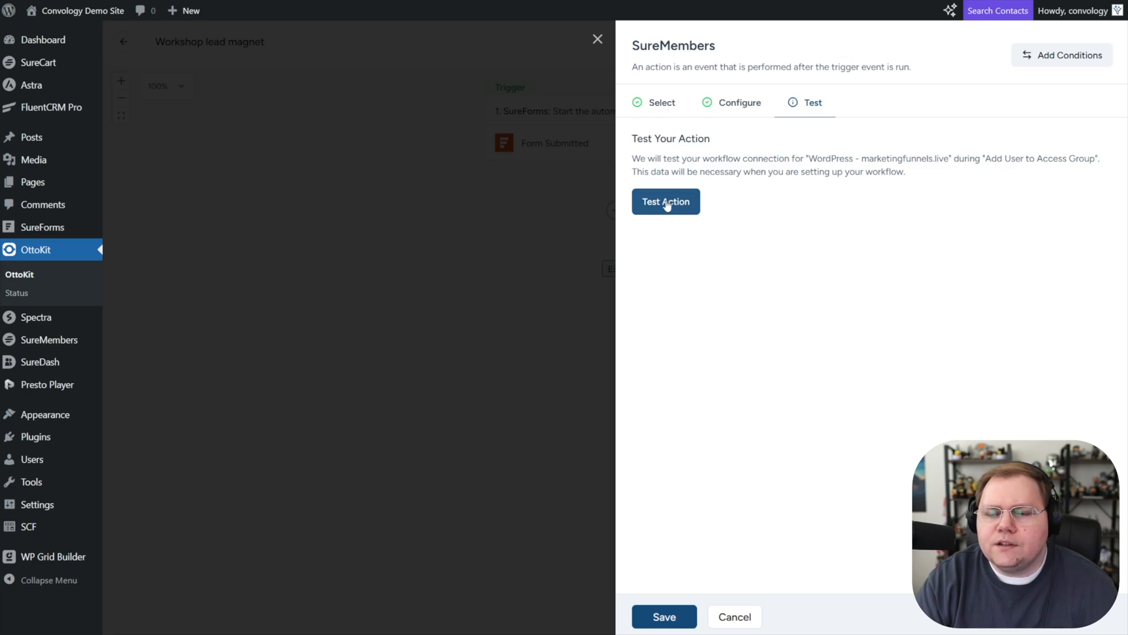
click(665, 201)
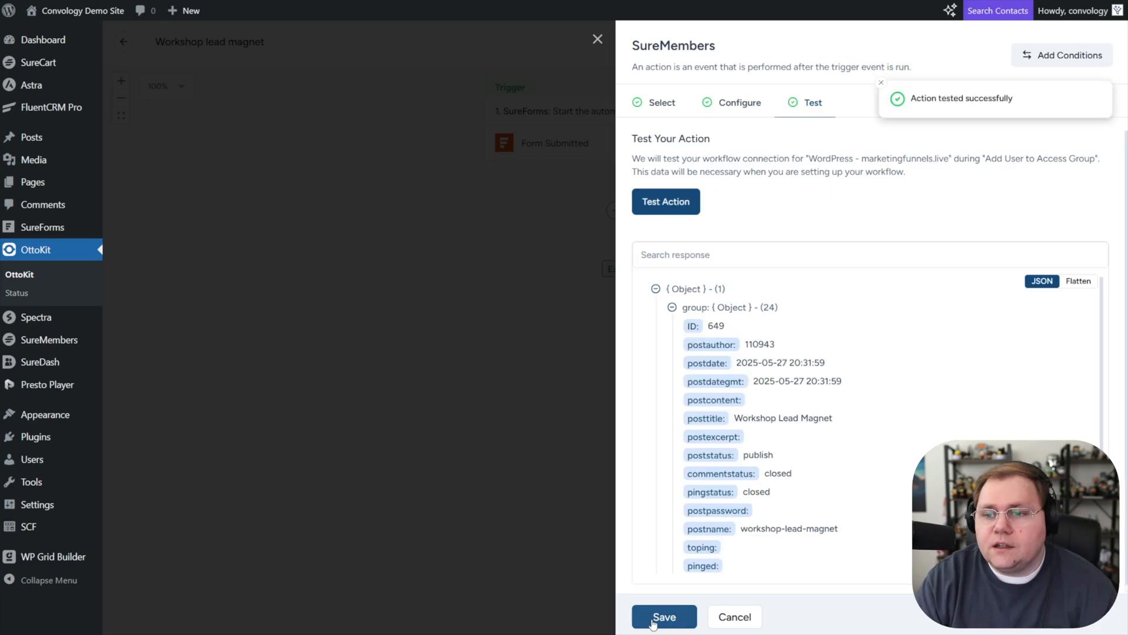
click(664, 615)
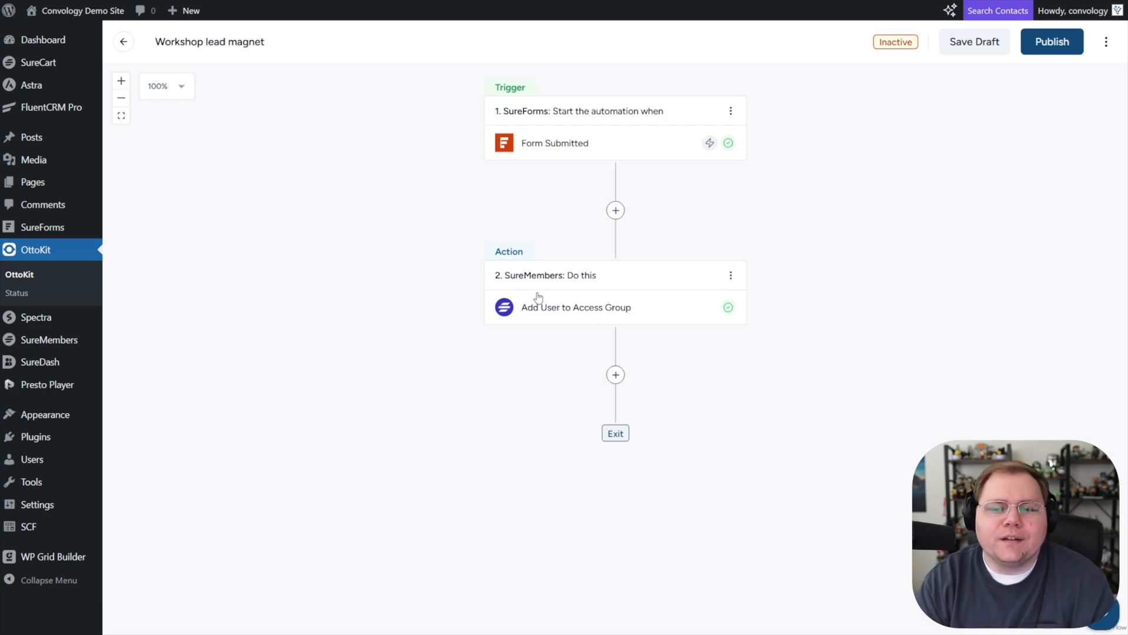
mouse_move(640, 146)
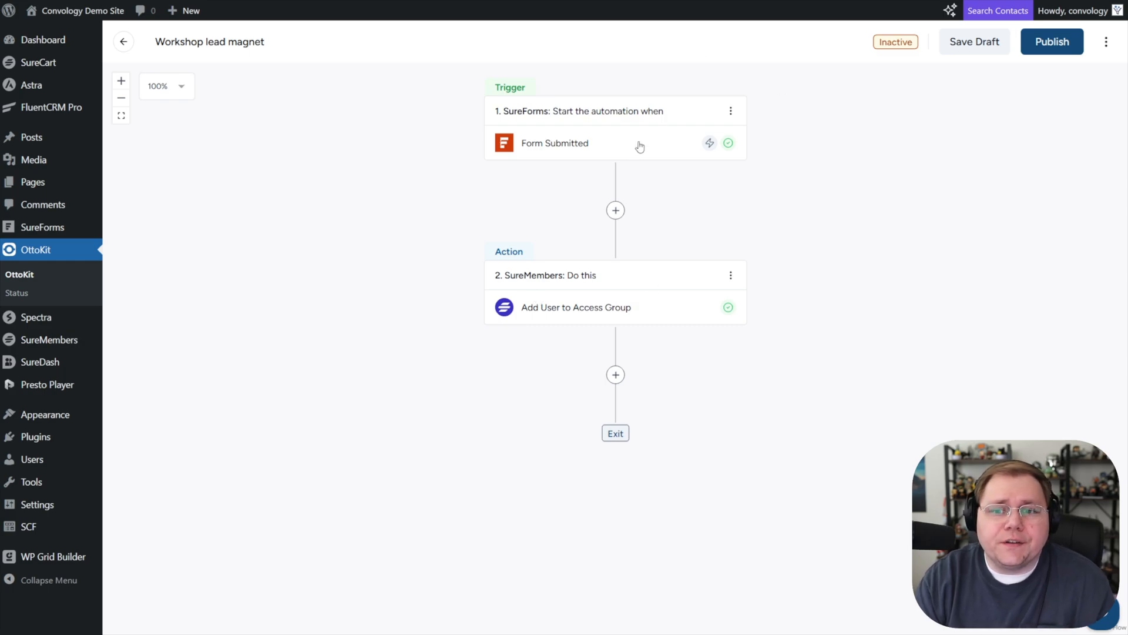
mouse_move(612, 143)
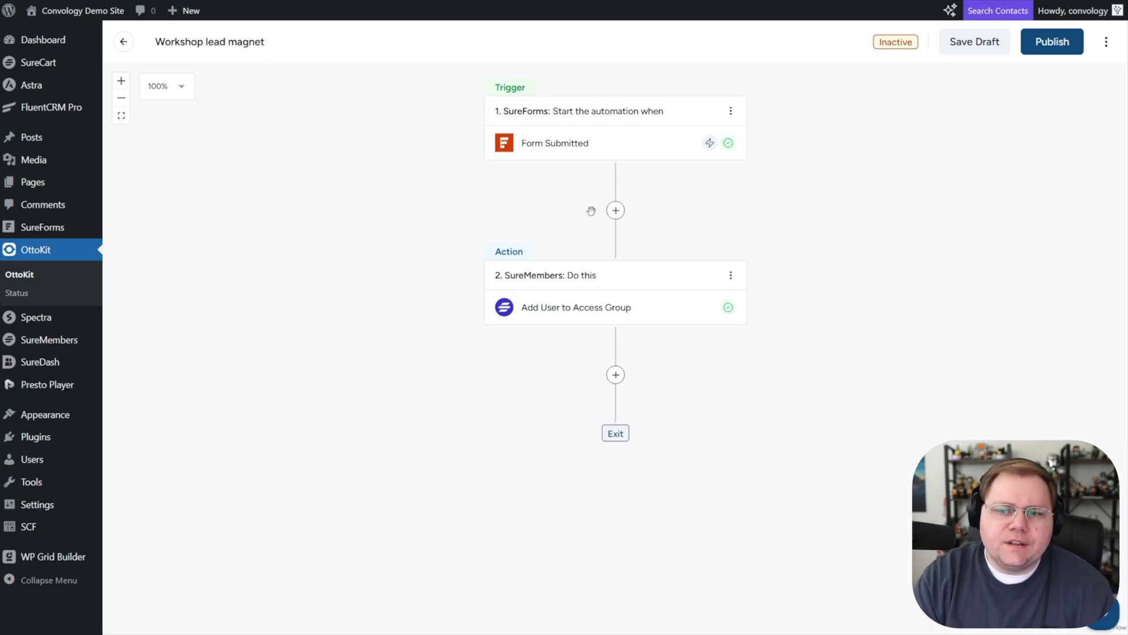
Insert a WordPress Create/Update User action after the trigger with its connection
click(616, 375)
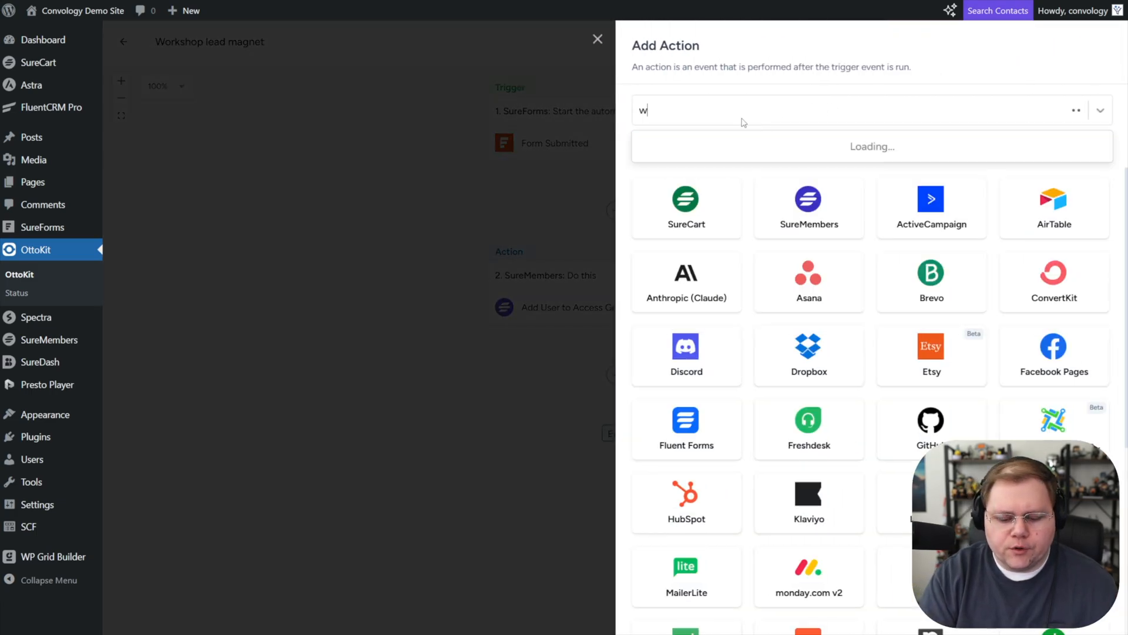
text(ordpress)
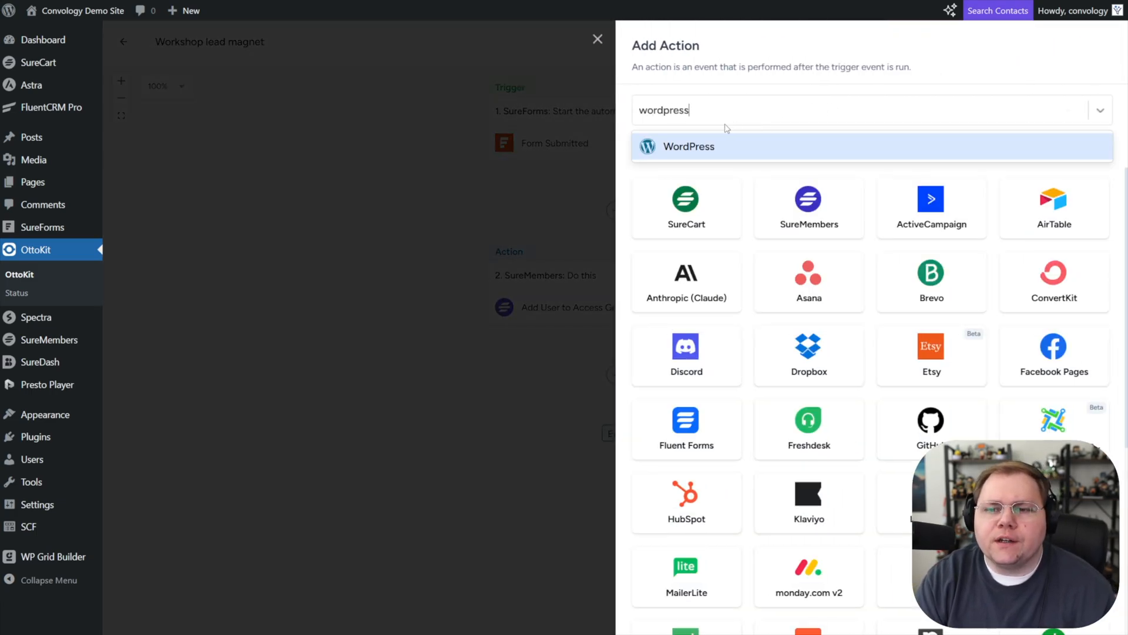
click(689, 146)
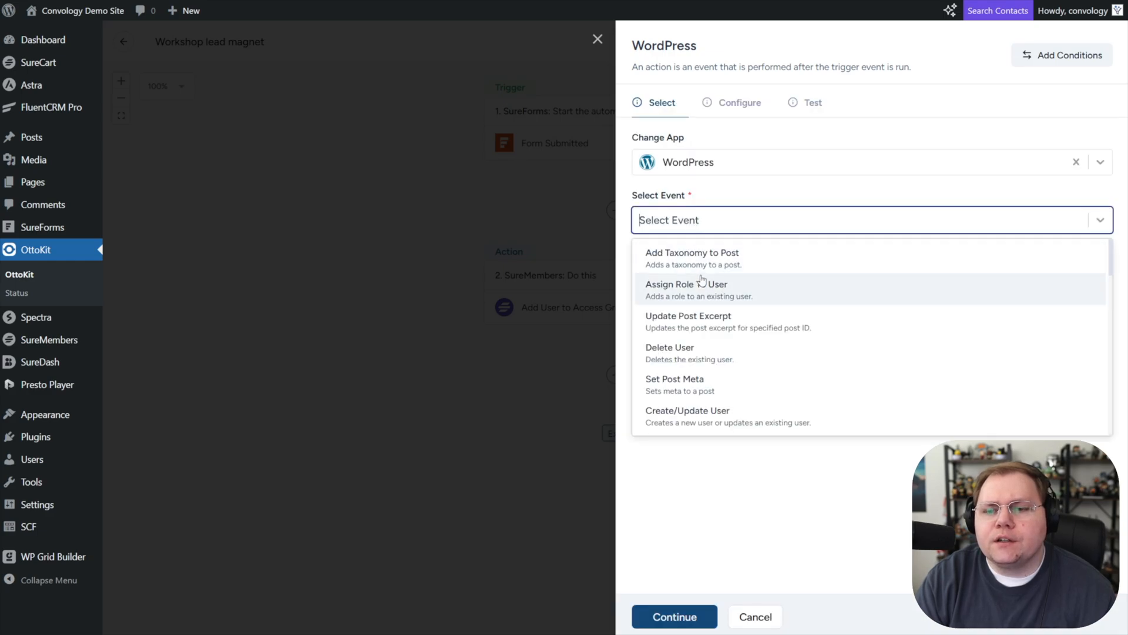
click(686, 410)
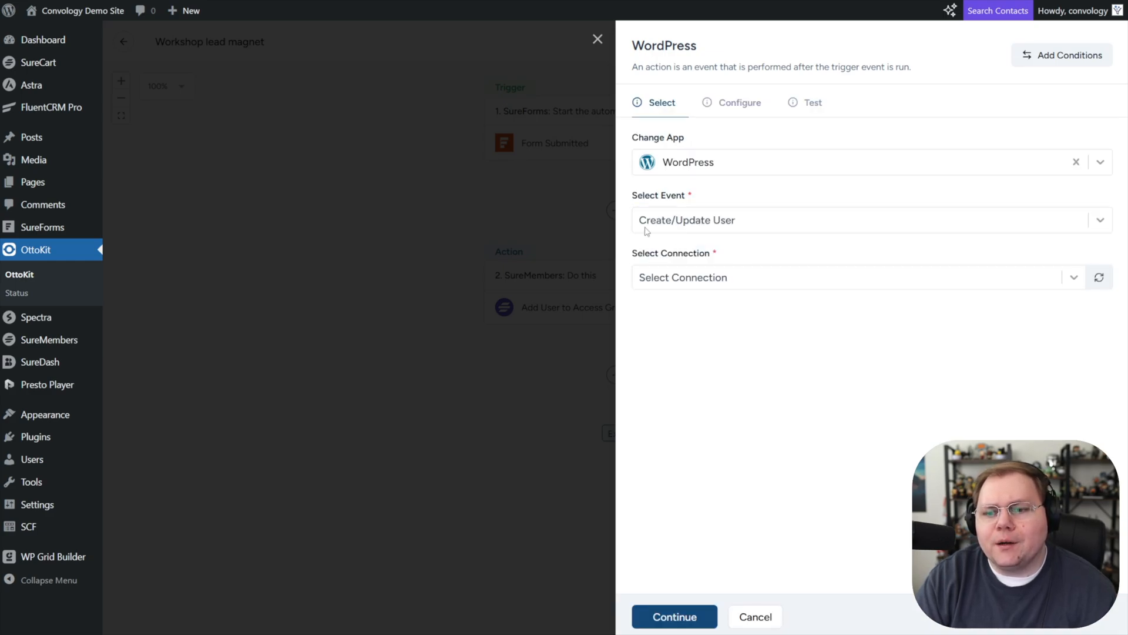
click(814, 277)
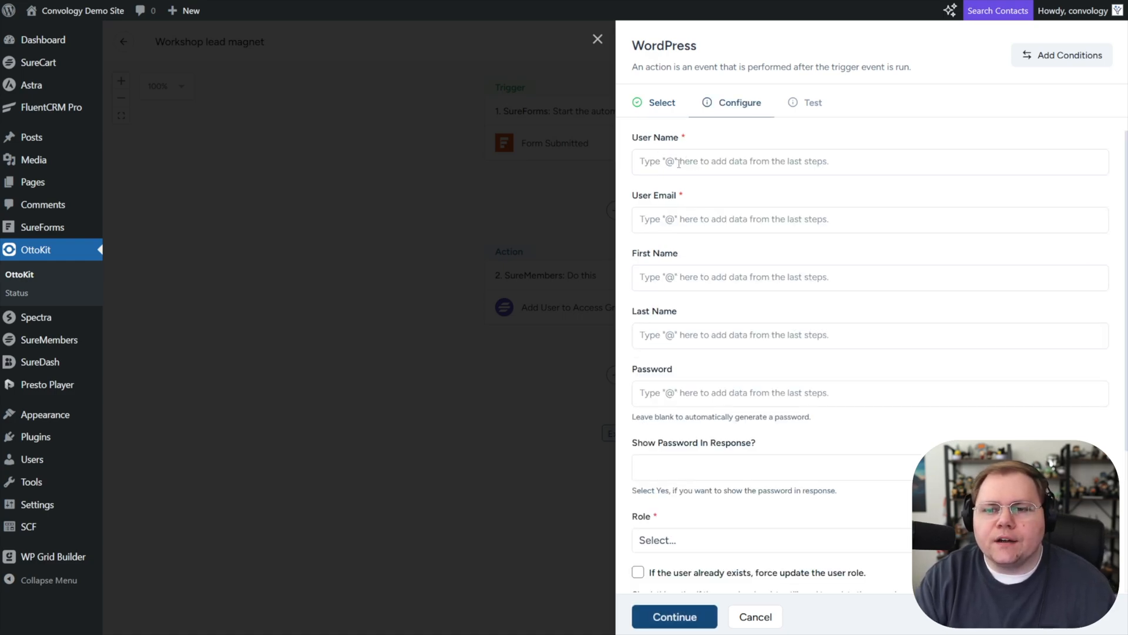
text(@e)
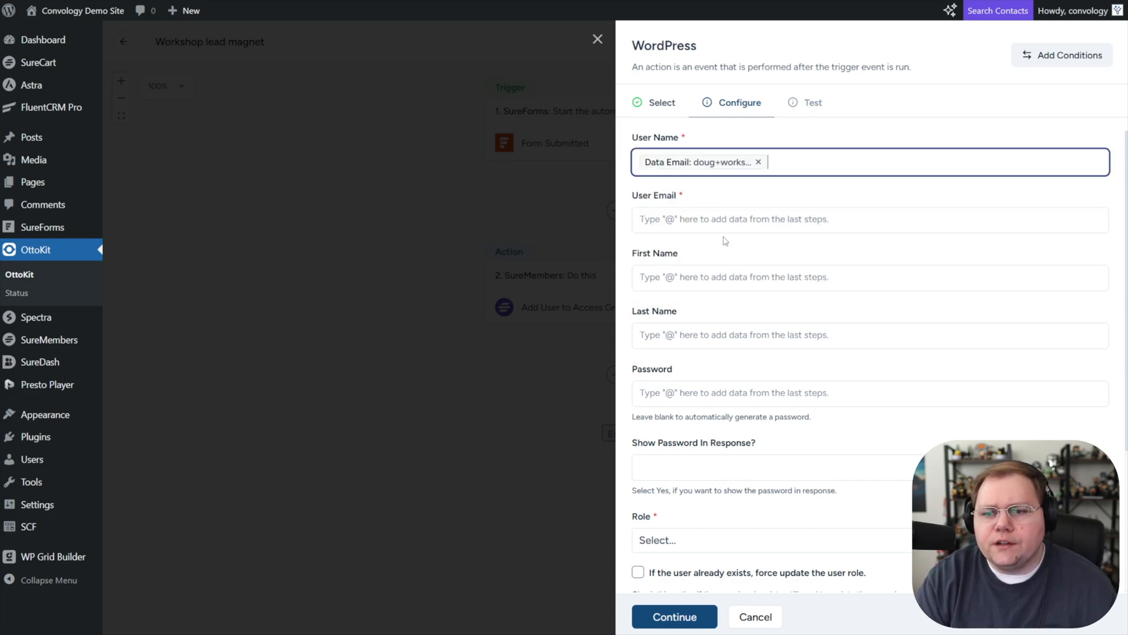
text(@em)
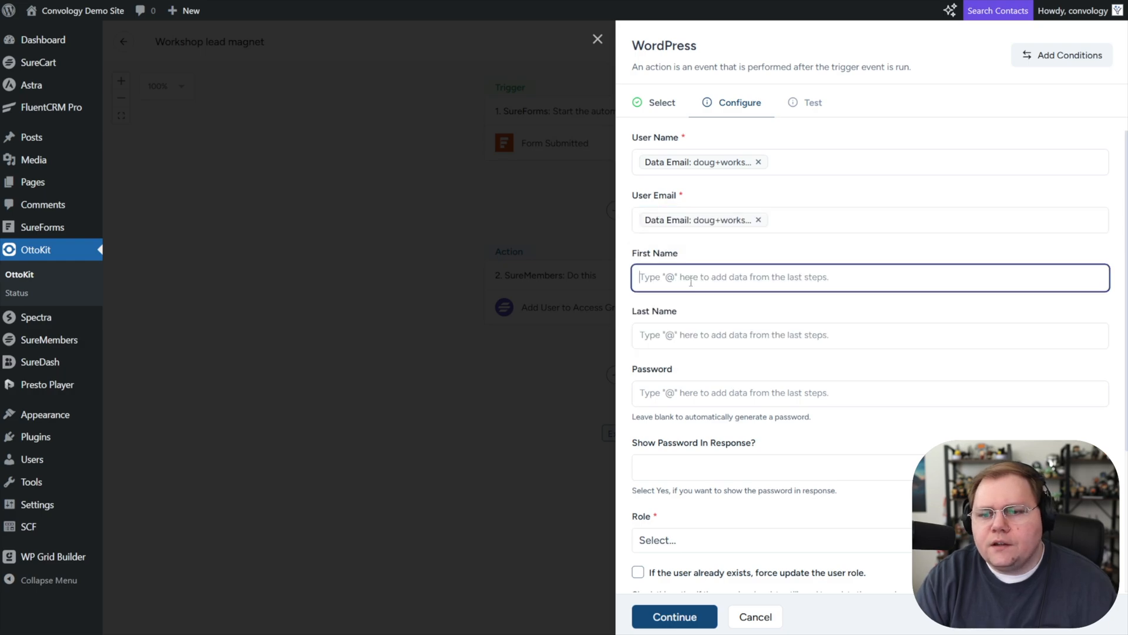
text(@)
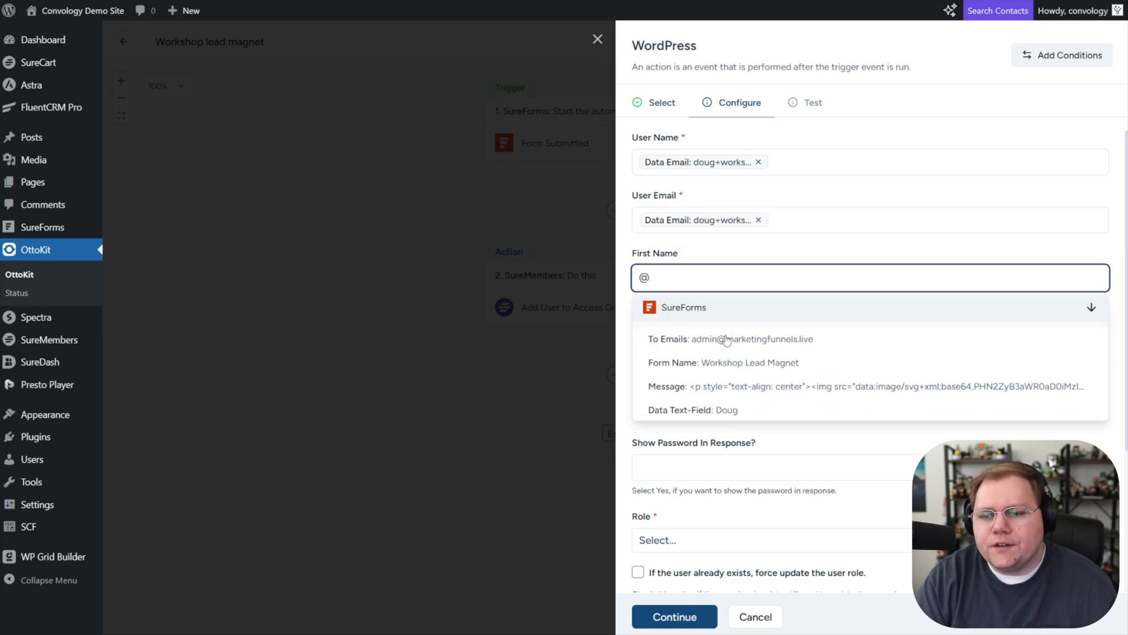
click(693, 409)
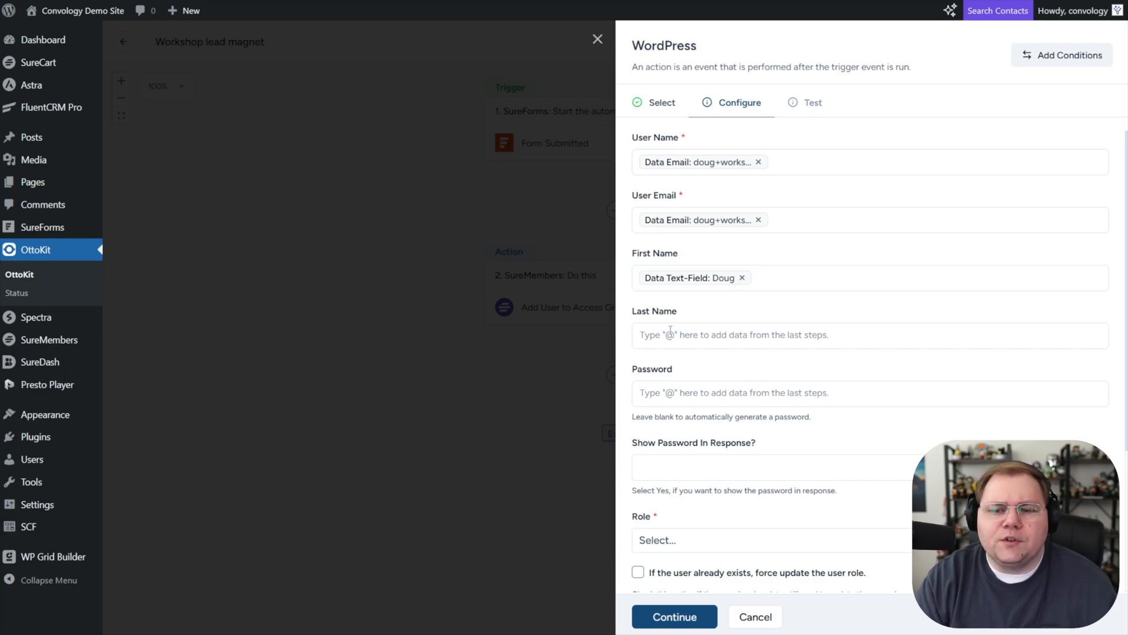
mouse_move(770, 378)
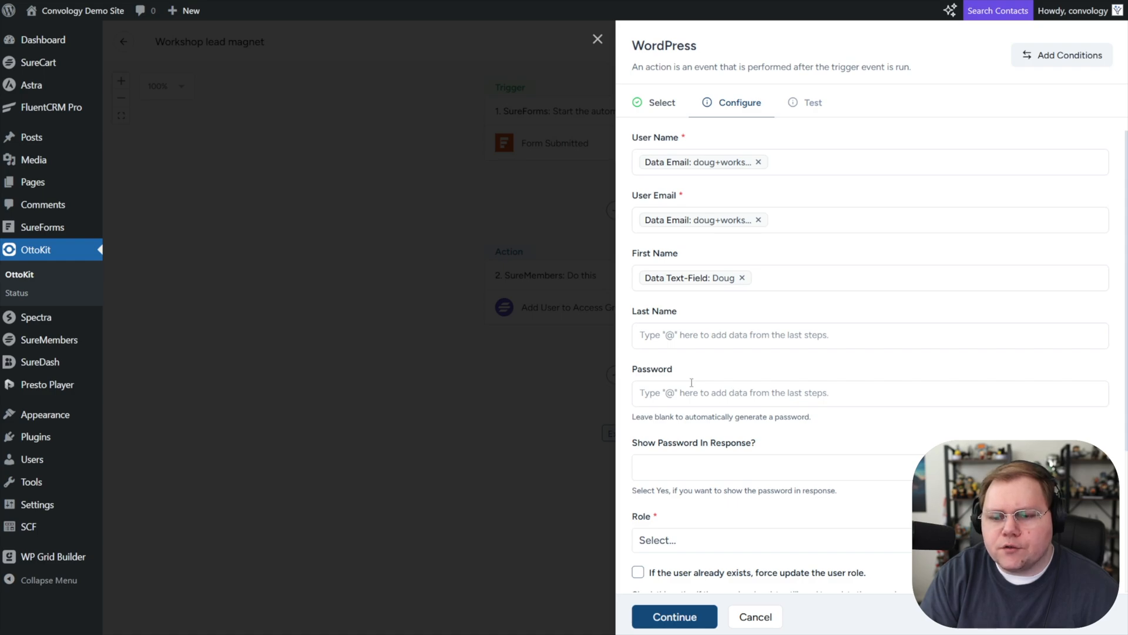
Assign new users the Subscriber role and continue to the action's test
scroll(down, 3)
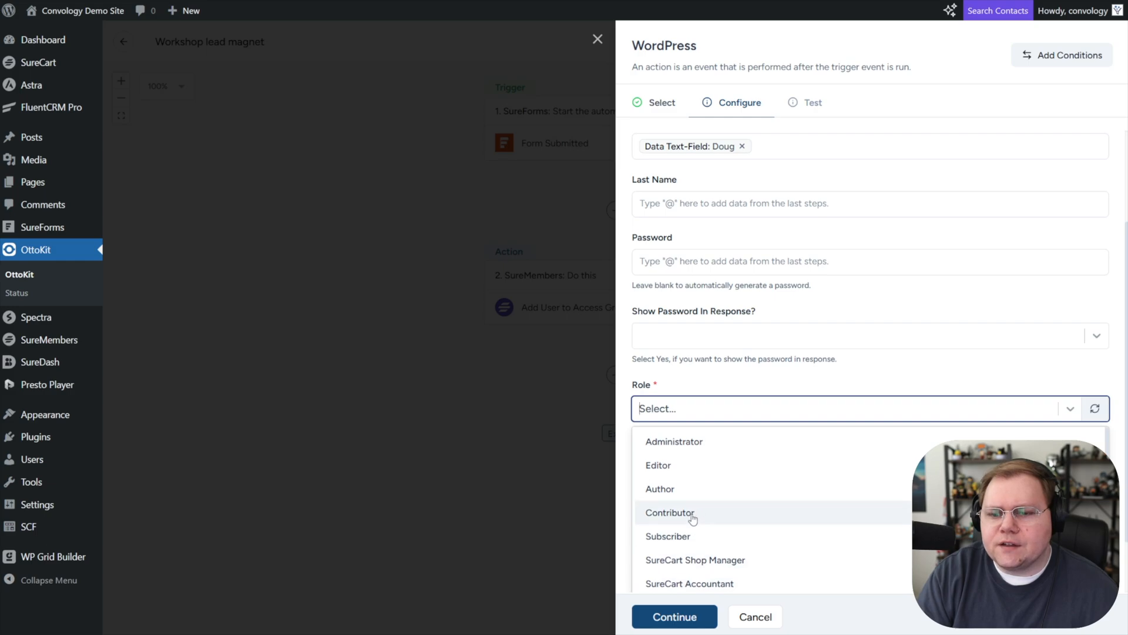
click(667, 536)
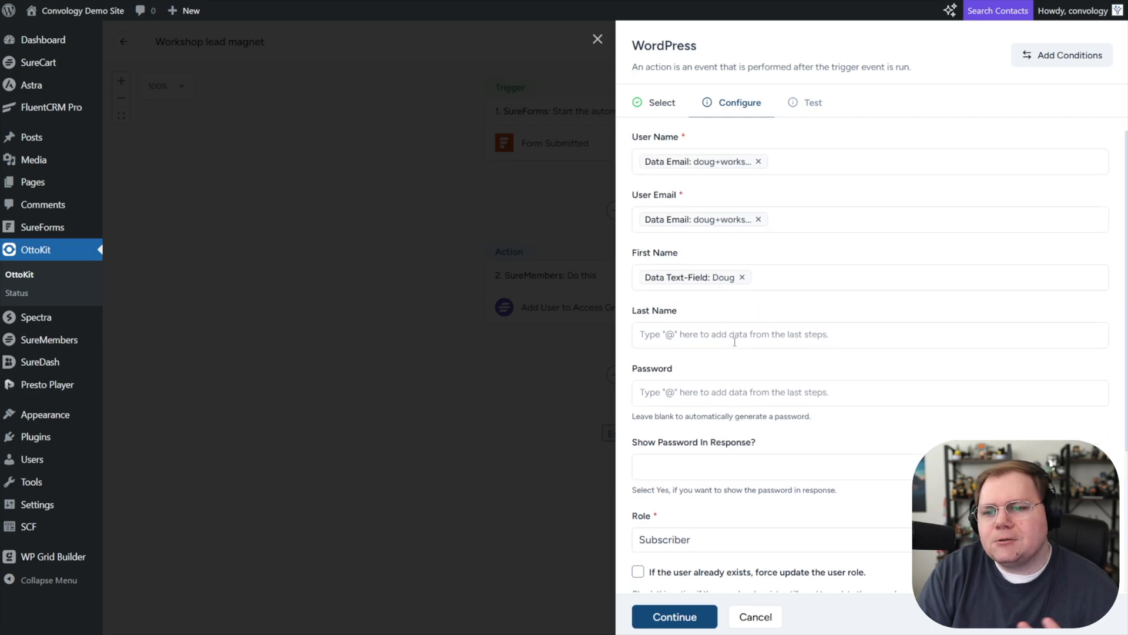
scroll(down, 3)
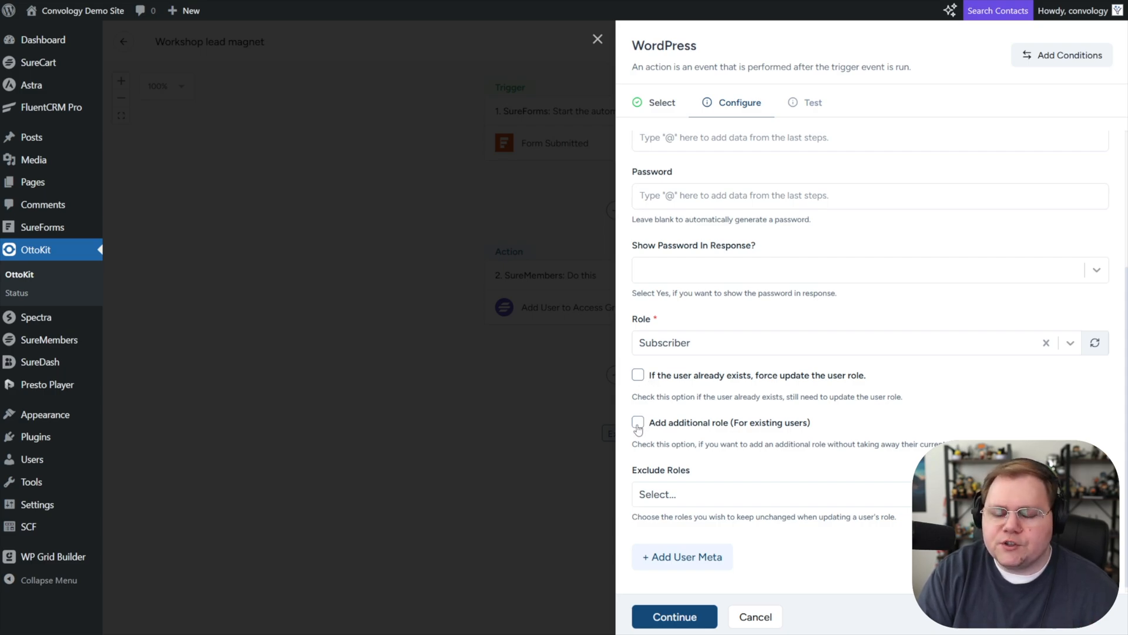
click(637, 422)
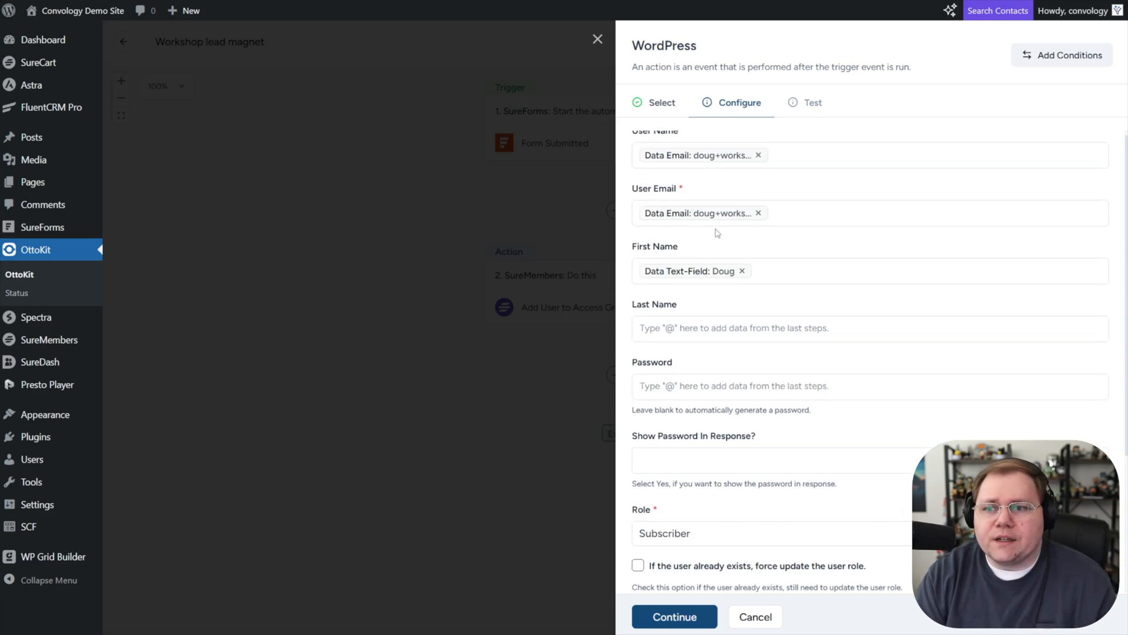
click(674, 616)
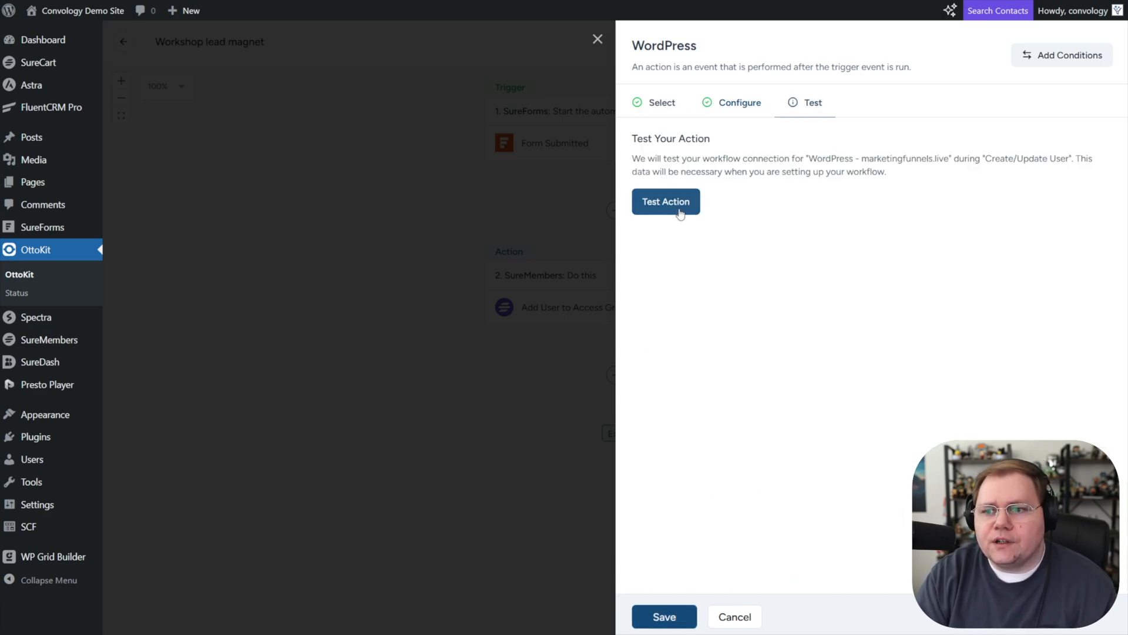
Run Test Action on the Create/Update User step and save it
click(665, 202)
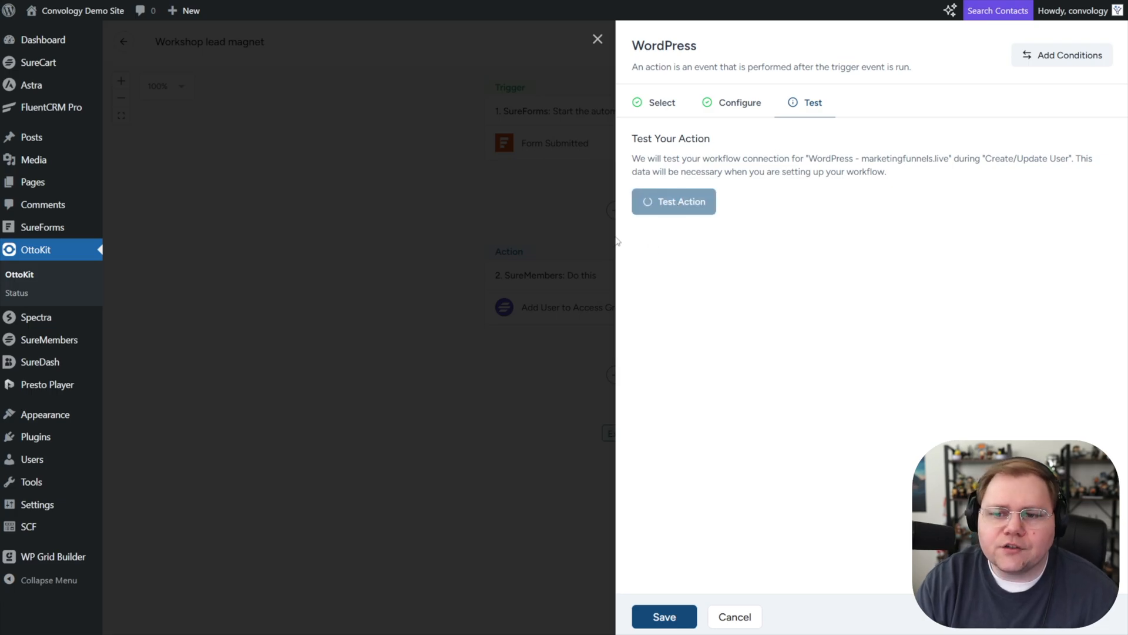
click(674, 202)
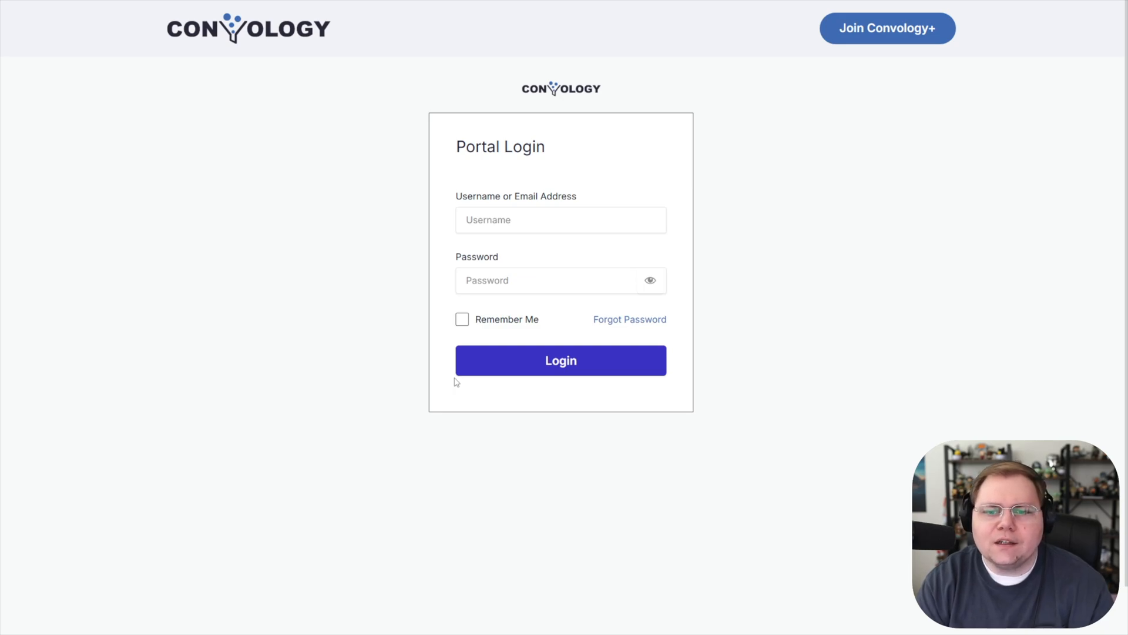
mouse_move(517, 202)
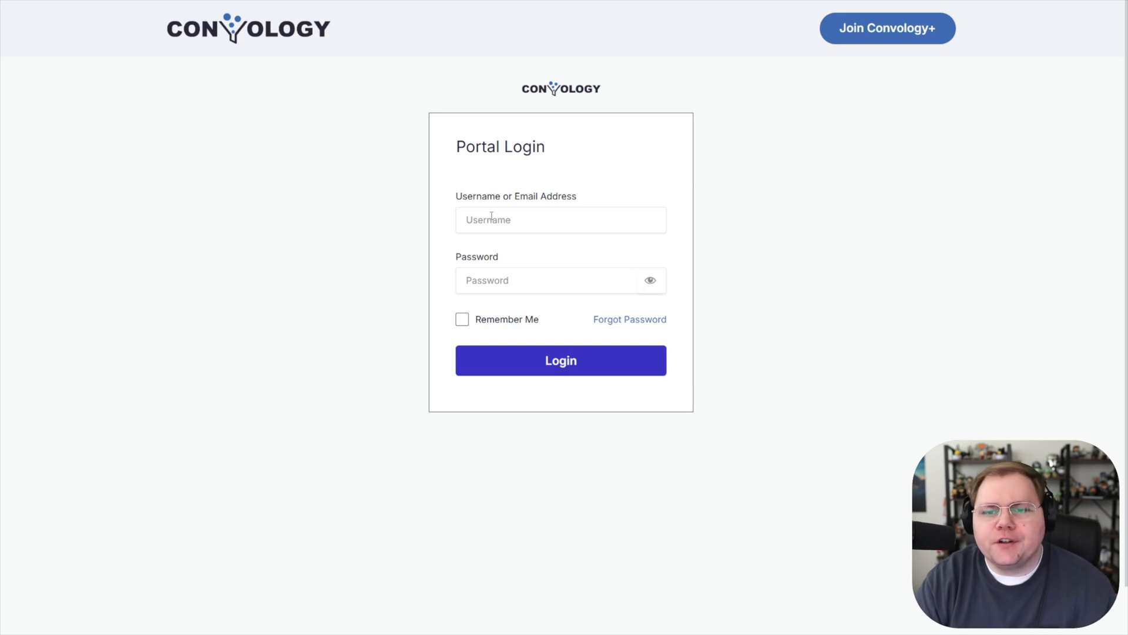
Log into the Convology portal with the test member's autofilled credentials
click(561, 360)
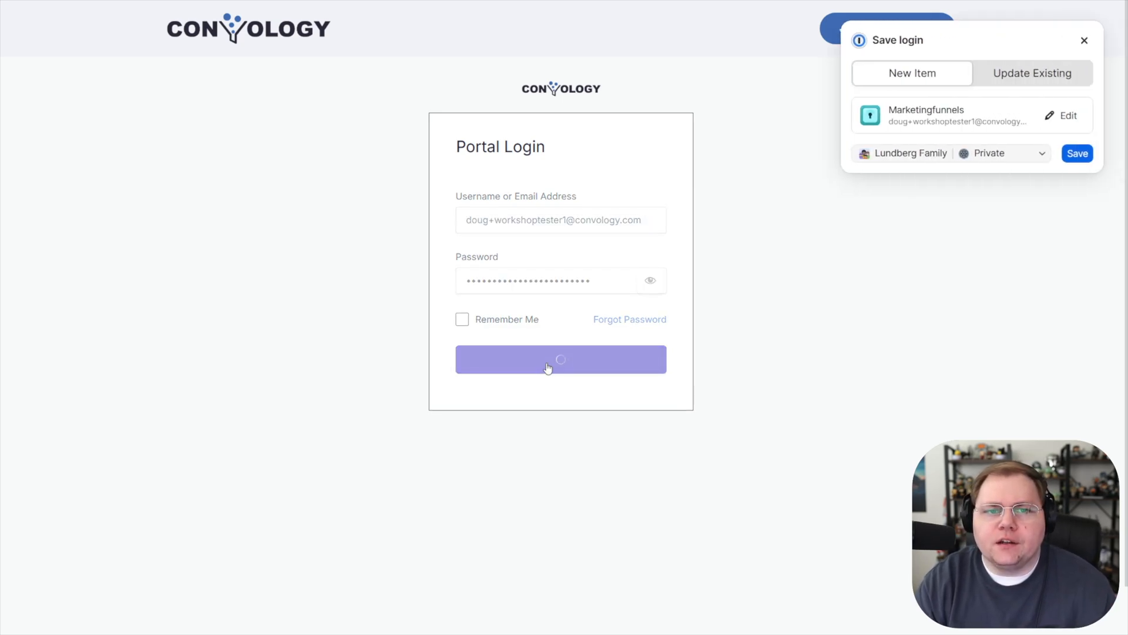
click(560, 360)
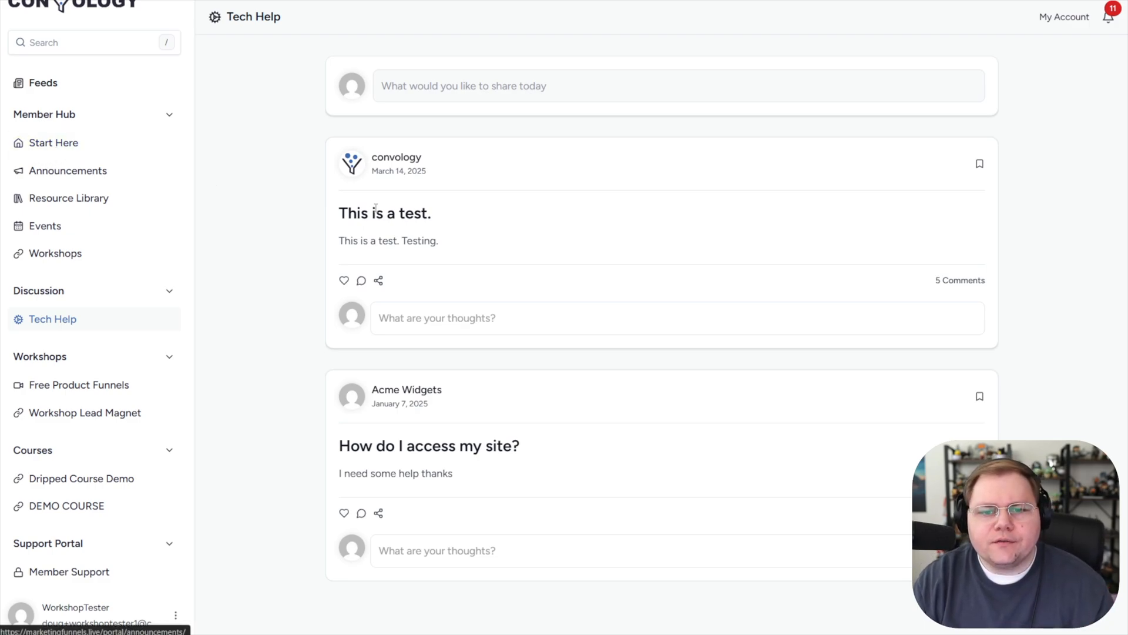
Open the Workshop Lead Magnet workshop from the portal sidebar as the test member
click(379, 280)
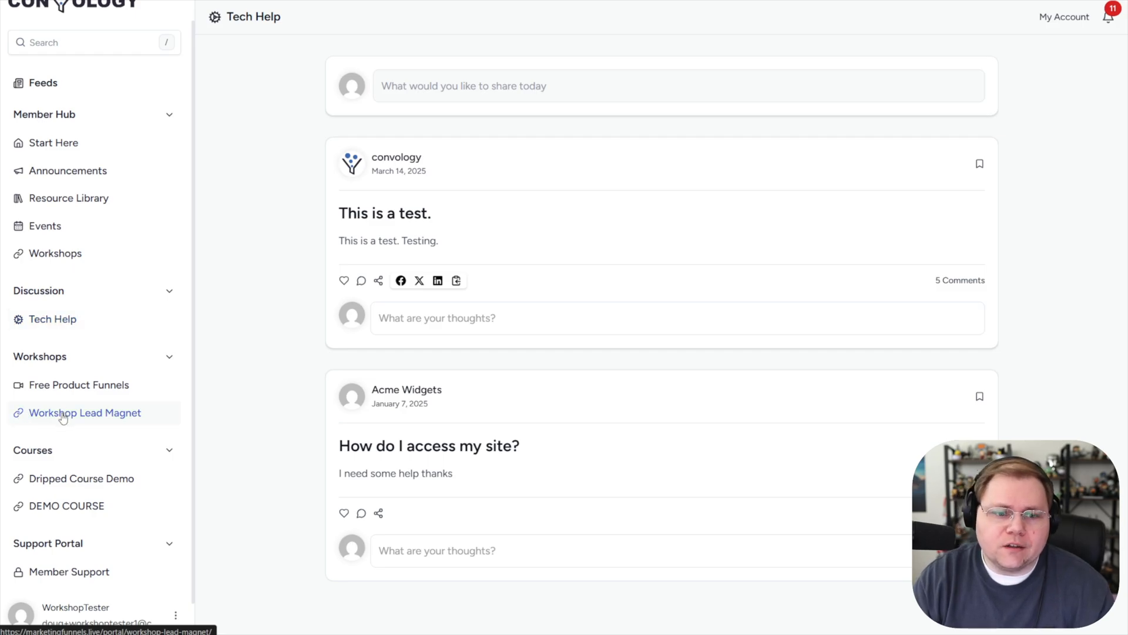
click(85, 413)
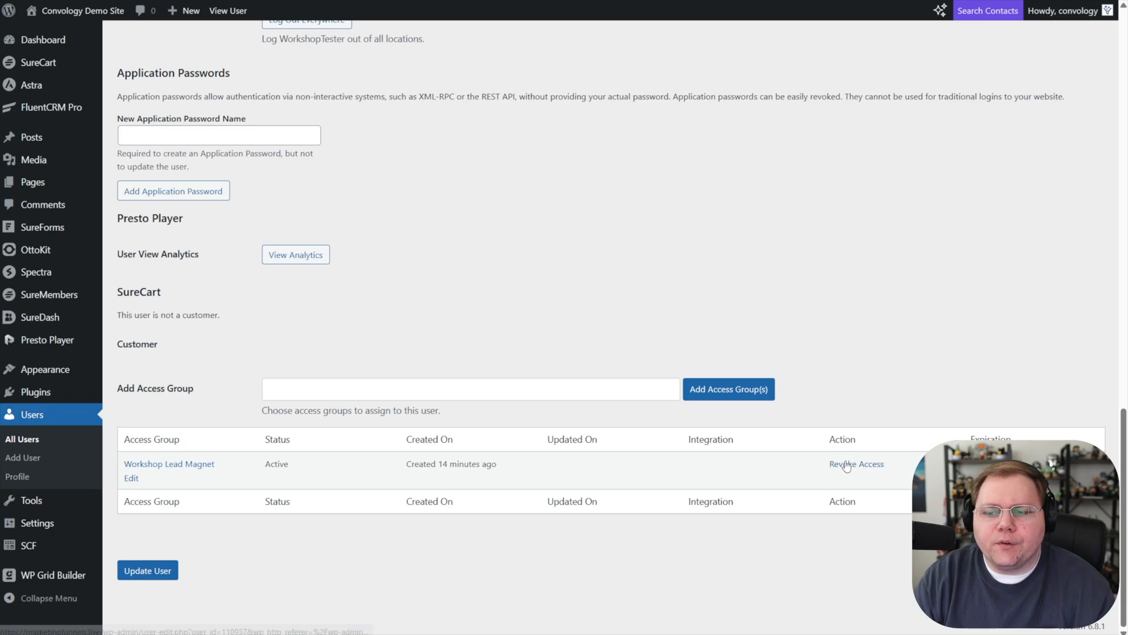
Revoke the member's Workshop Lead Magnet access so the portal shows a Restricted Content notice
click(855, 464)
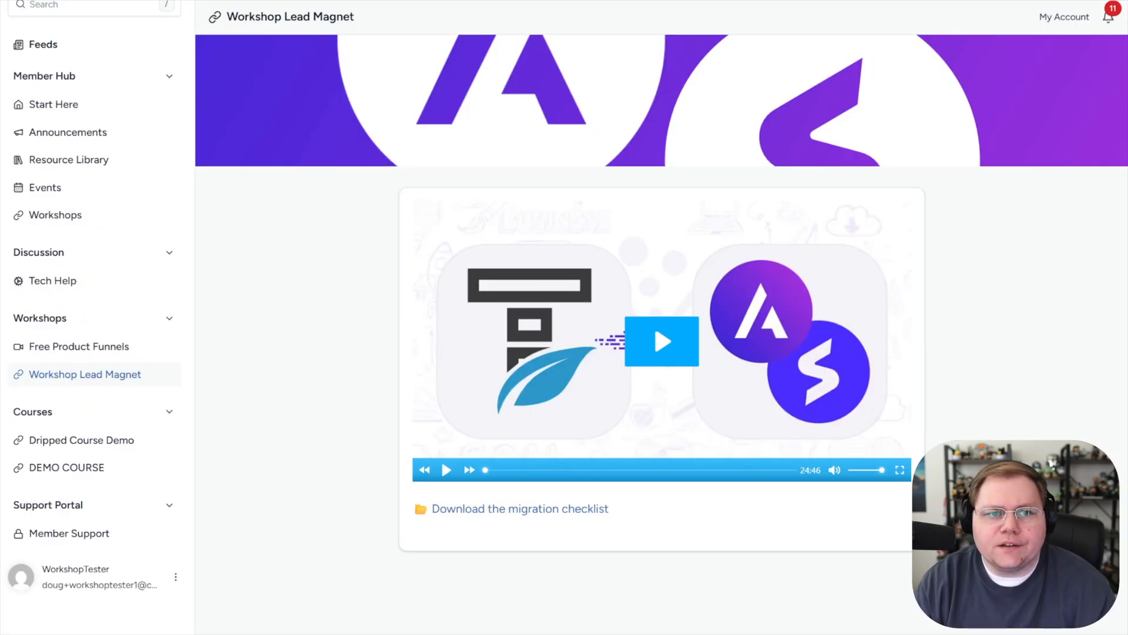
mouse_move(279, 121)
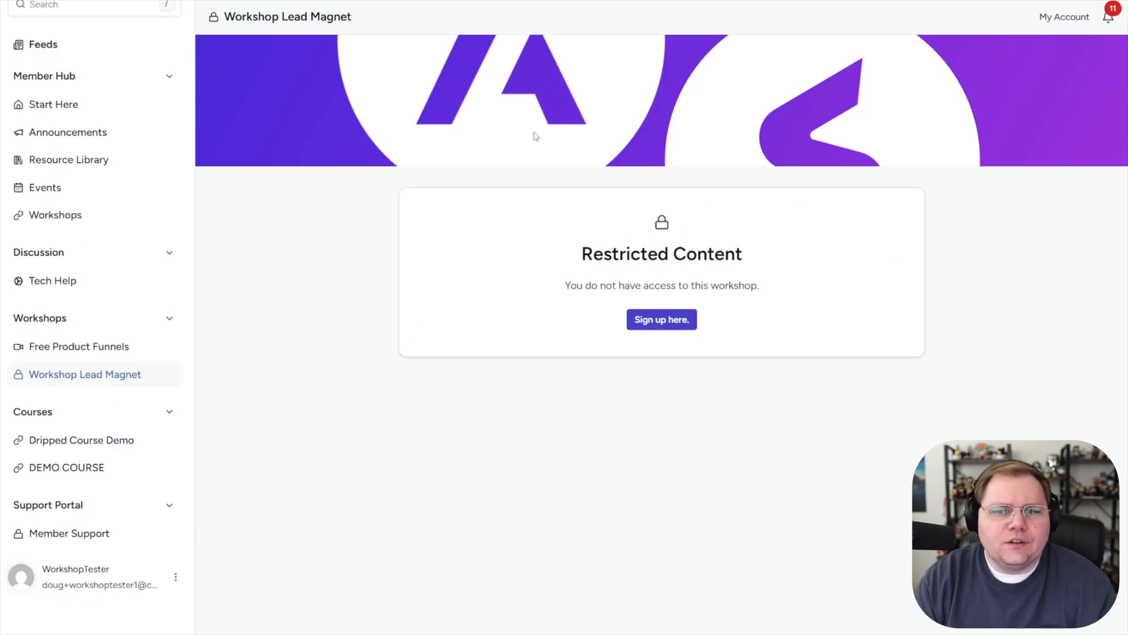
drag(566, 285, 759, 284)
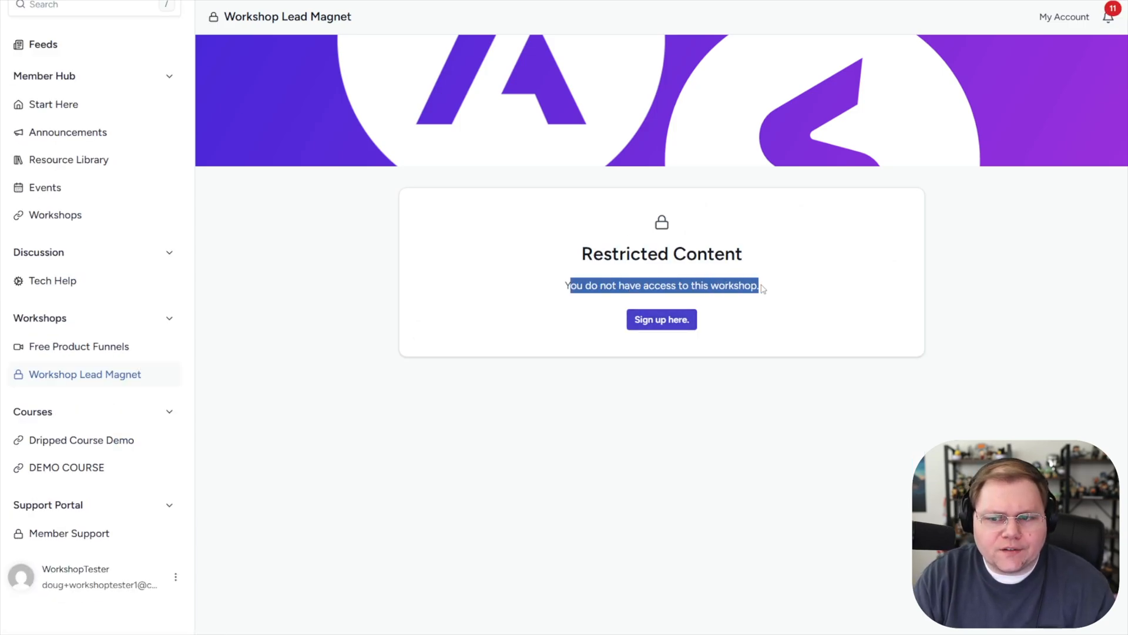
mouse_move(691, 324)
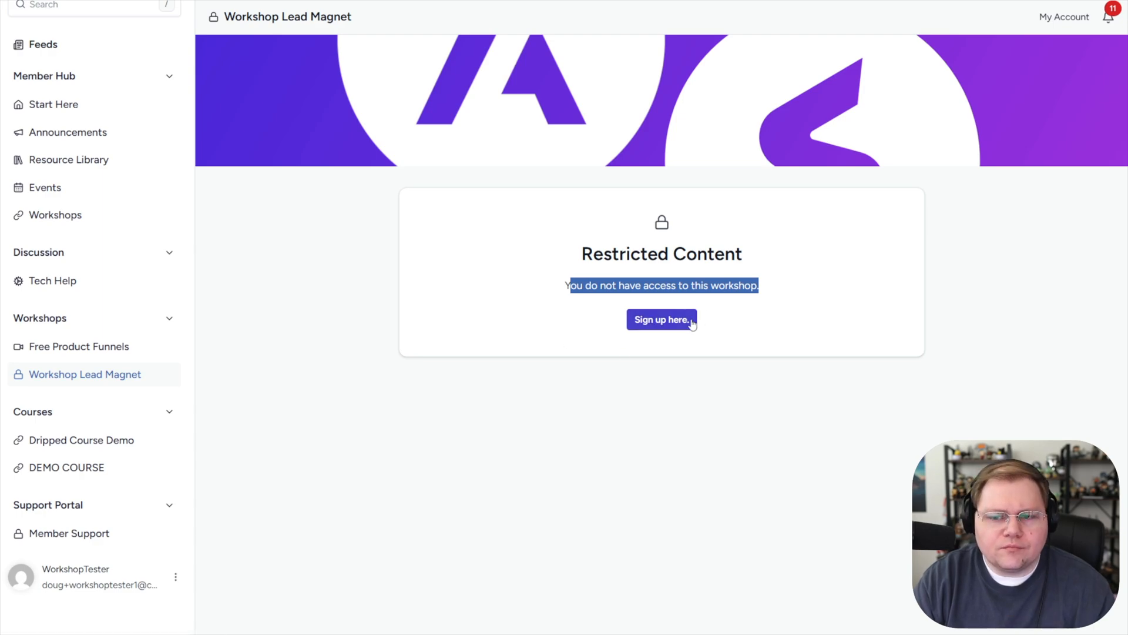